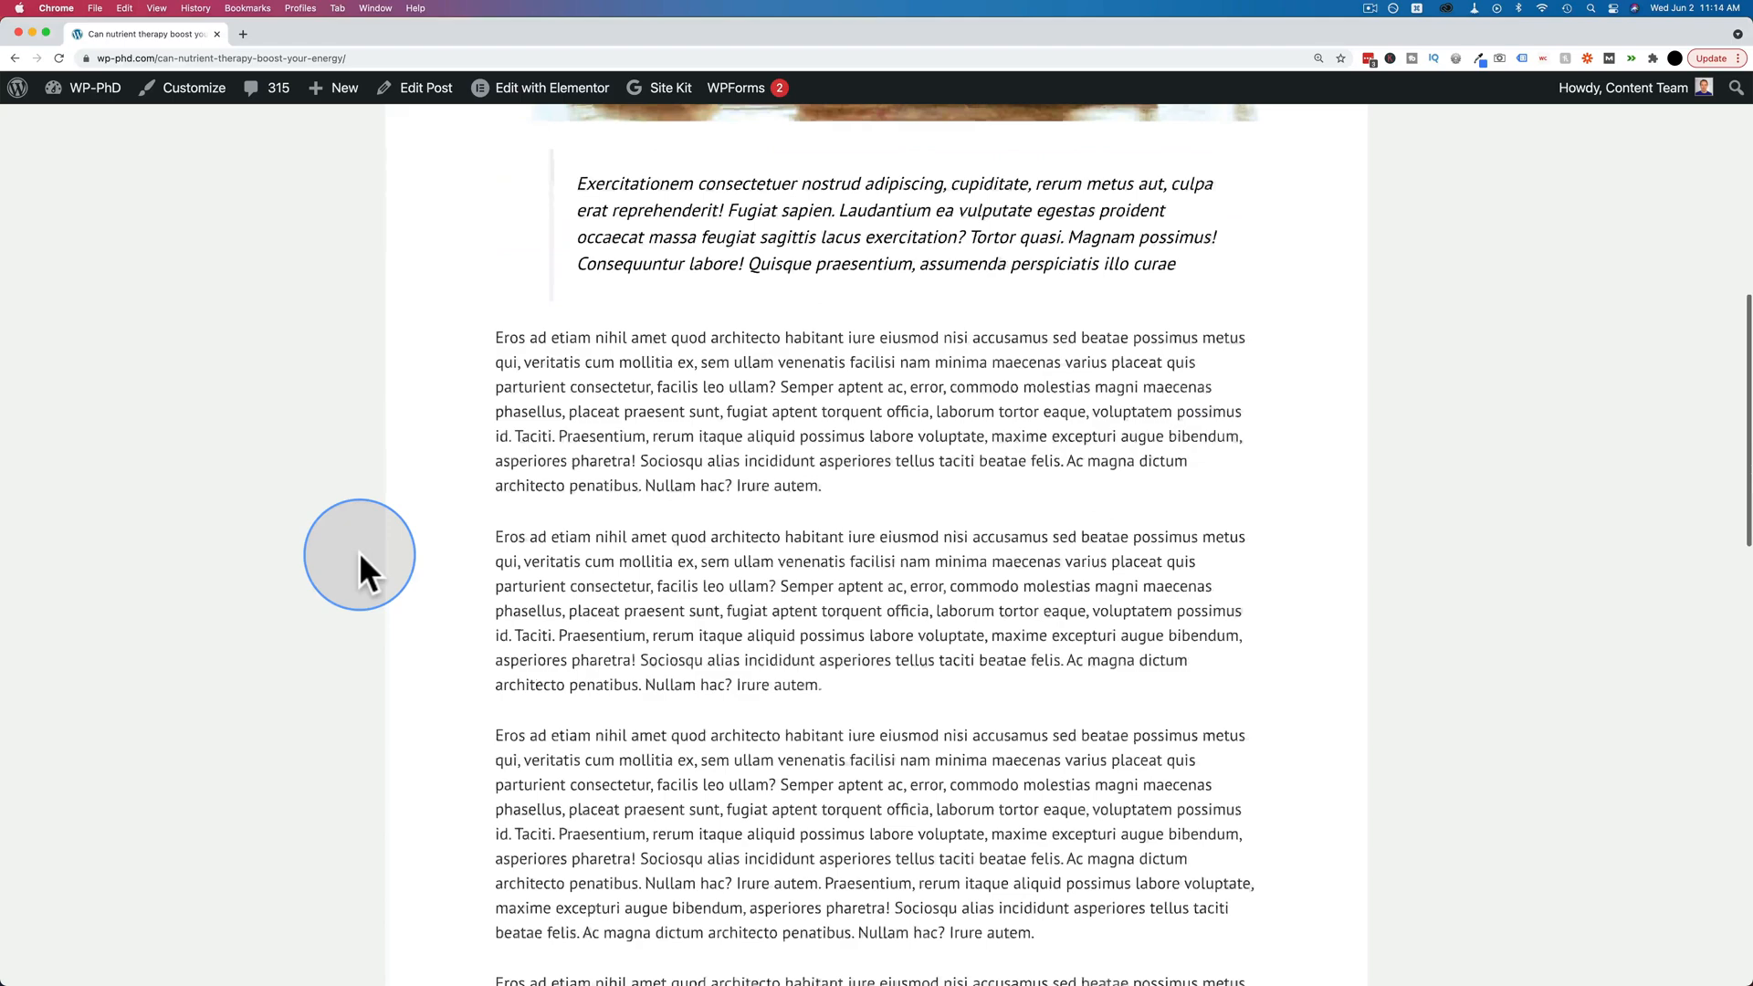
# Look through the live post and switch to Edit Post from the admin bar.
pyautogui.scroll(-3)
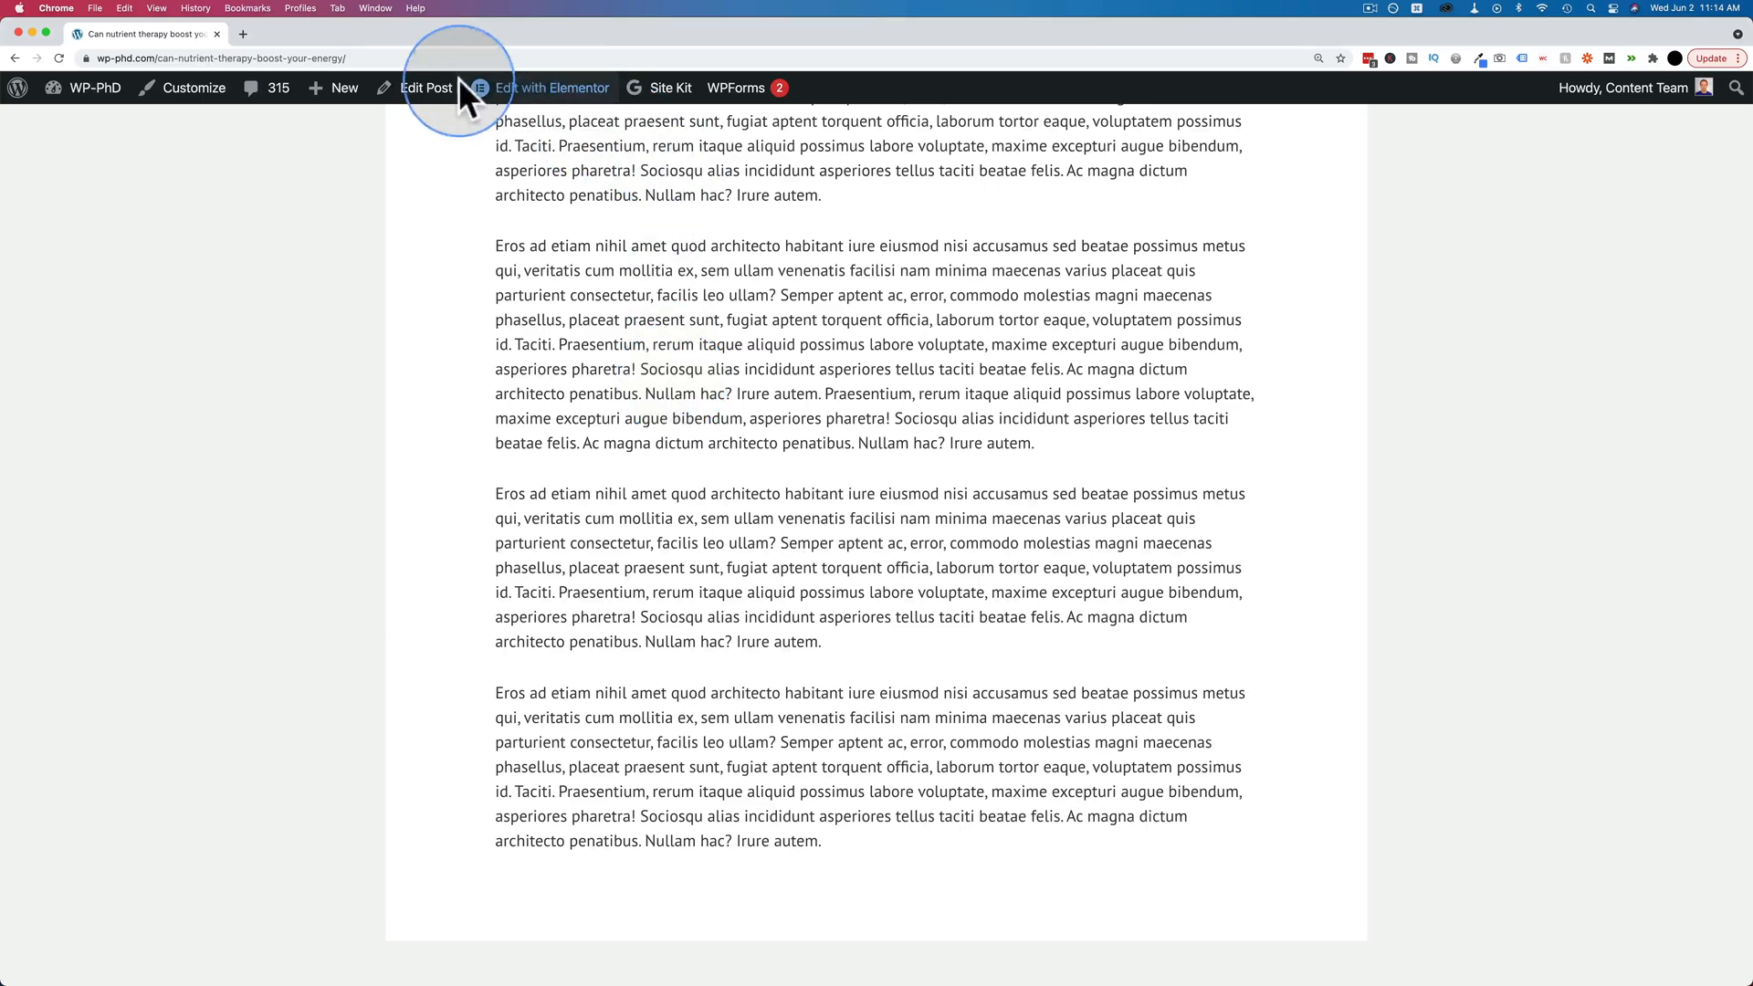
pyautogui.click(426, 87)
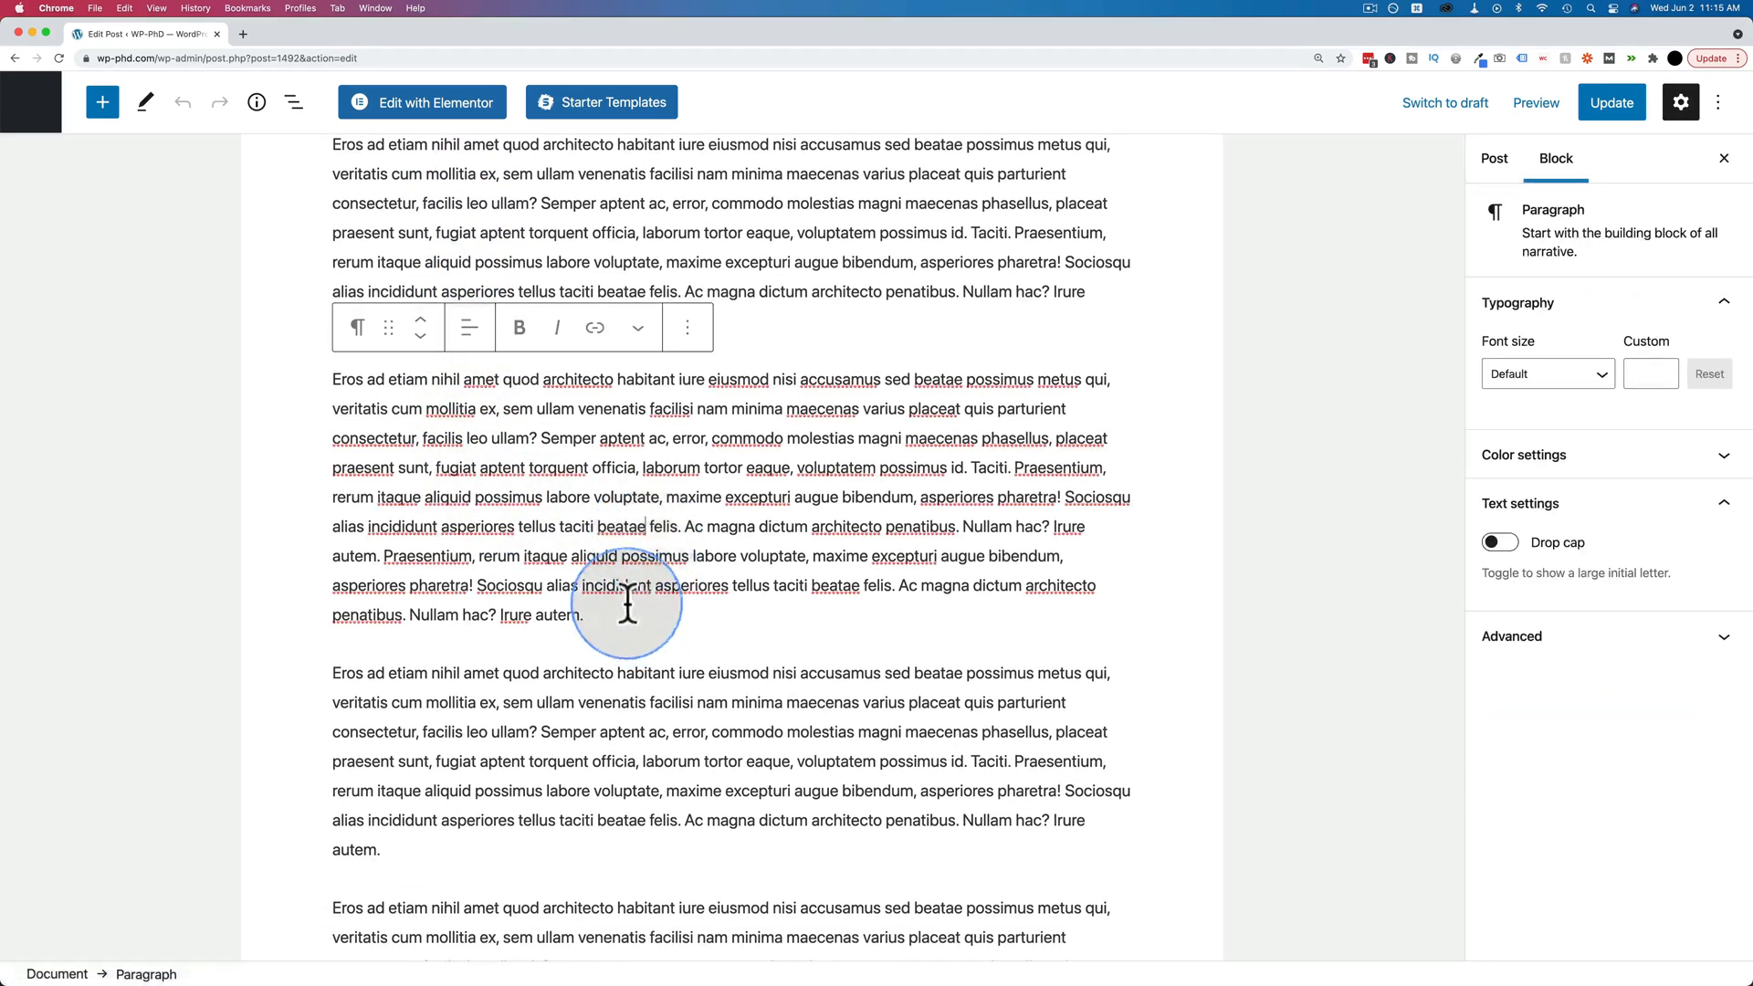
pyautogui.moveTo(640, 535)
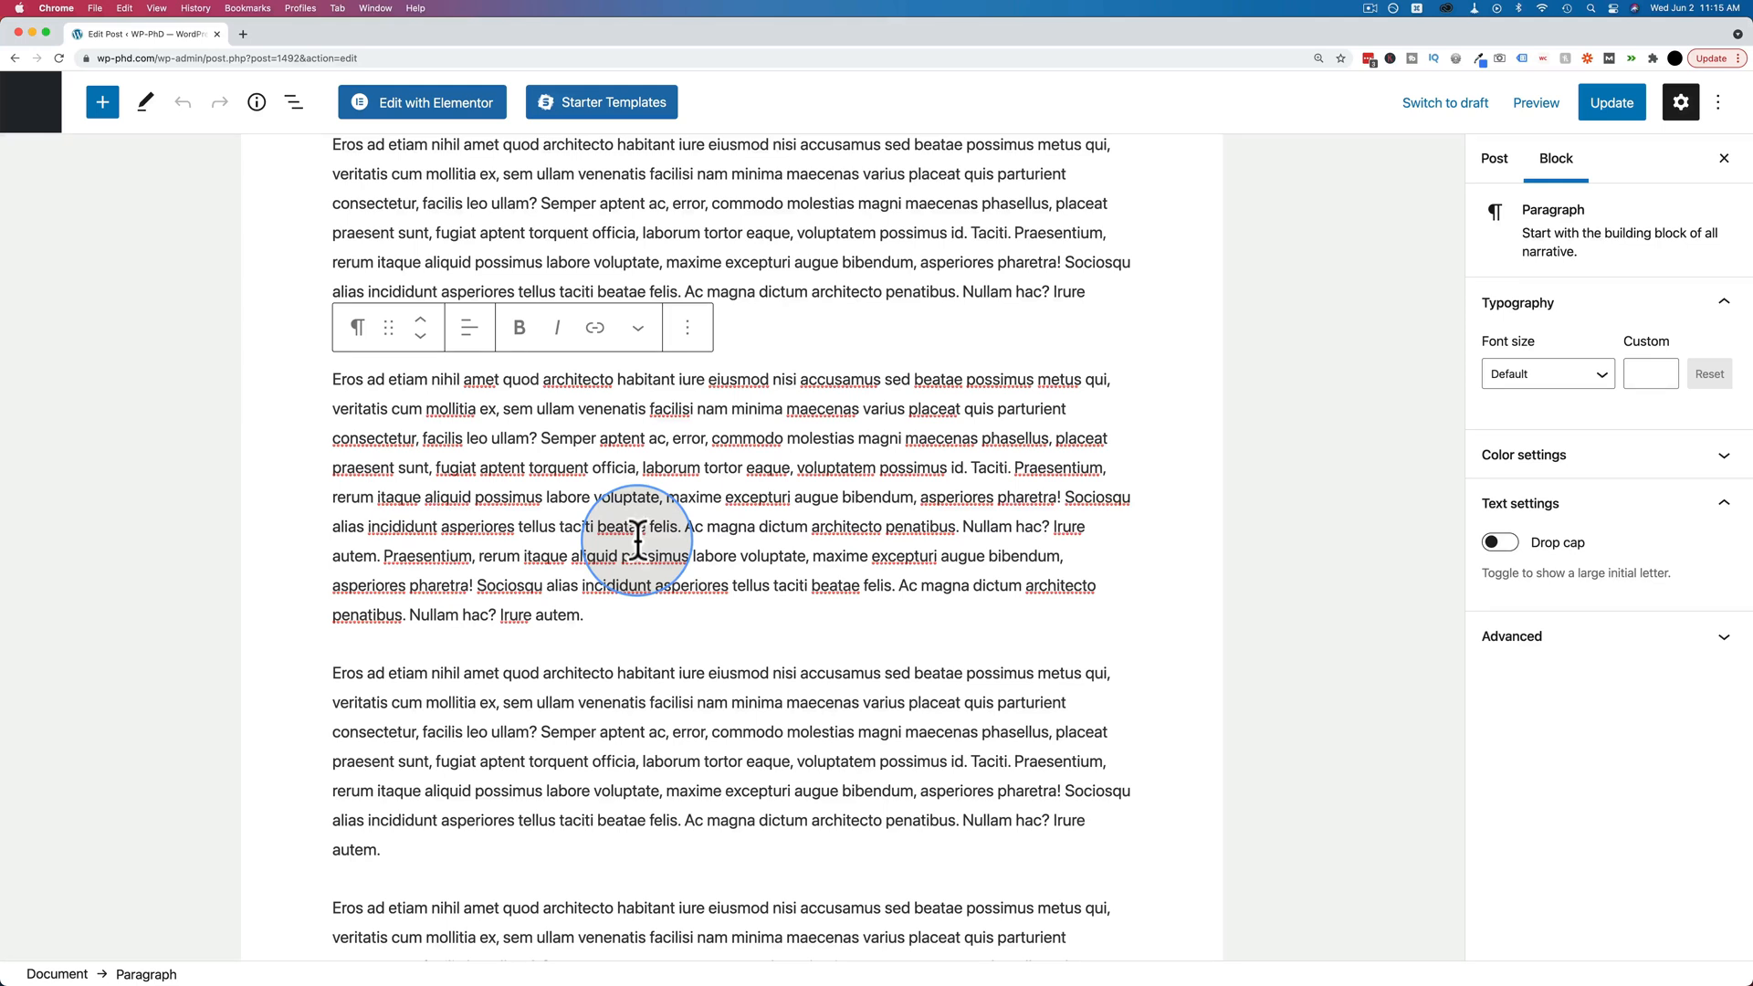
pyautogui.moveTo(674, 621)
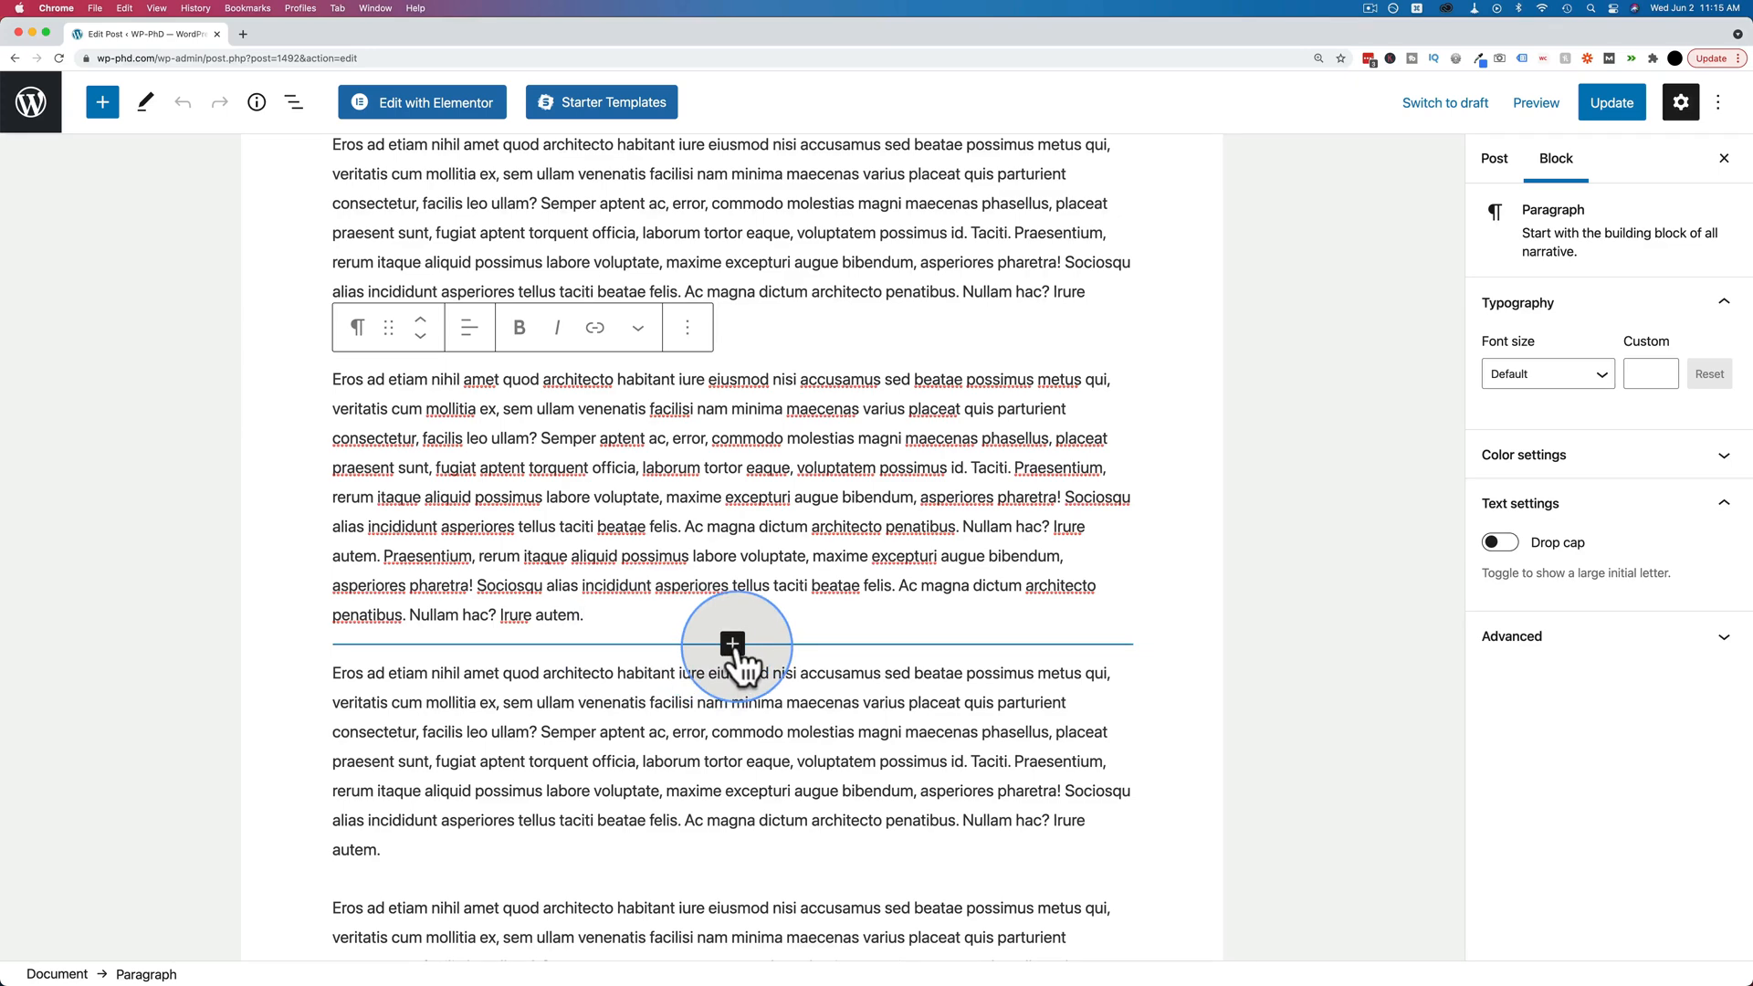
# Insert an Image block between the two paragraphs using the water bottle photo from the Media Library.
pyautogui.click(733, 643)
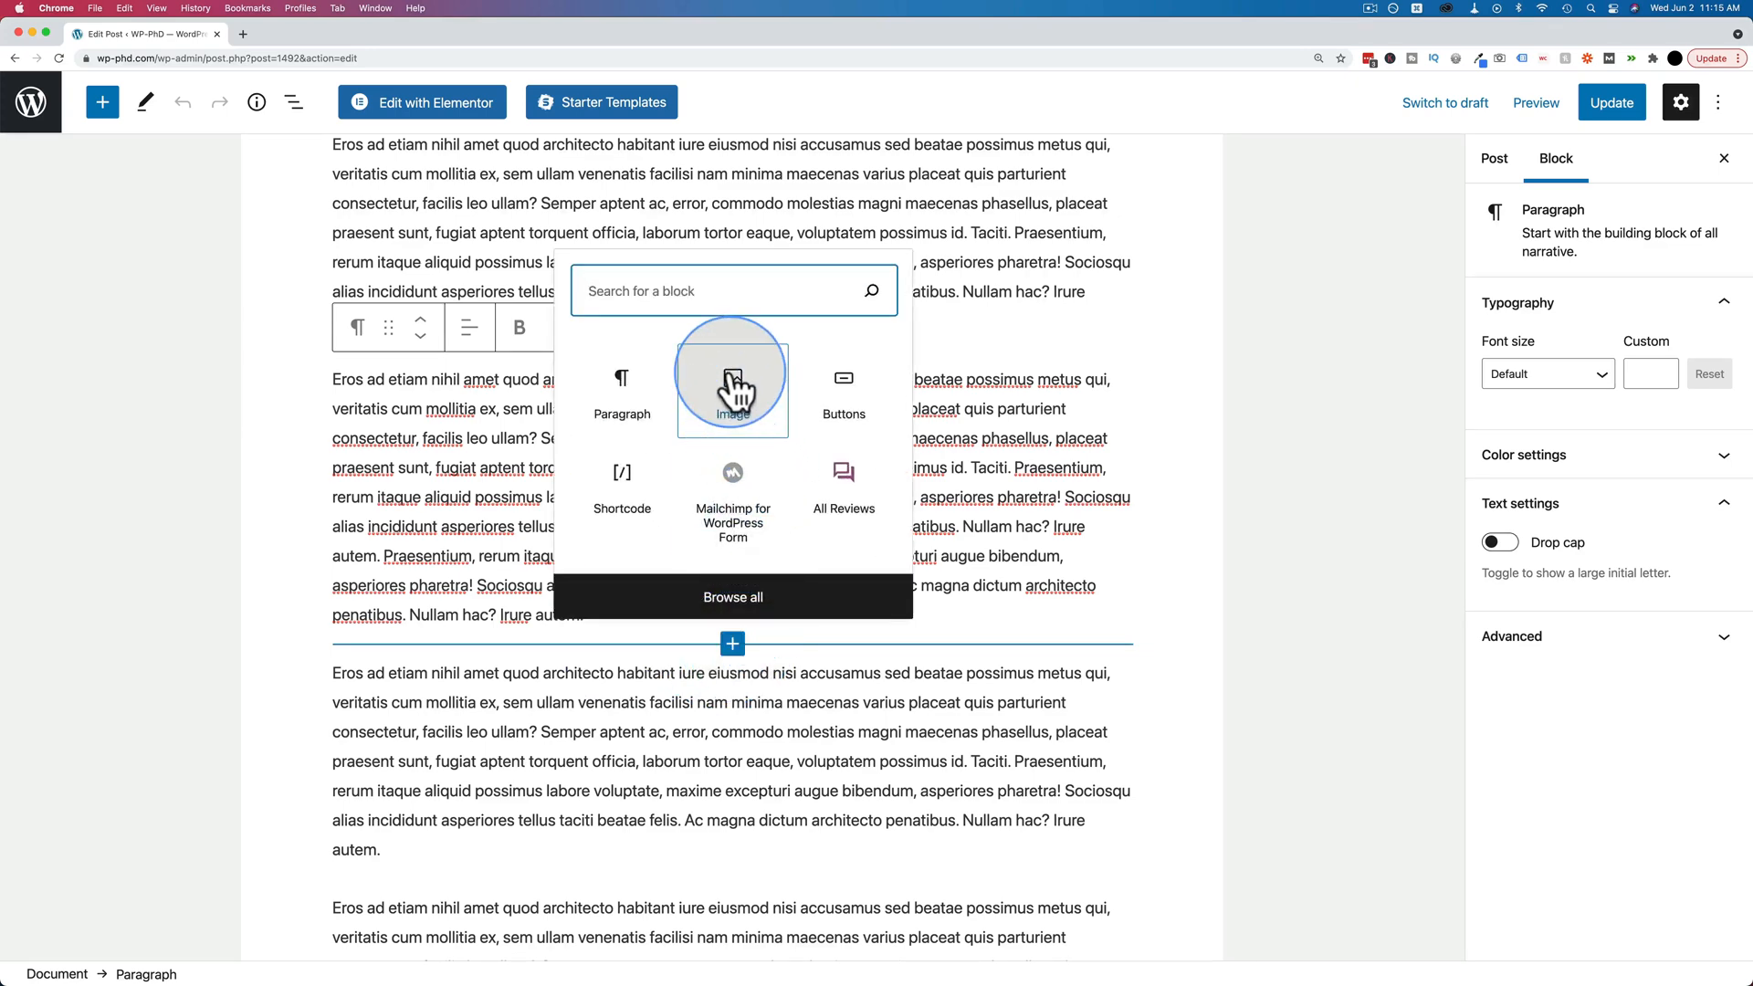
pyautogui.click(733, 386)
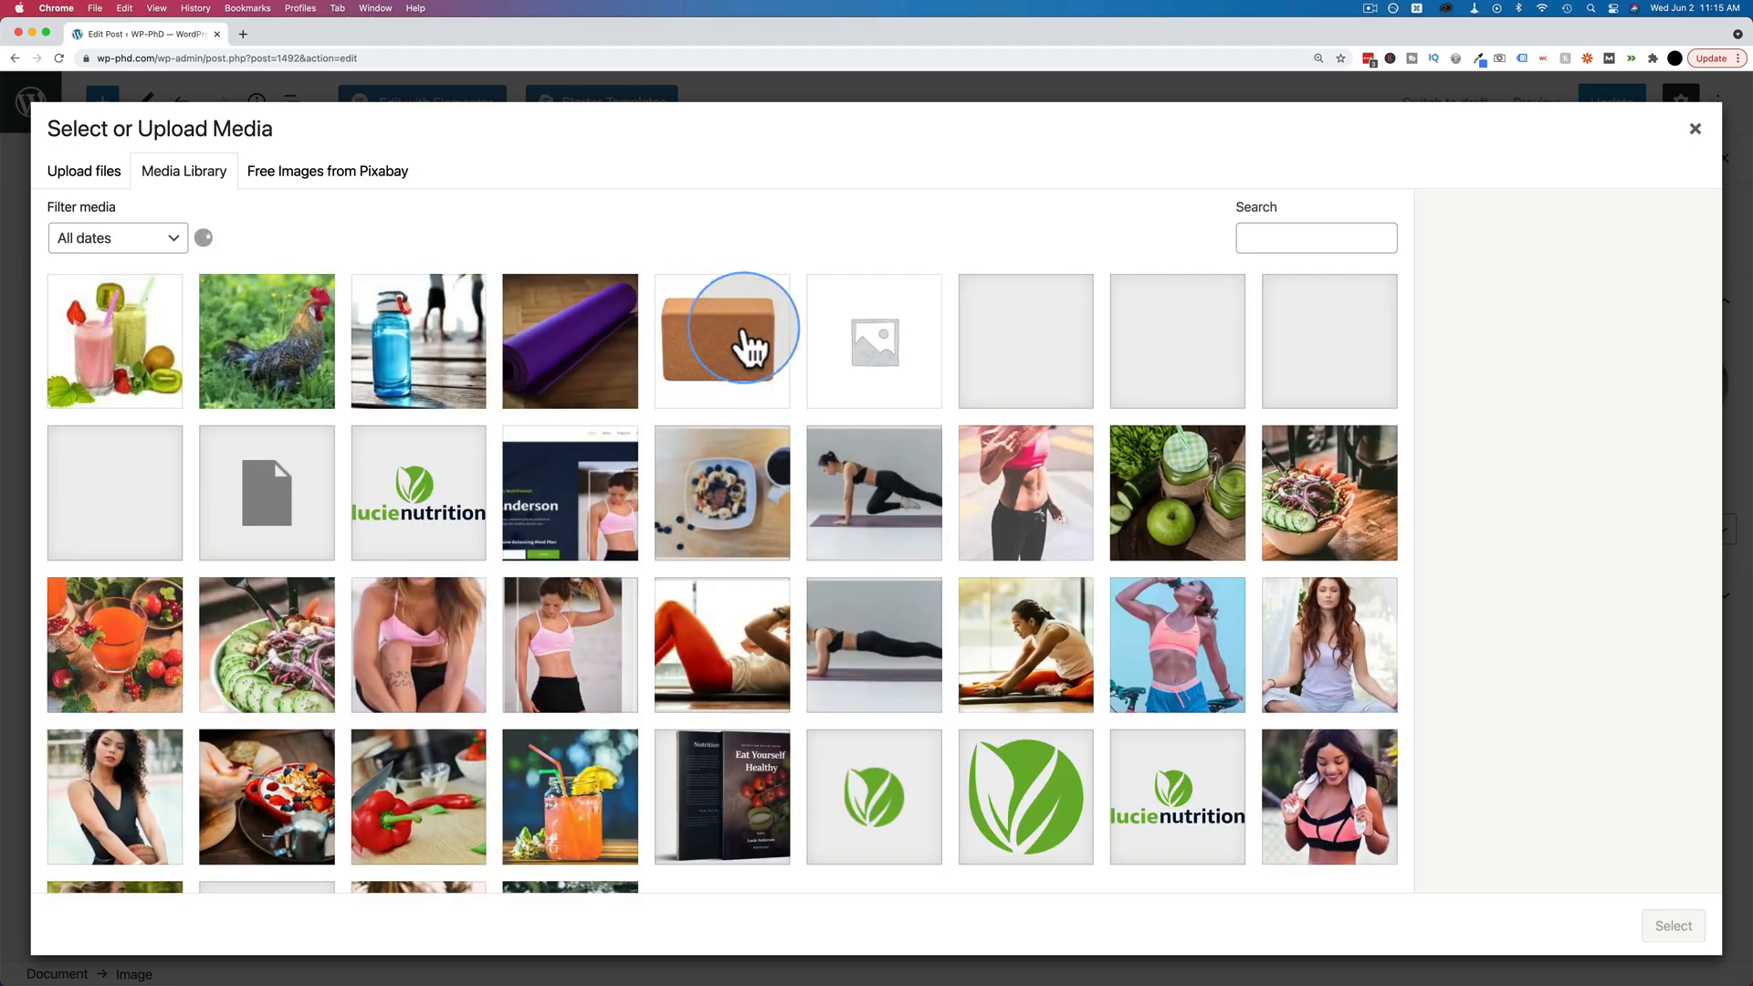
pyautogui.click(416, 341)
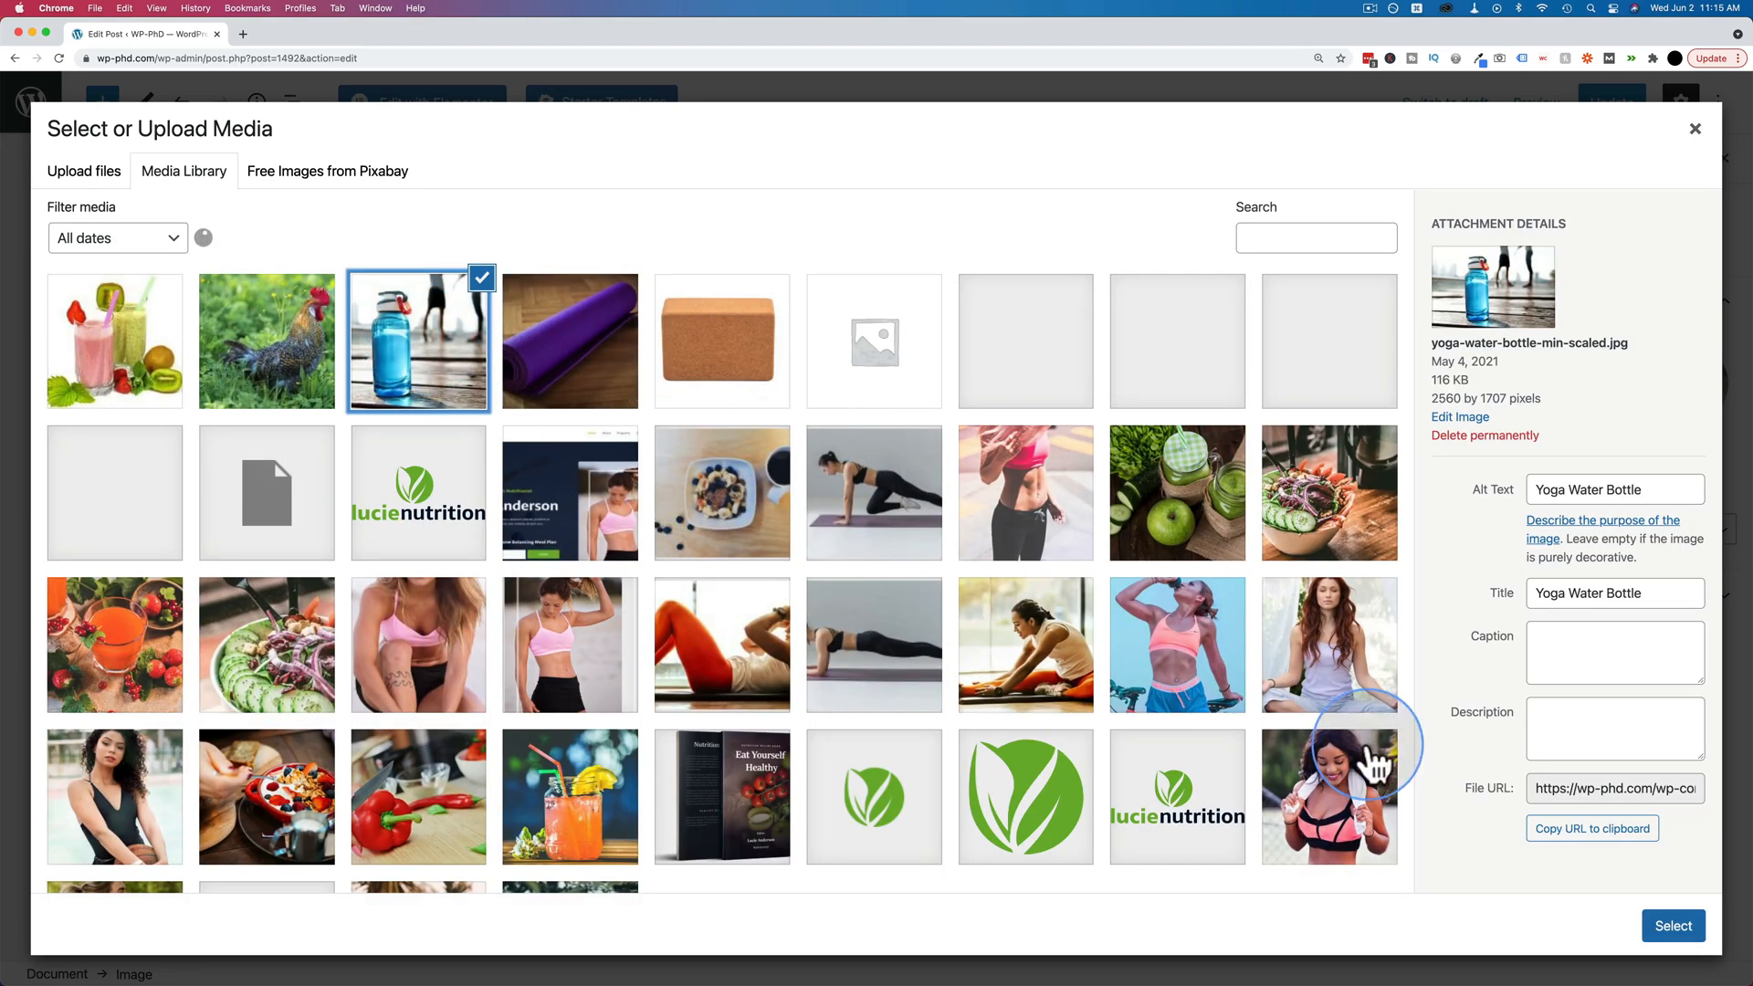
pyautogui.click(1673, 926)
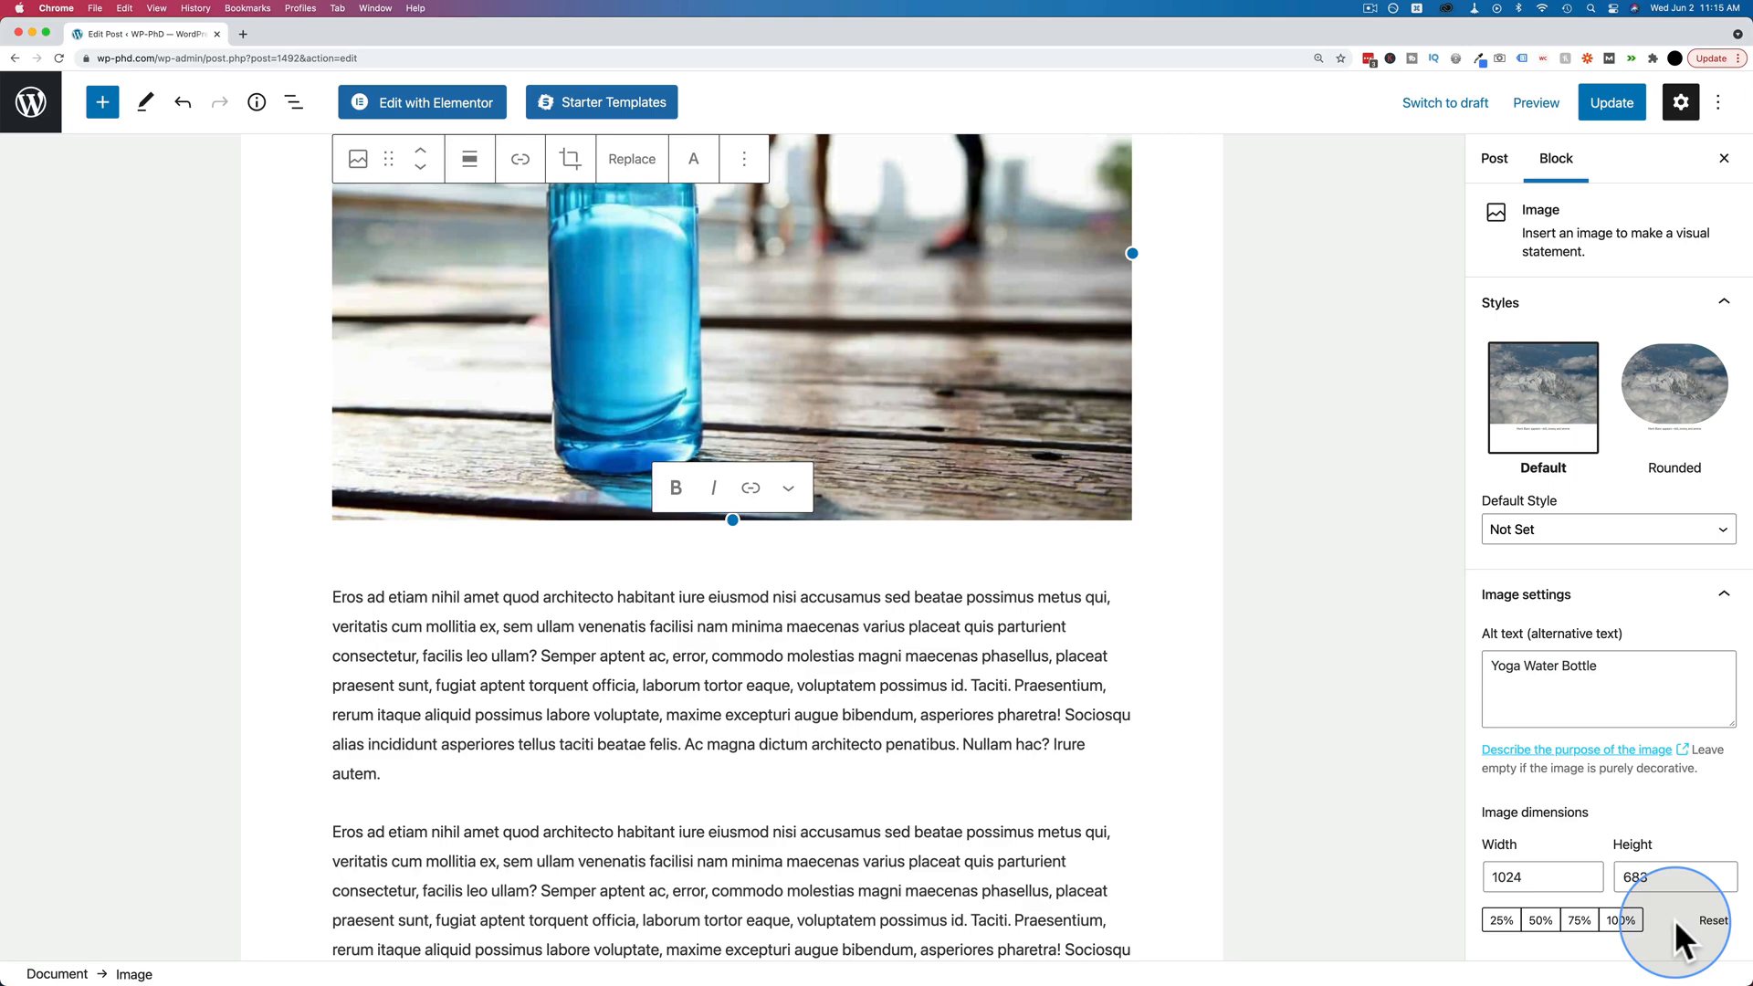
# Caption the image 'This is a great water bottle!'.
pyautogui.click(1620, 918)
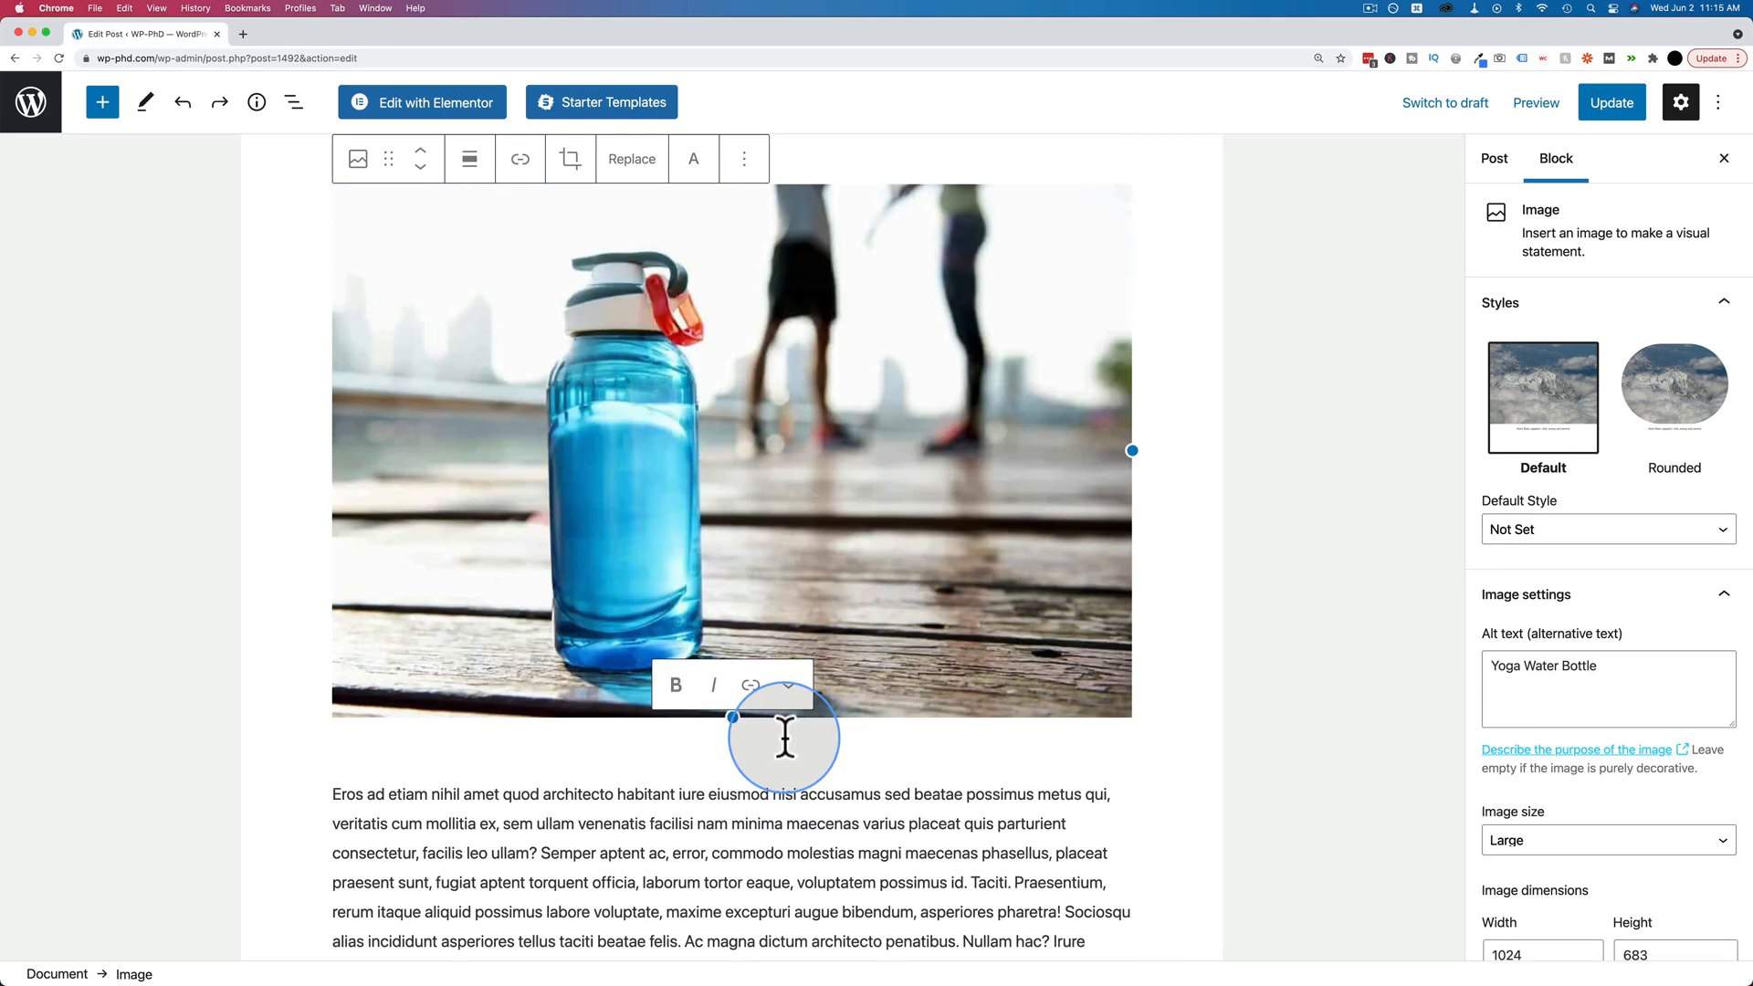
pyautogui.write('This is a great water bottle!')
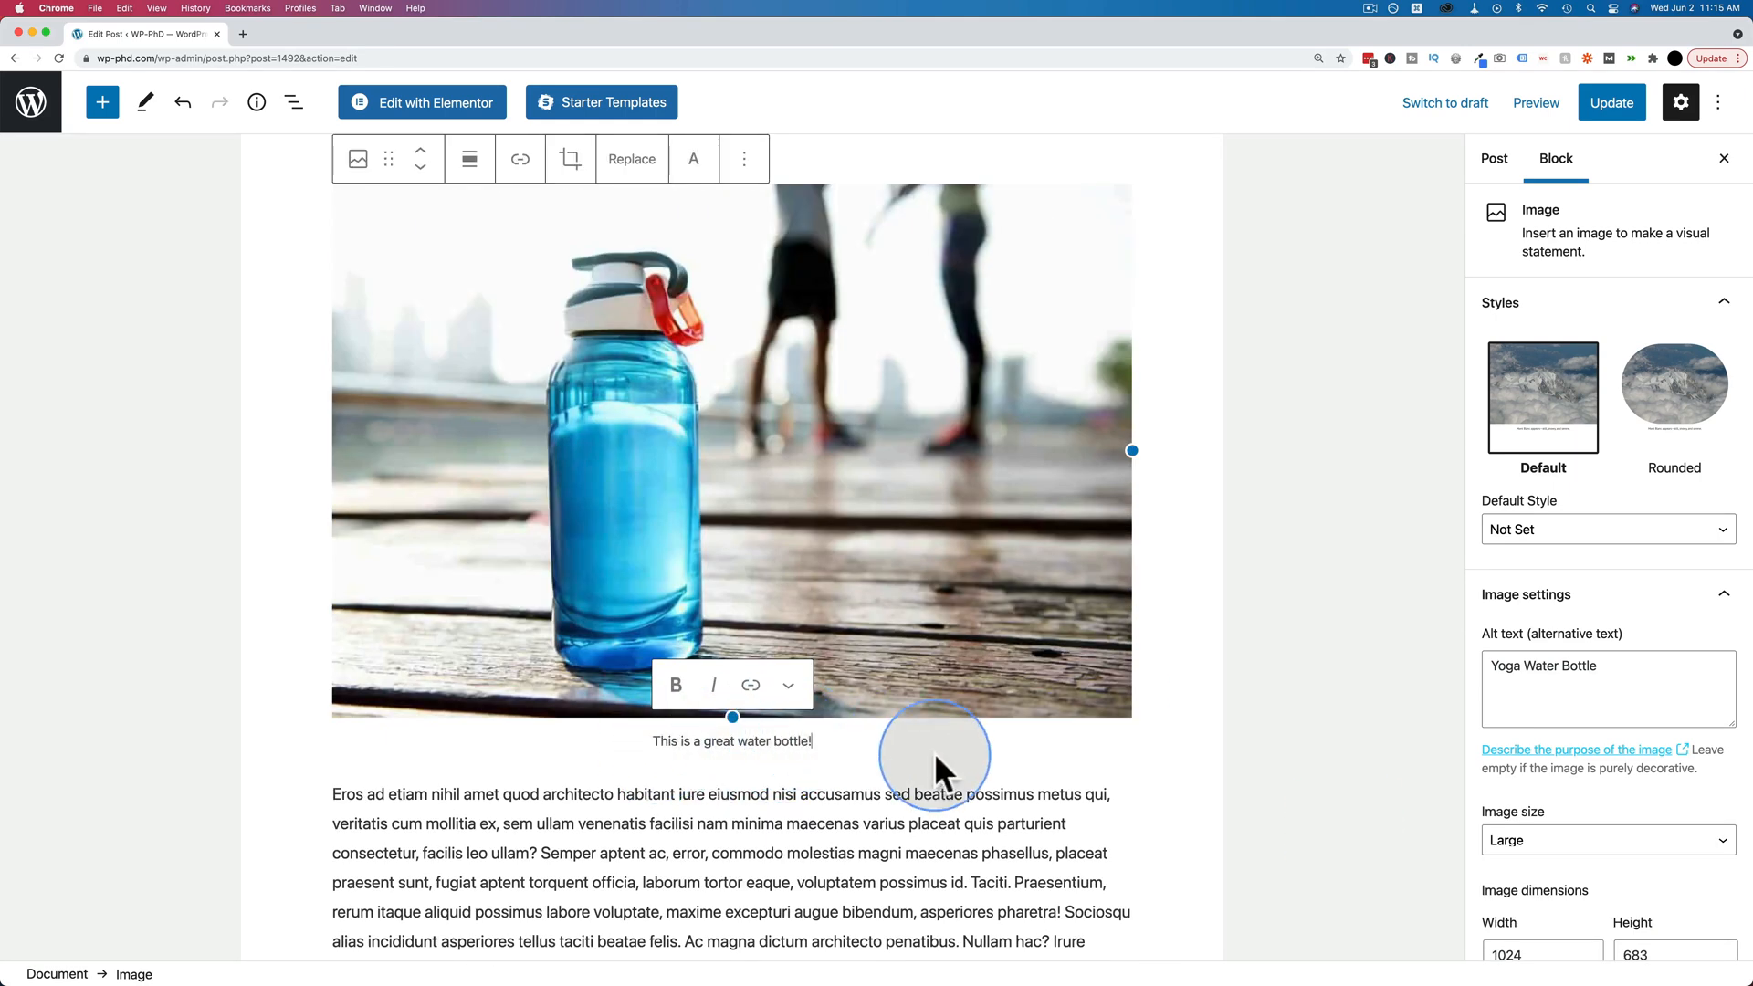
pyautogui.scroll(-3)
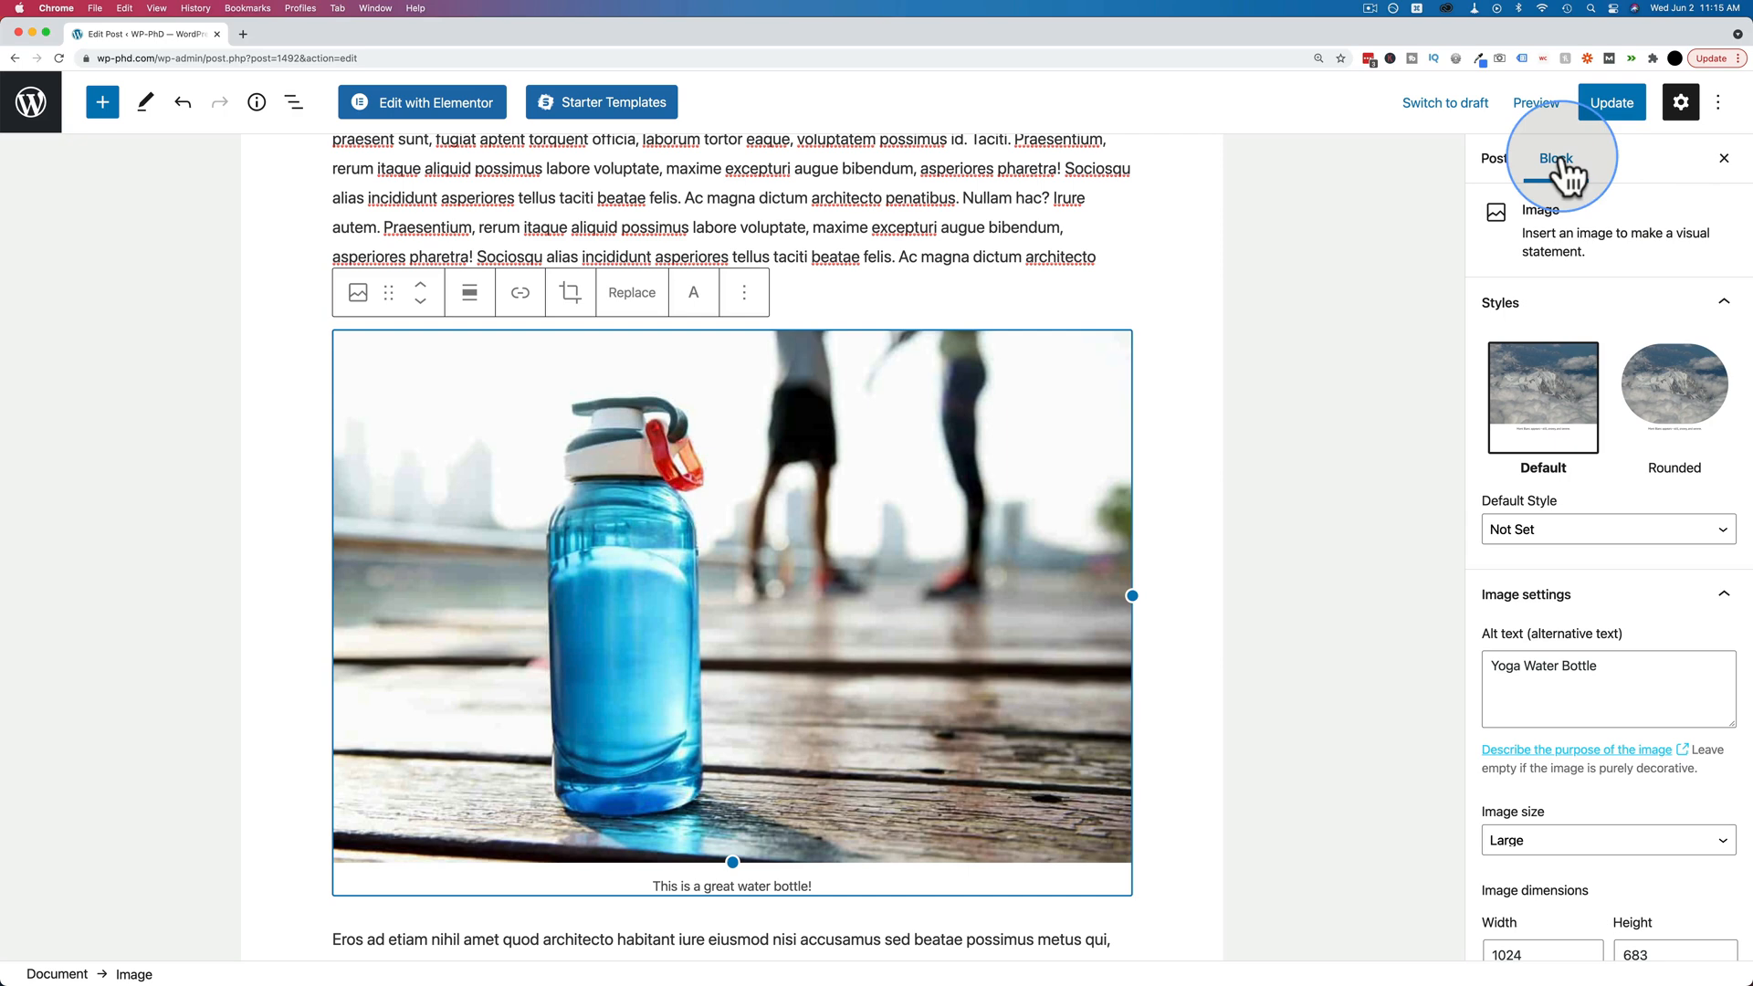
pyautogui.moveTo(1554, 210)
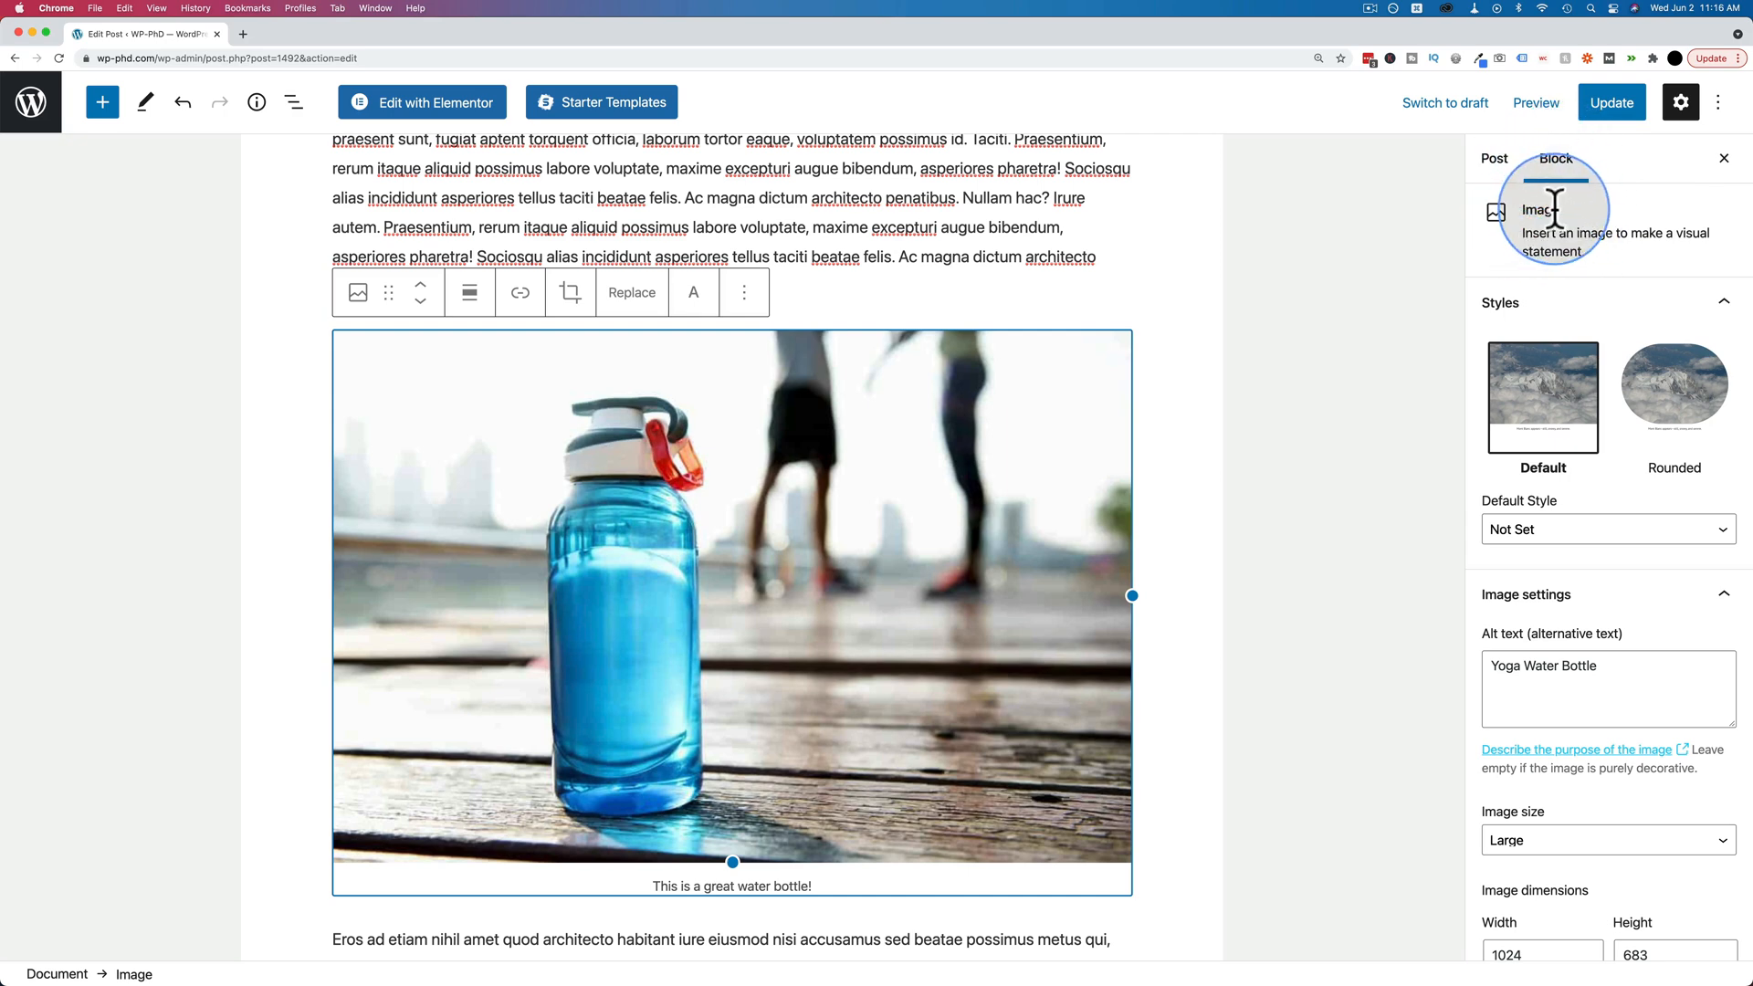
pyautogui.moveTo(1460, 347)
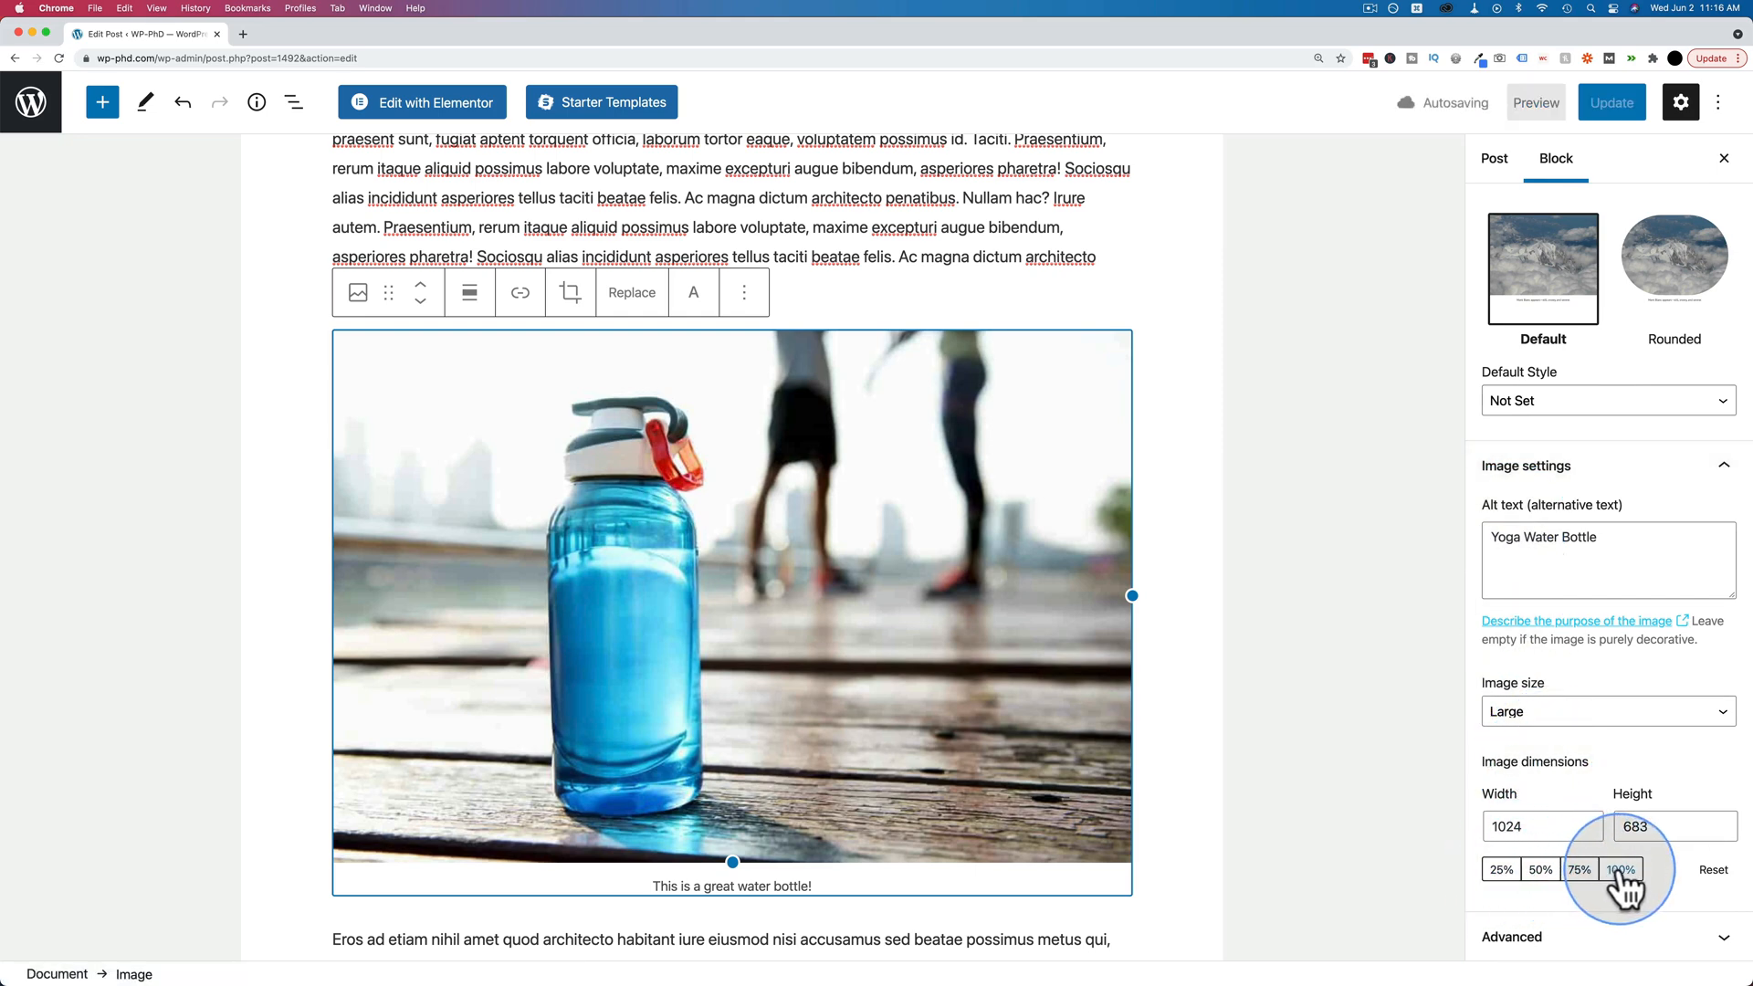
# Step the image dimensions down through 75% and 50% to 25%, 256 by 171 pixels.
pyautogui.click(1580, 869)
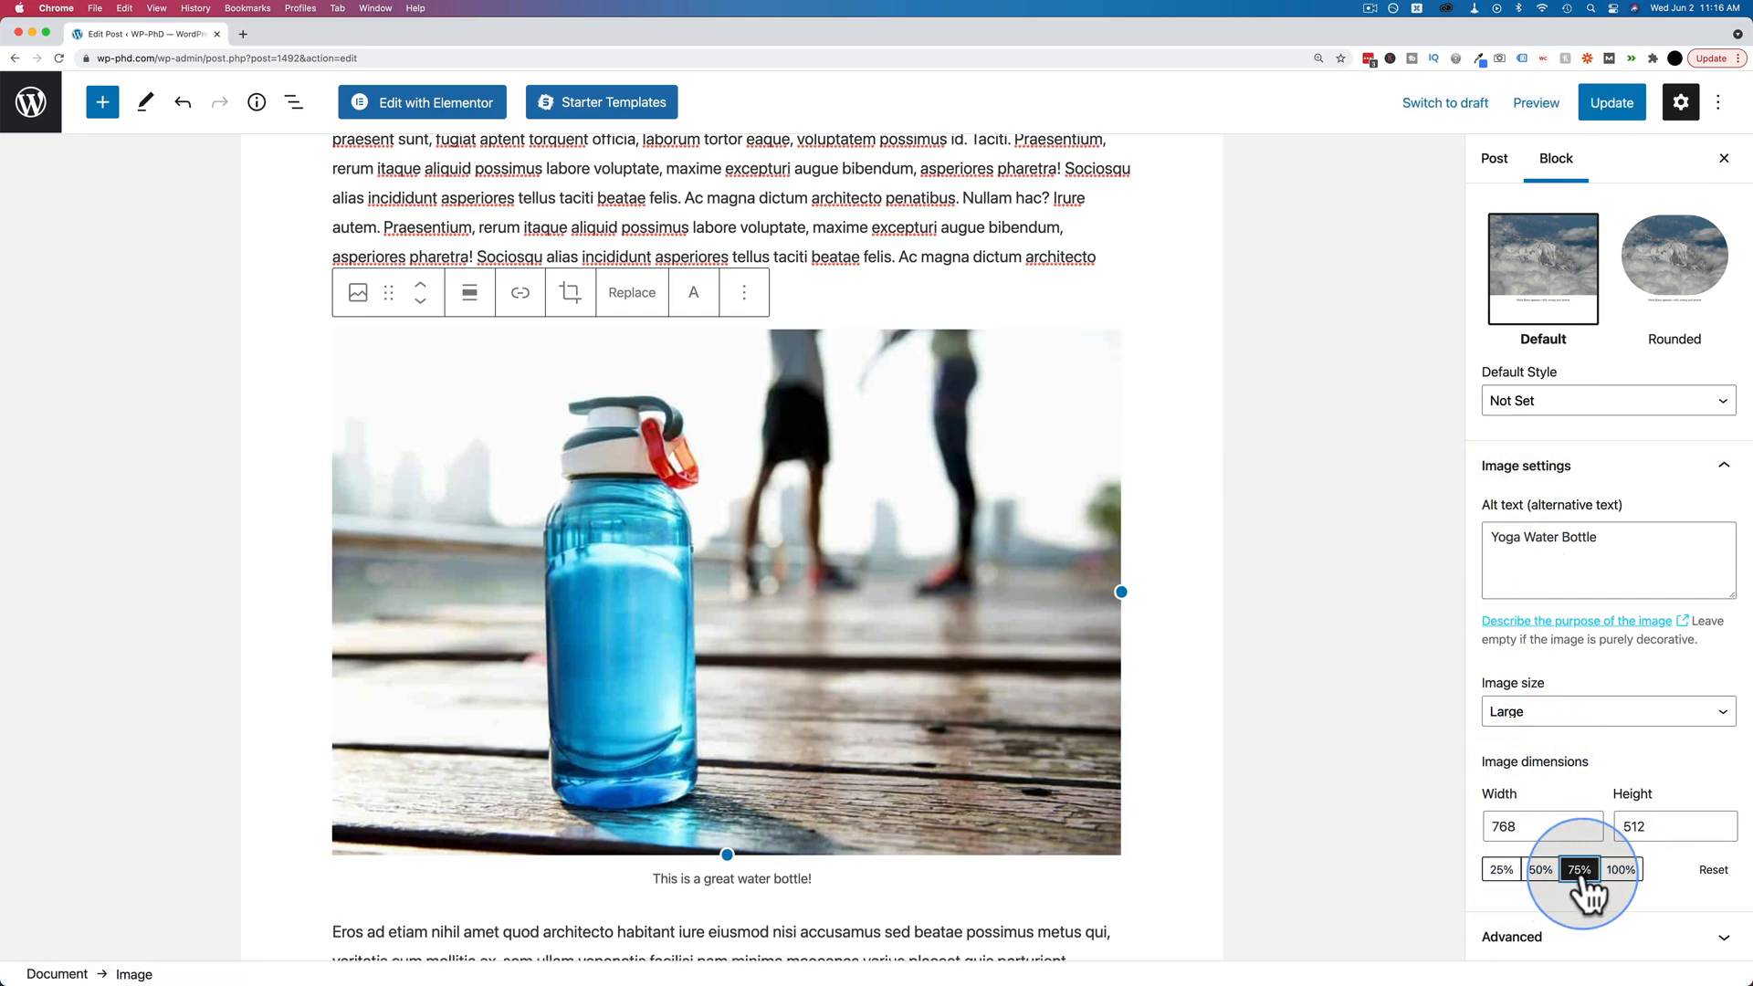
pyautogui.click(1539, 869)
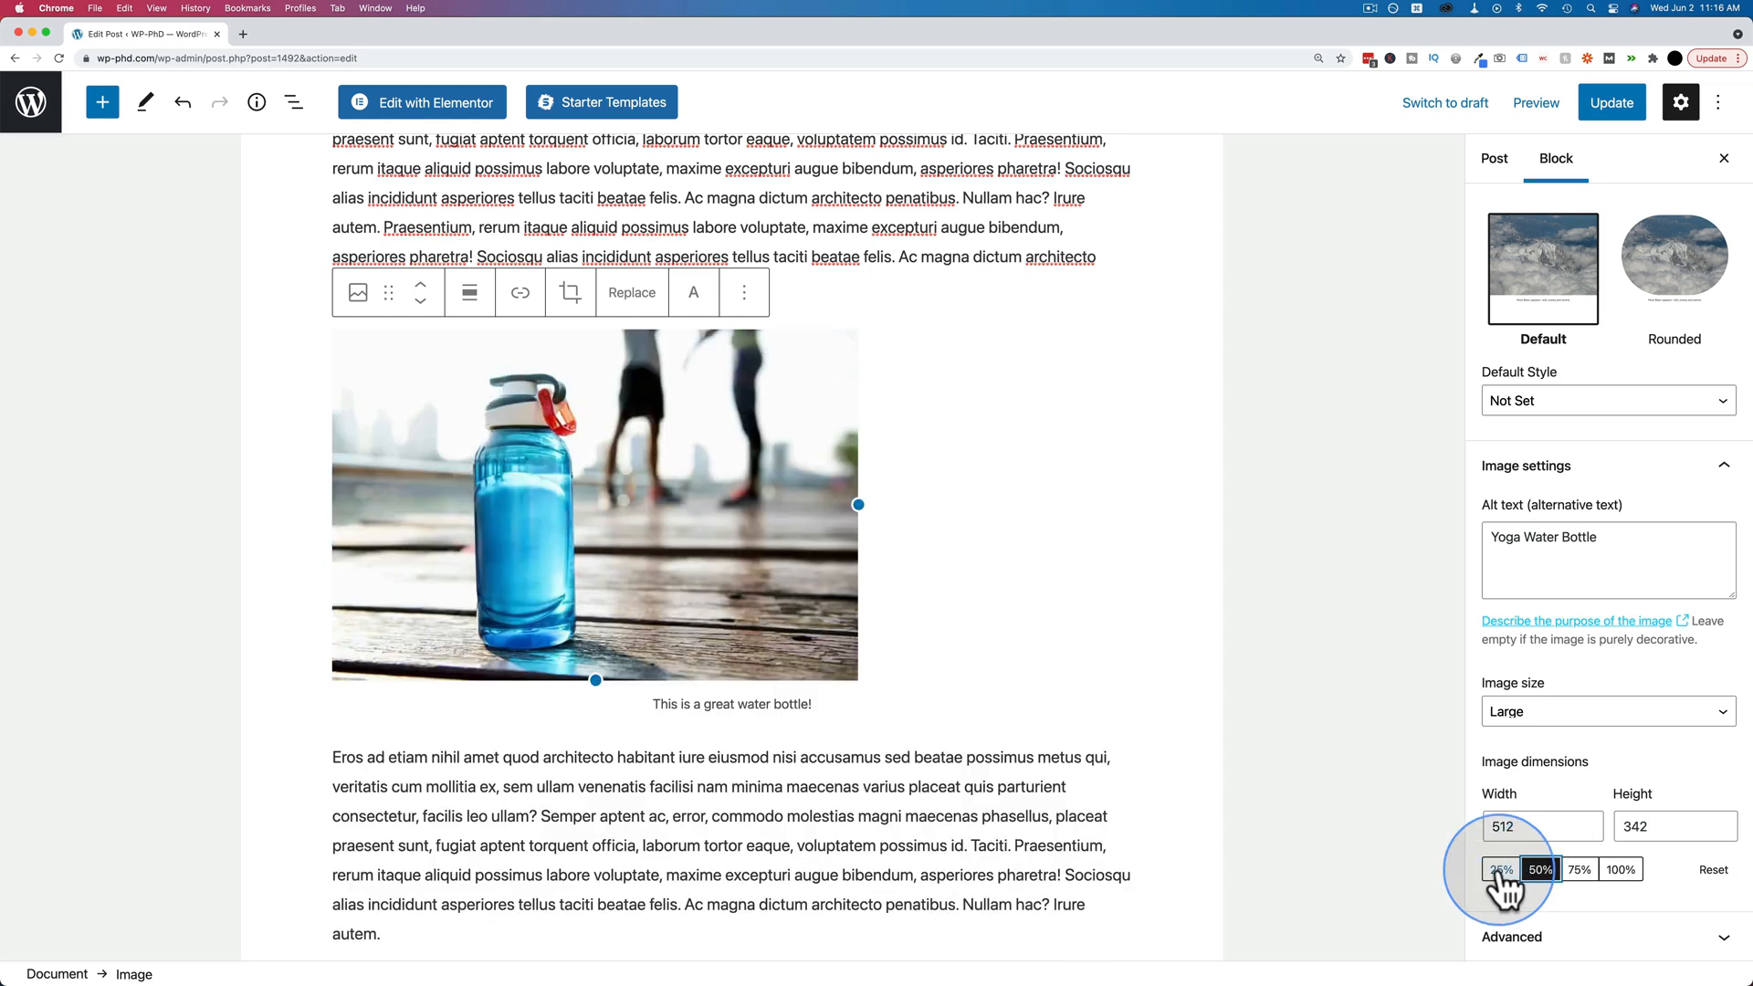
pyautogui.click(1501, 870)
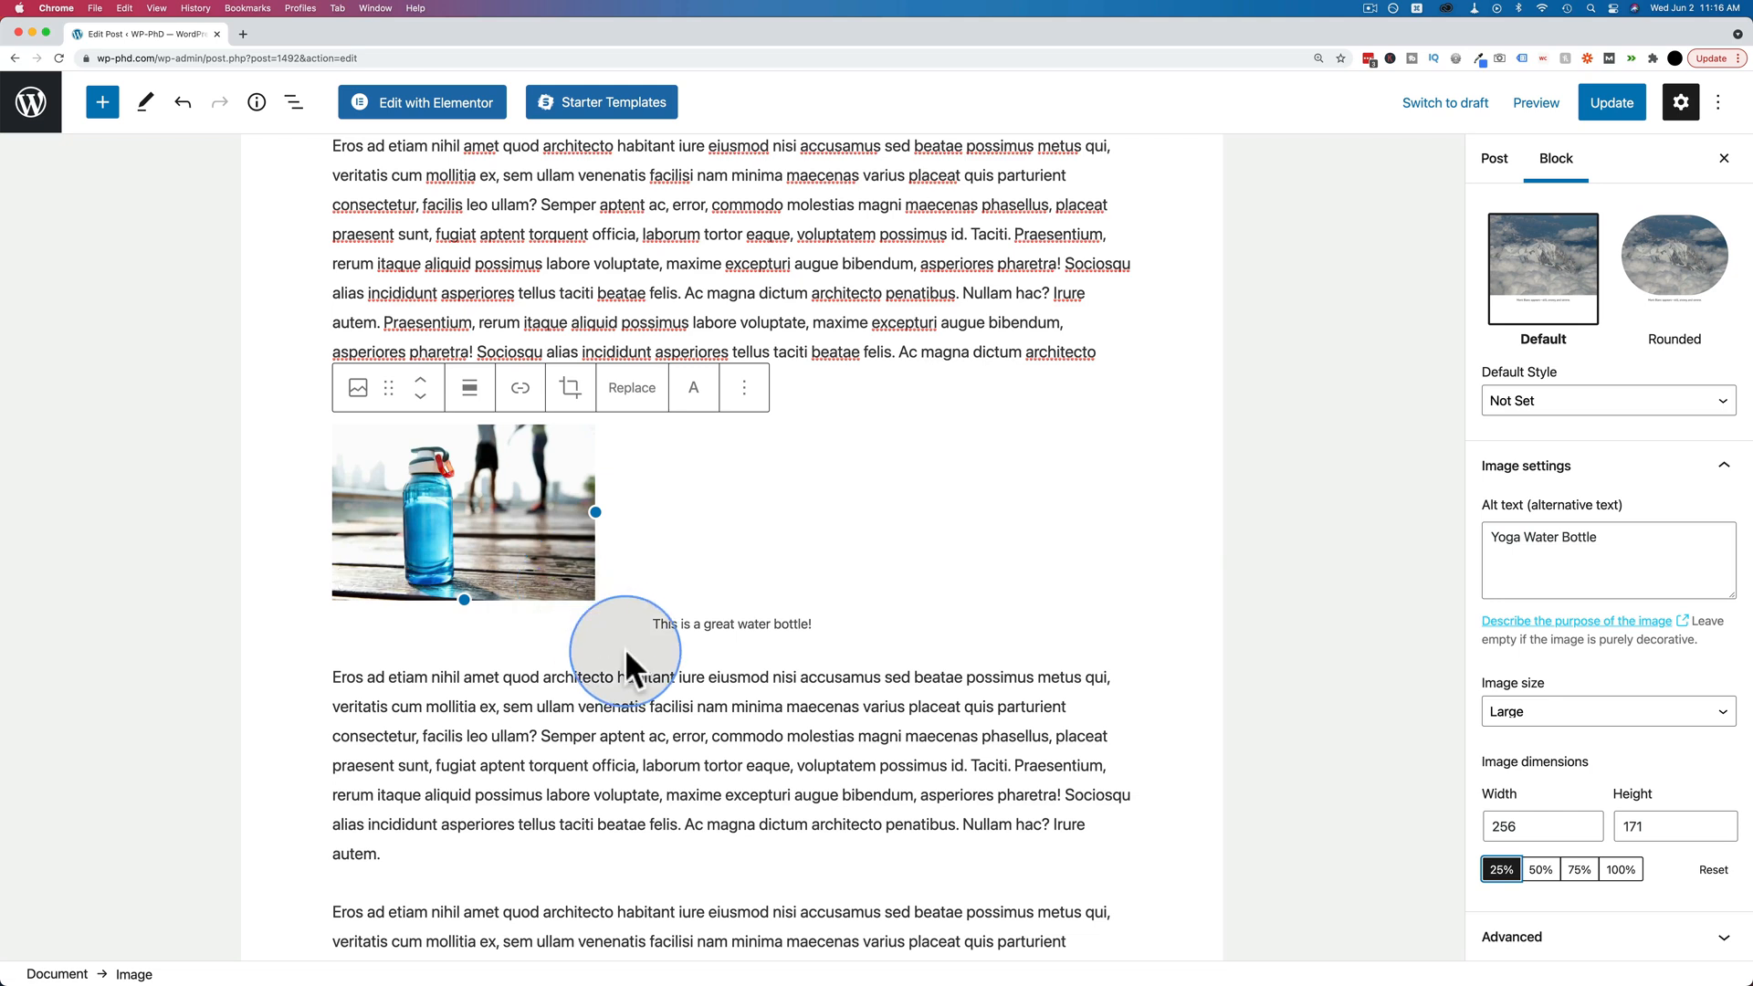
pyautogui.scroll(-3)
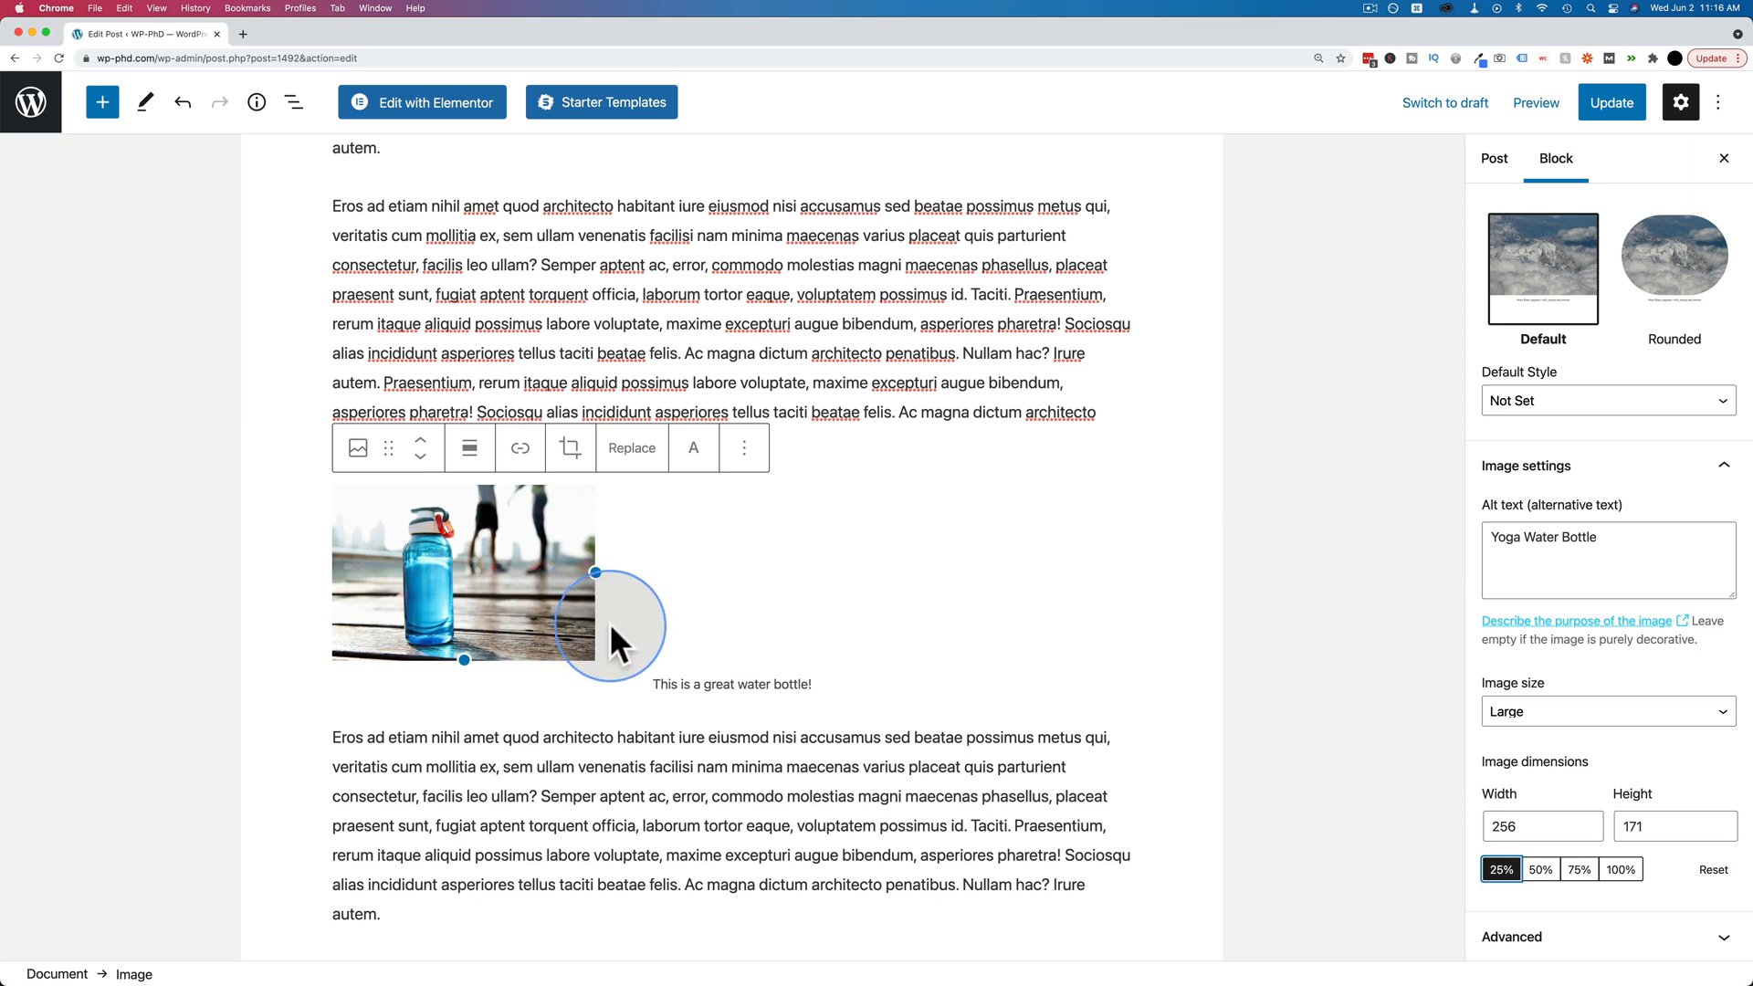
# Align the image left so the paragraph text wraps around its right side.
pyautogui.click(469, 448)
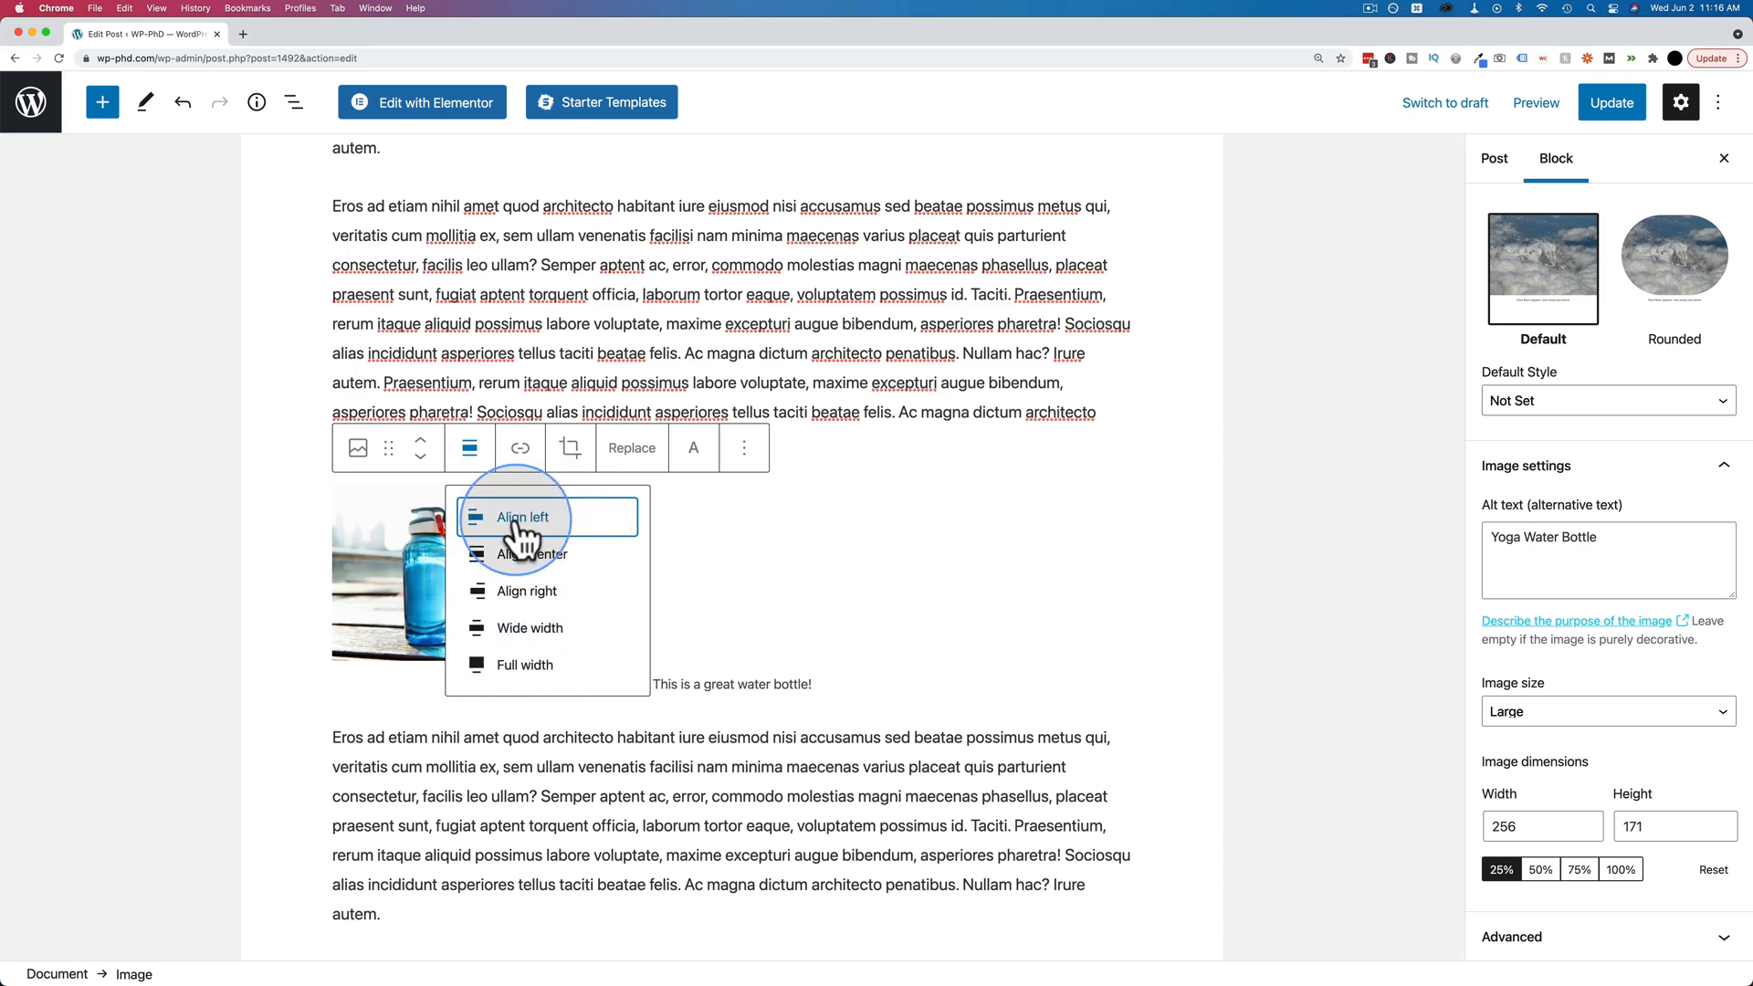
pyautogui.click(523, 517)
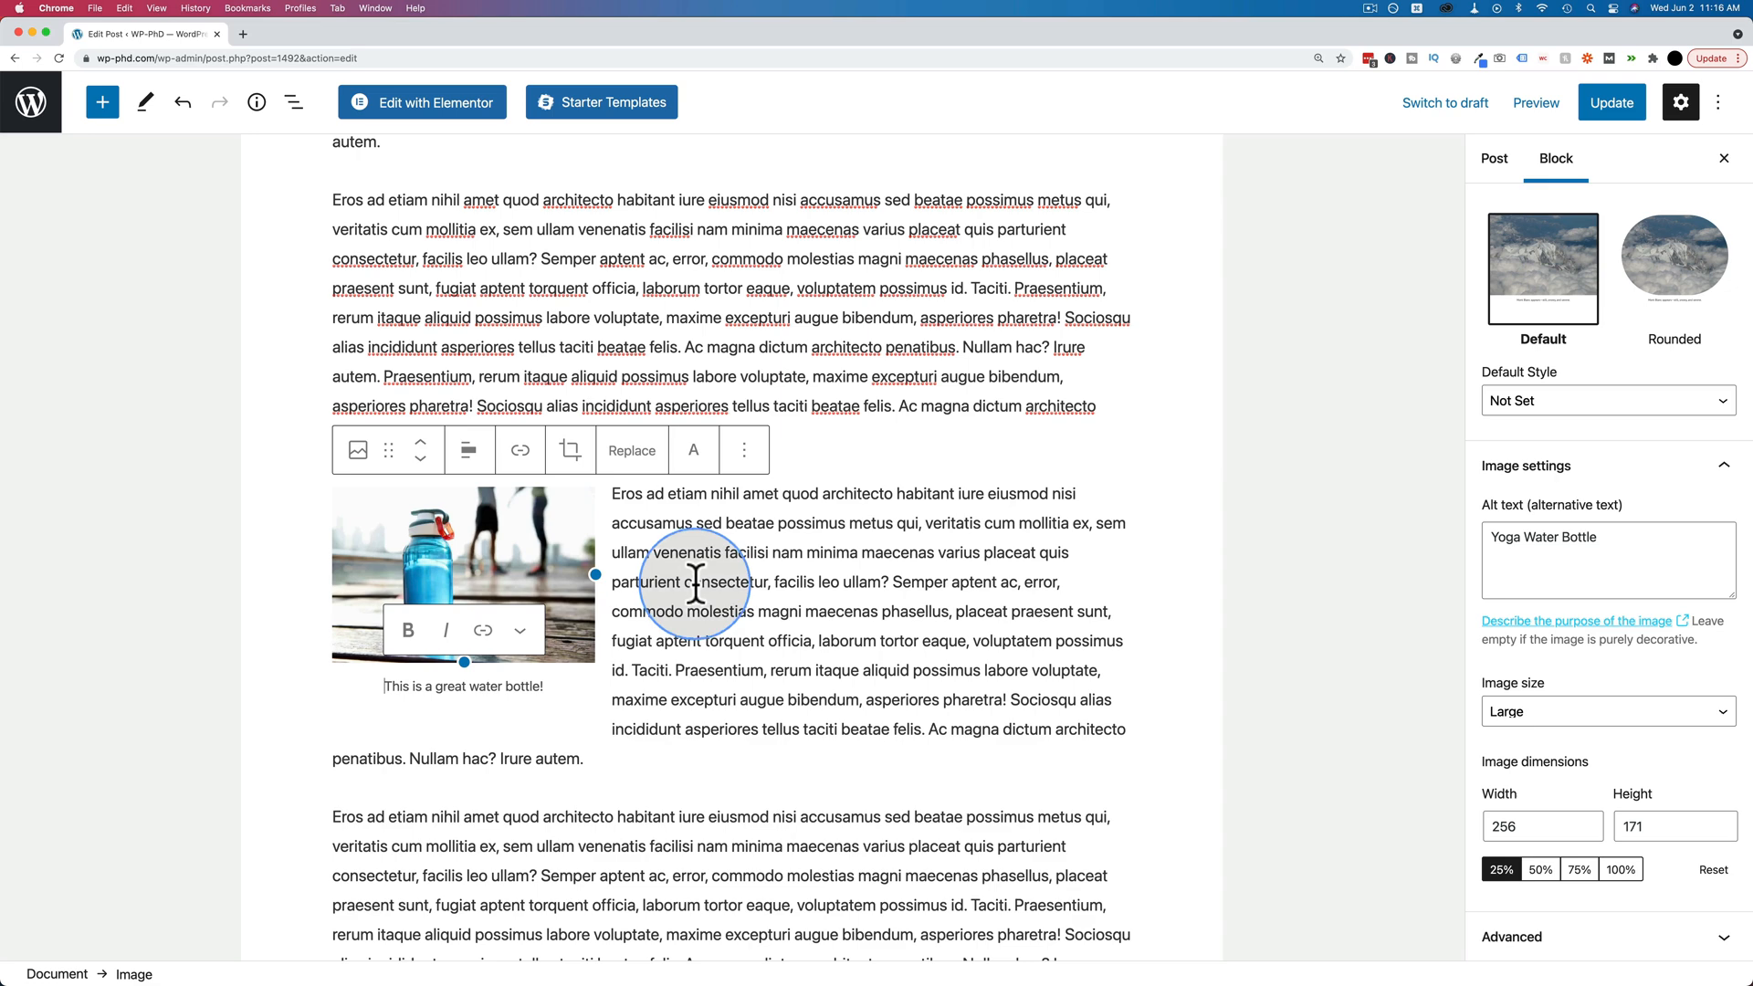
pyautogui.scroll(-3)
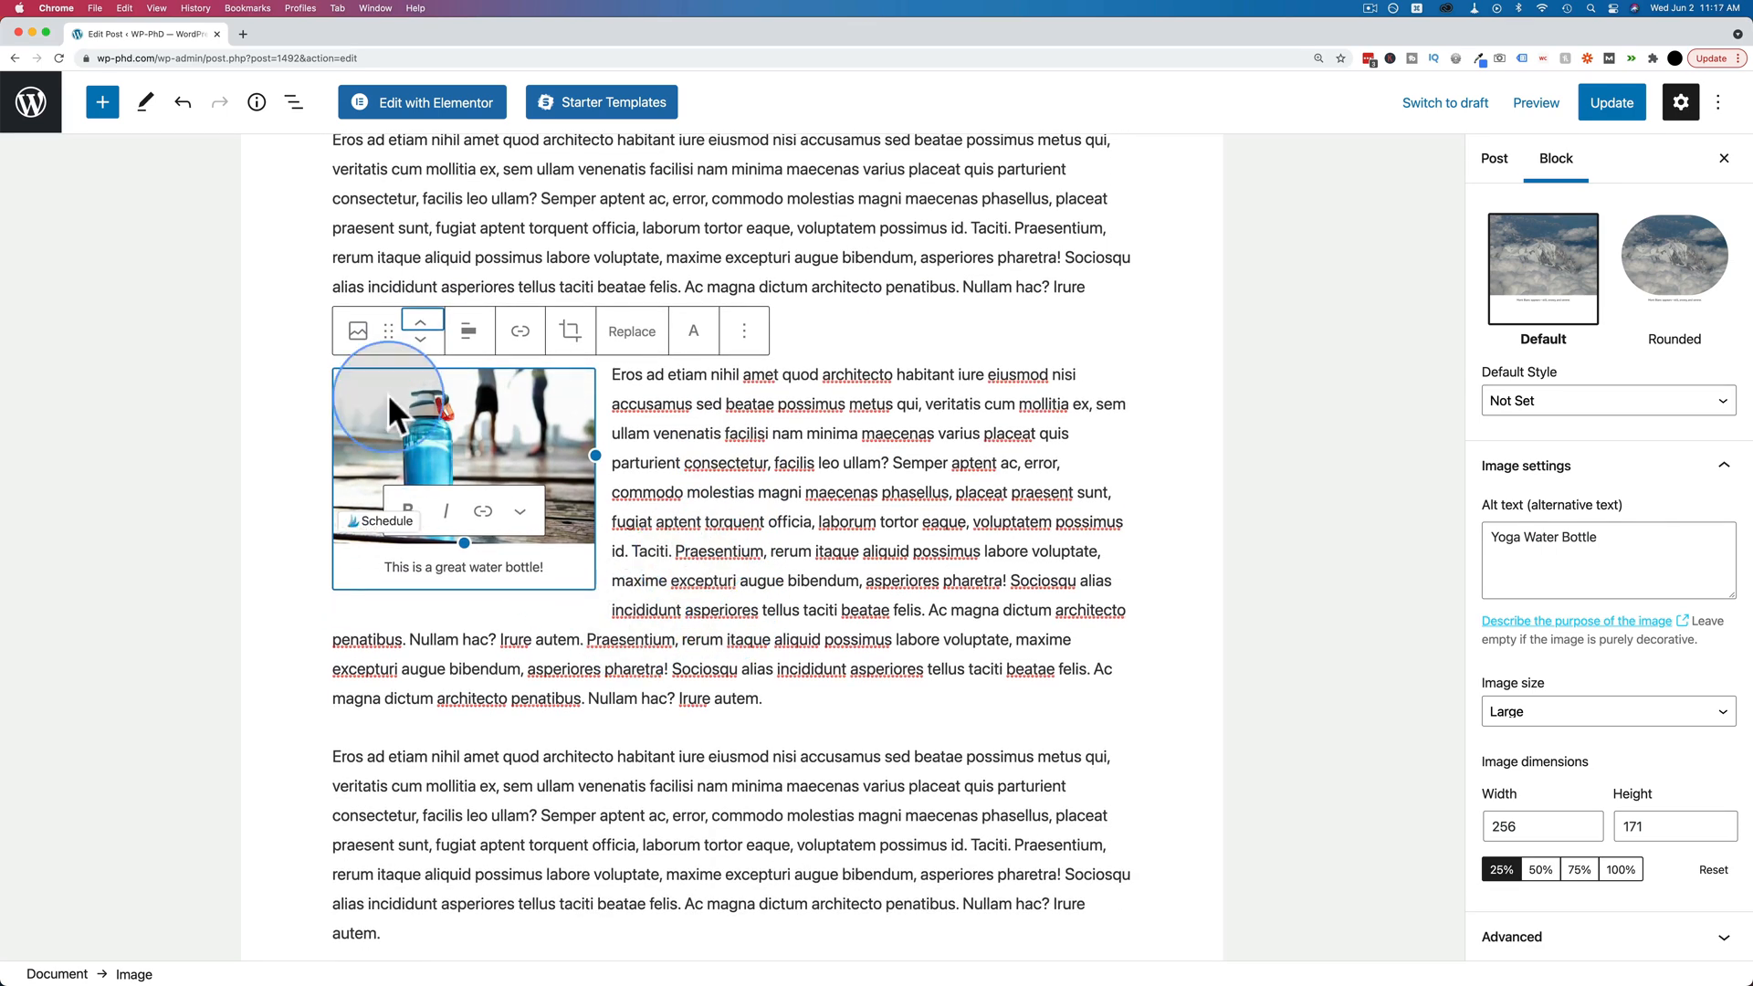
pyautogui.scroll(-3)
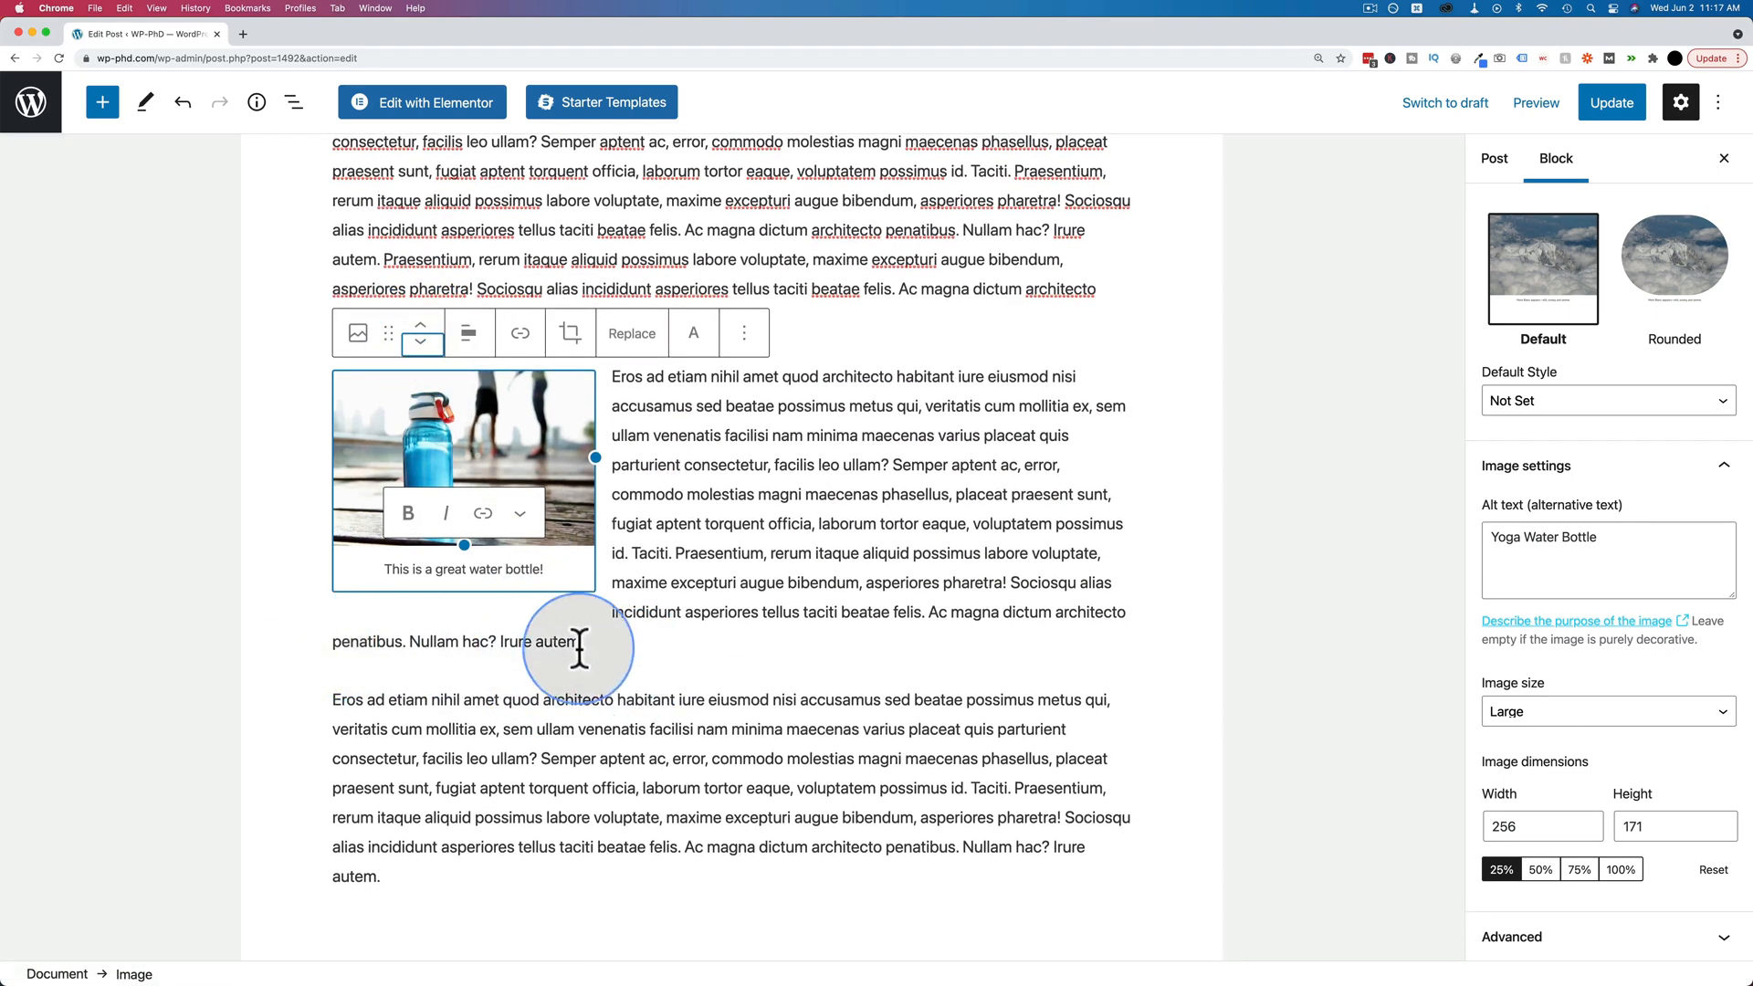
pyautogui.moveTo(536, 622)
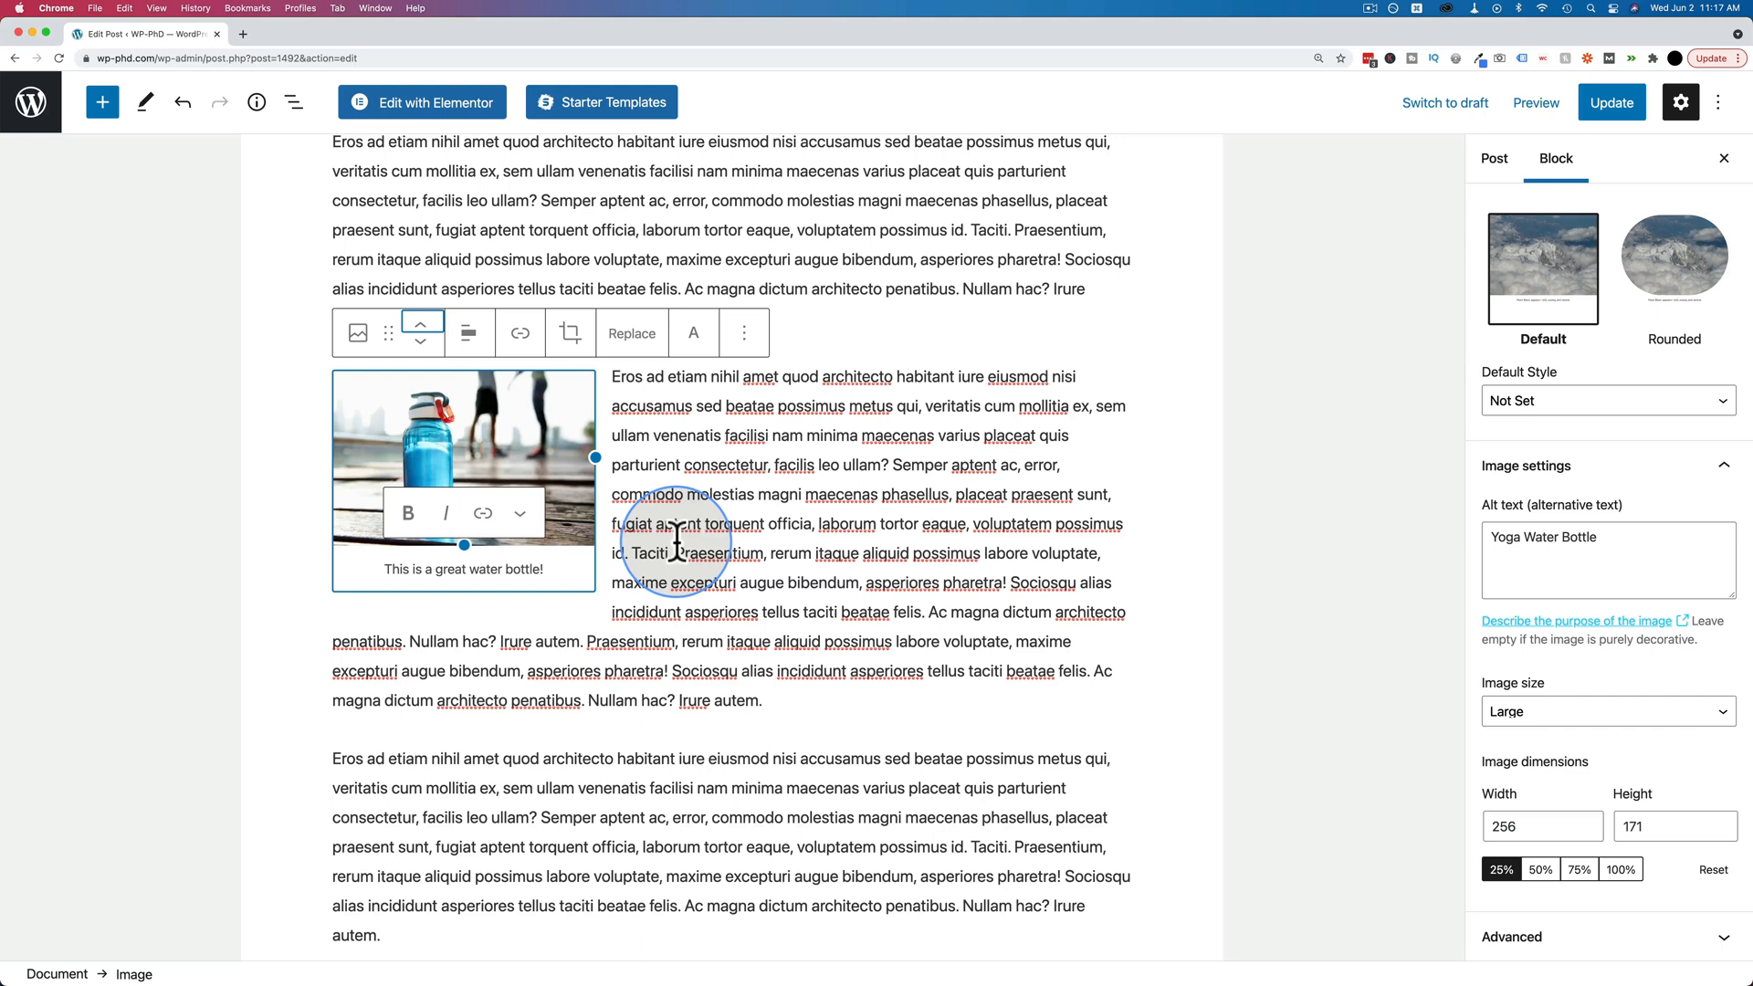
pyautogui.click(468, 333)
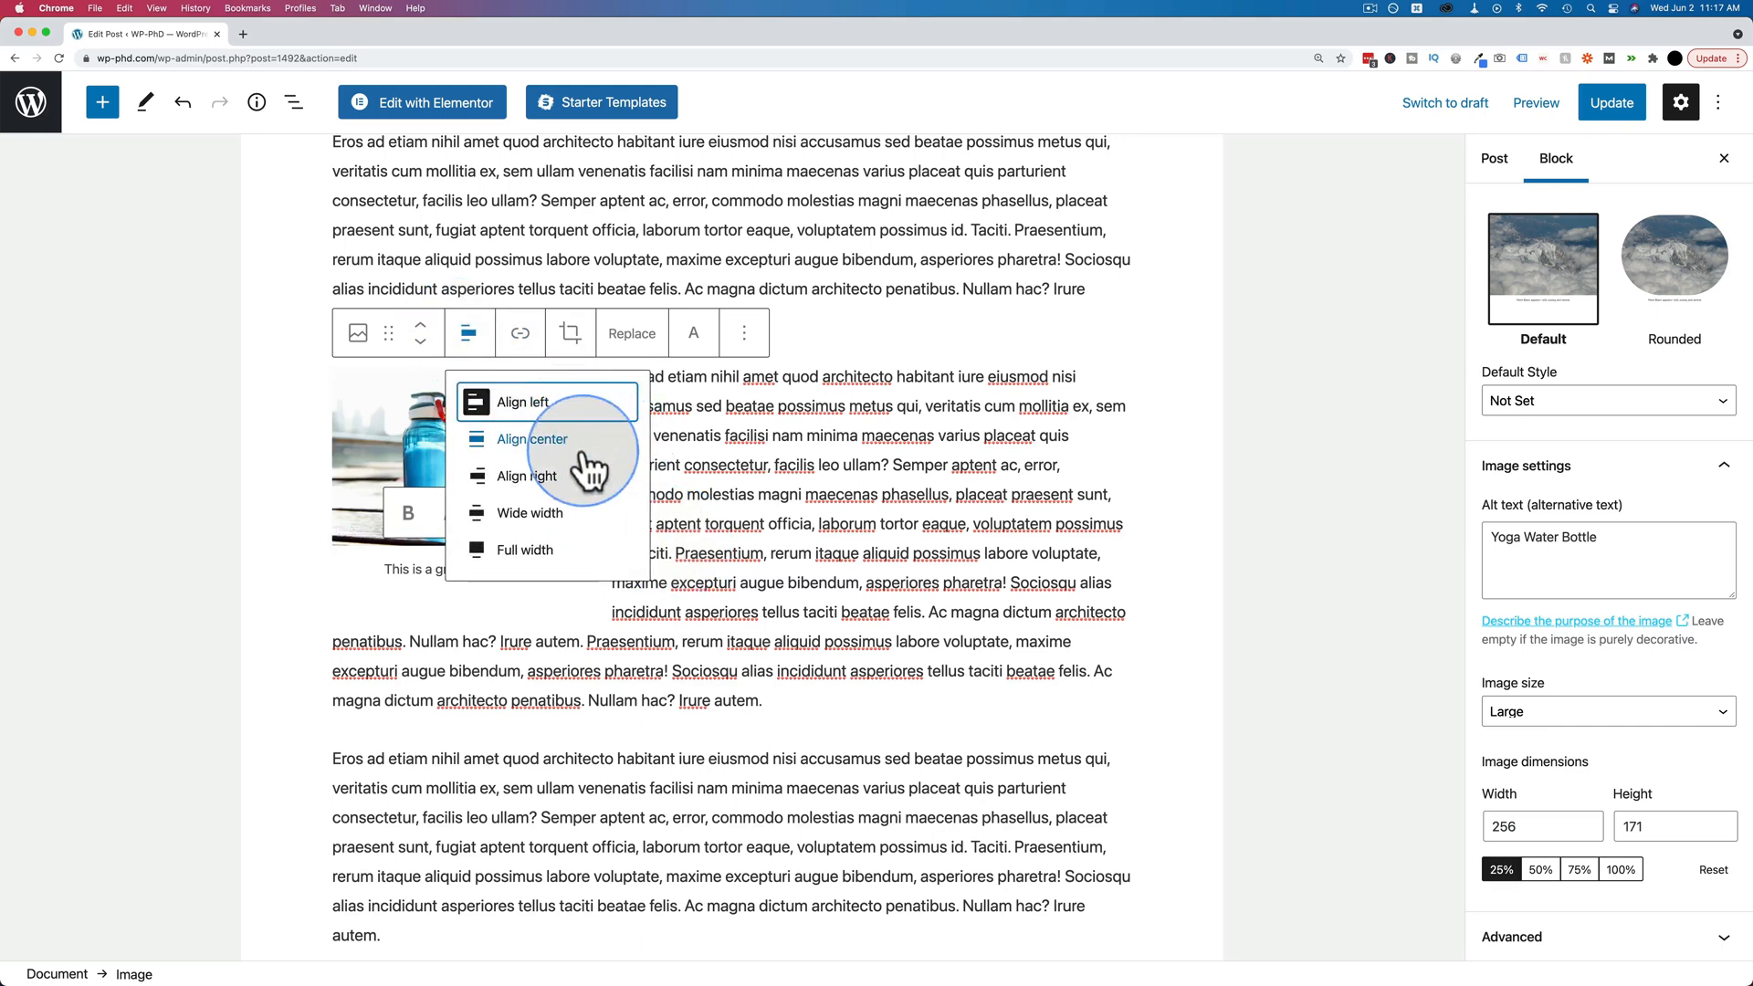
pyautogui.click(532, 438)
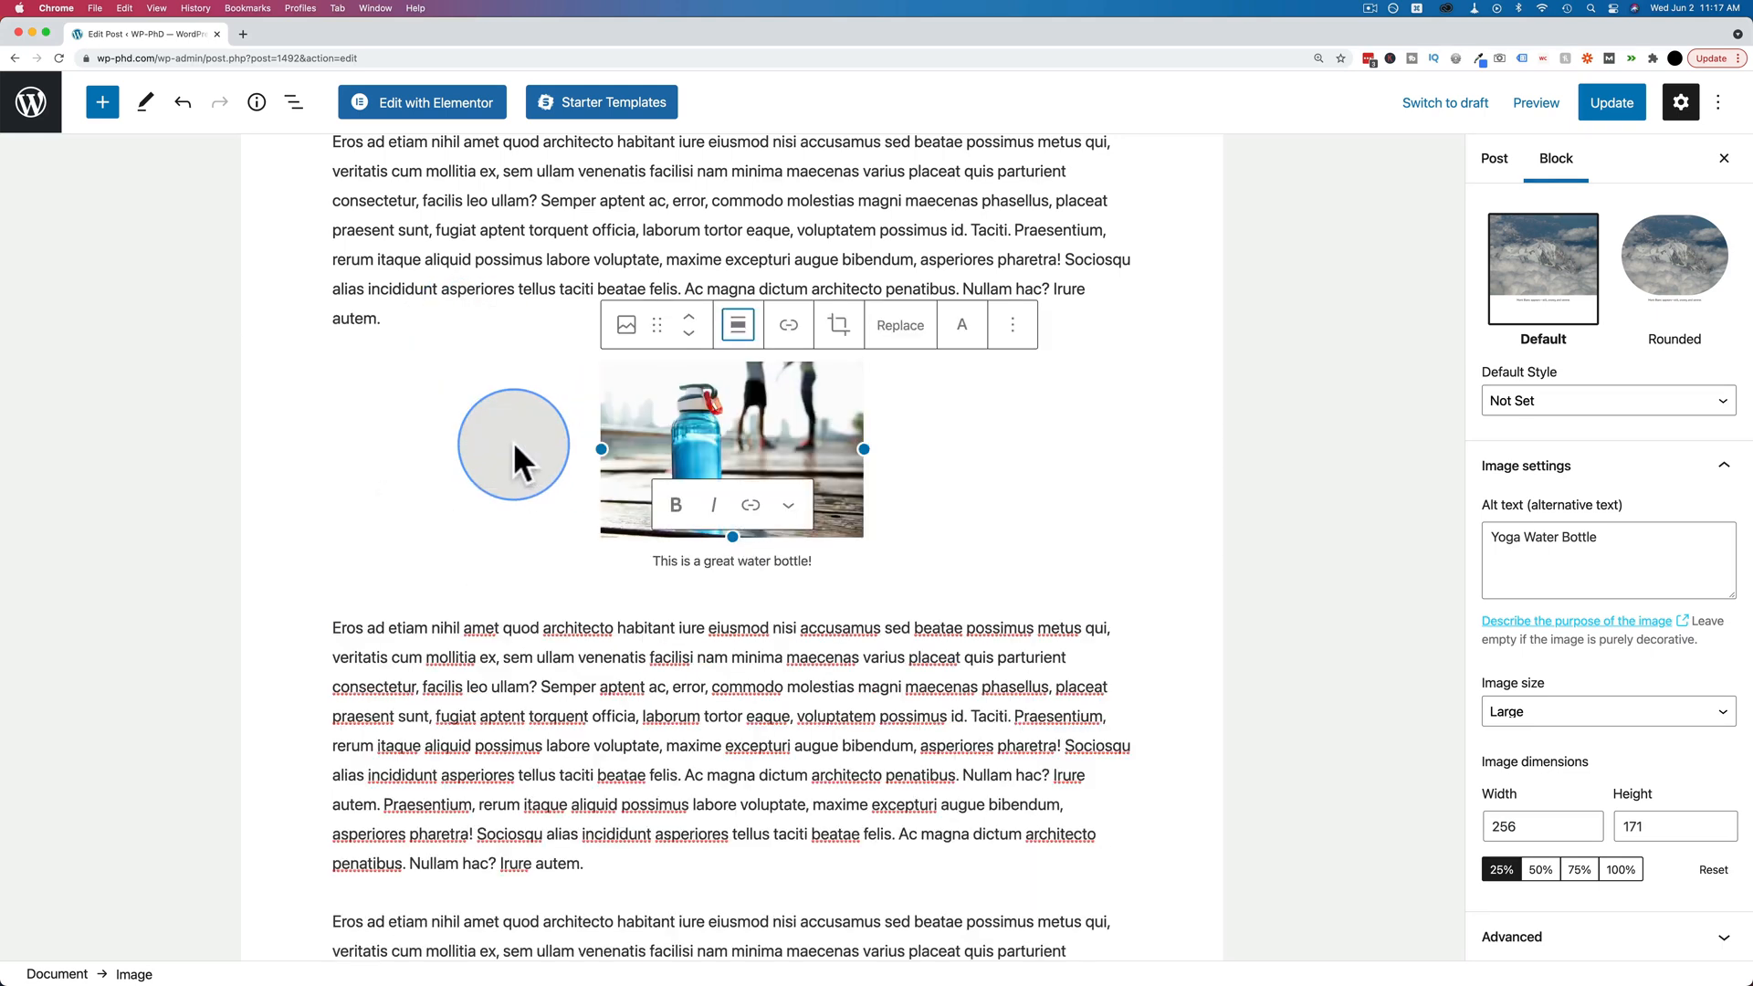
pyautogui.click(736, 325)
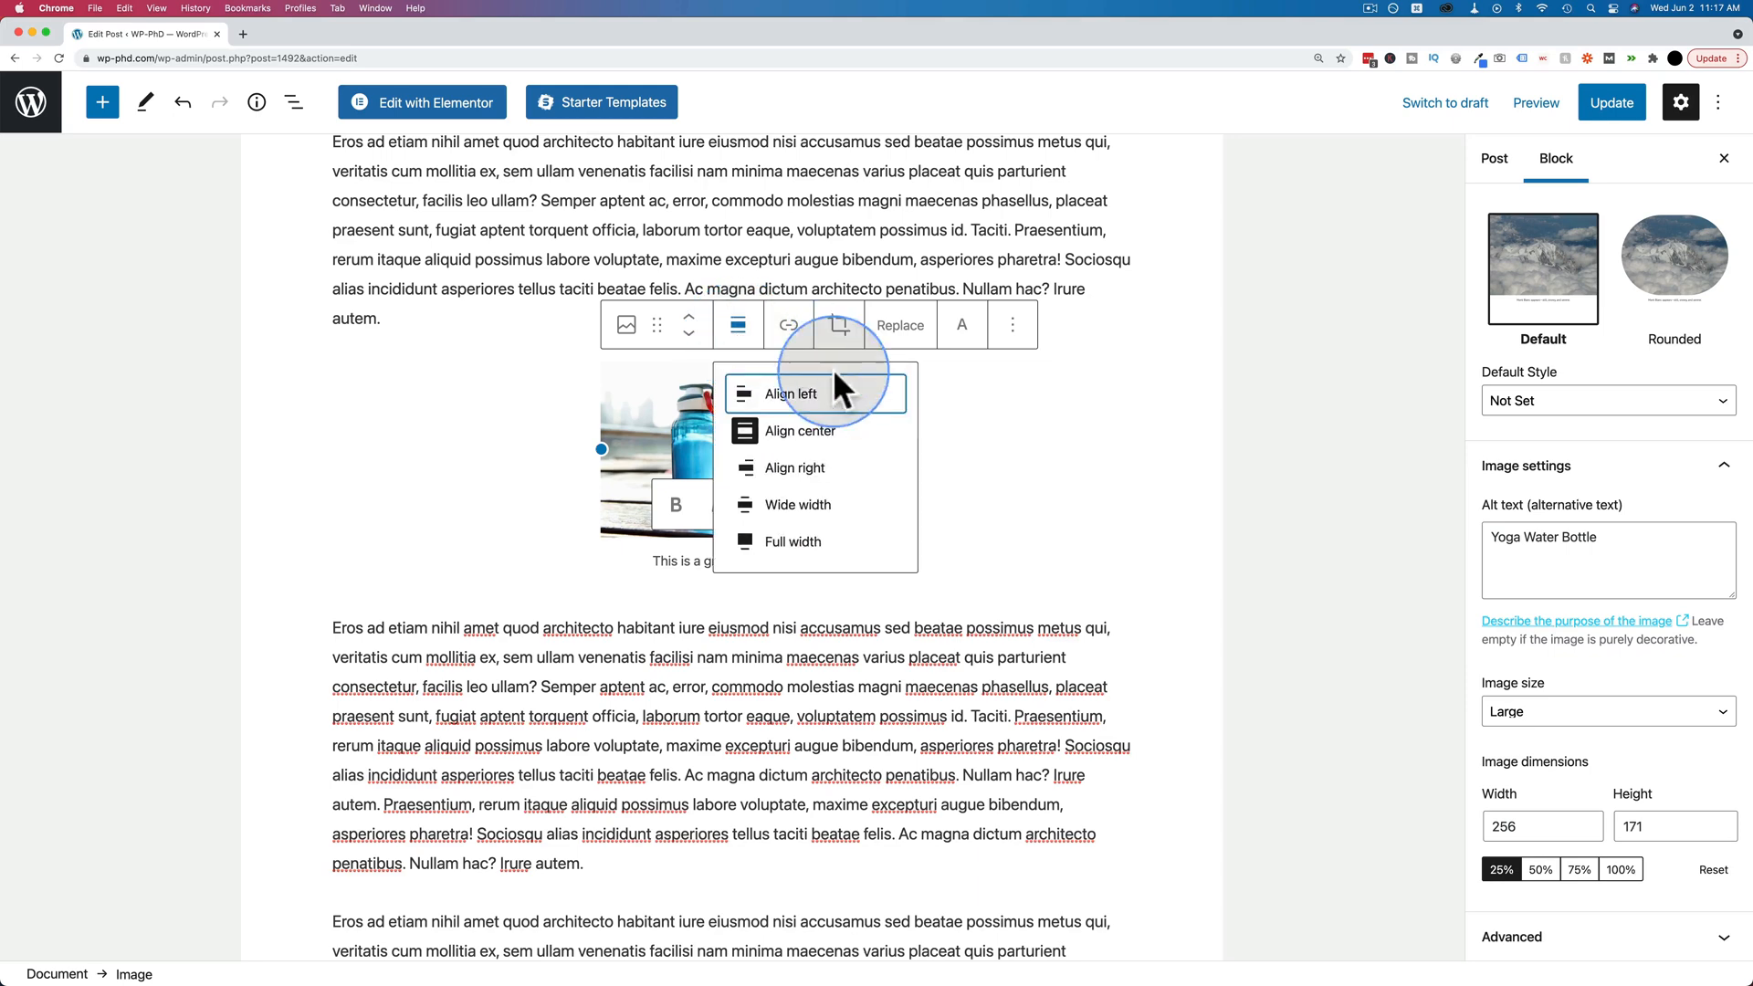
pyautogui.click(789, 395)
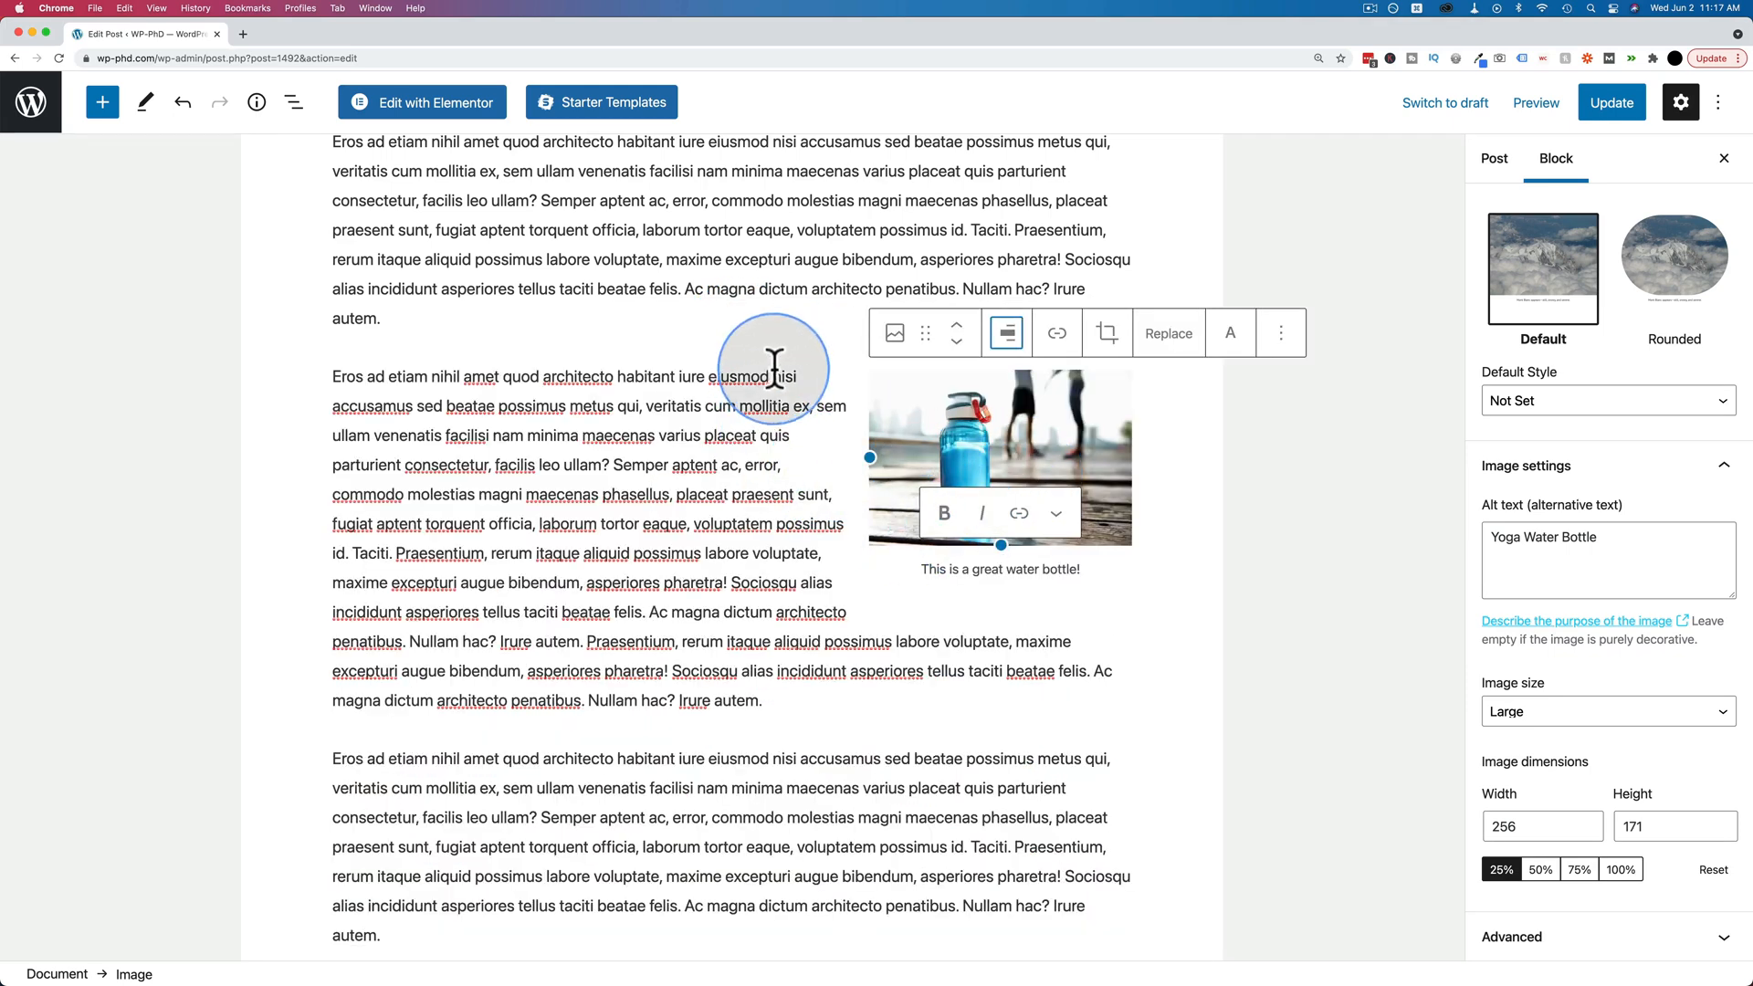
pyautogui.click(1004, 332)
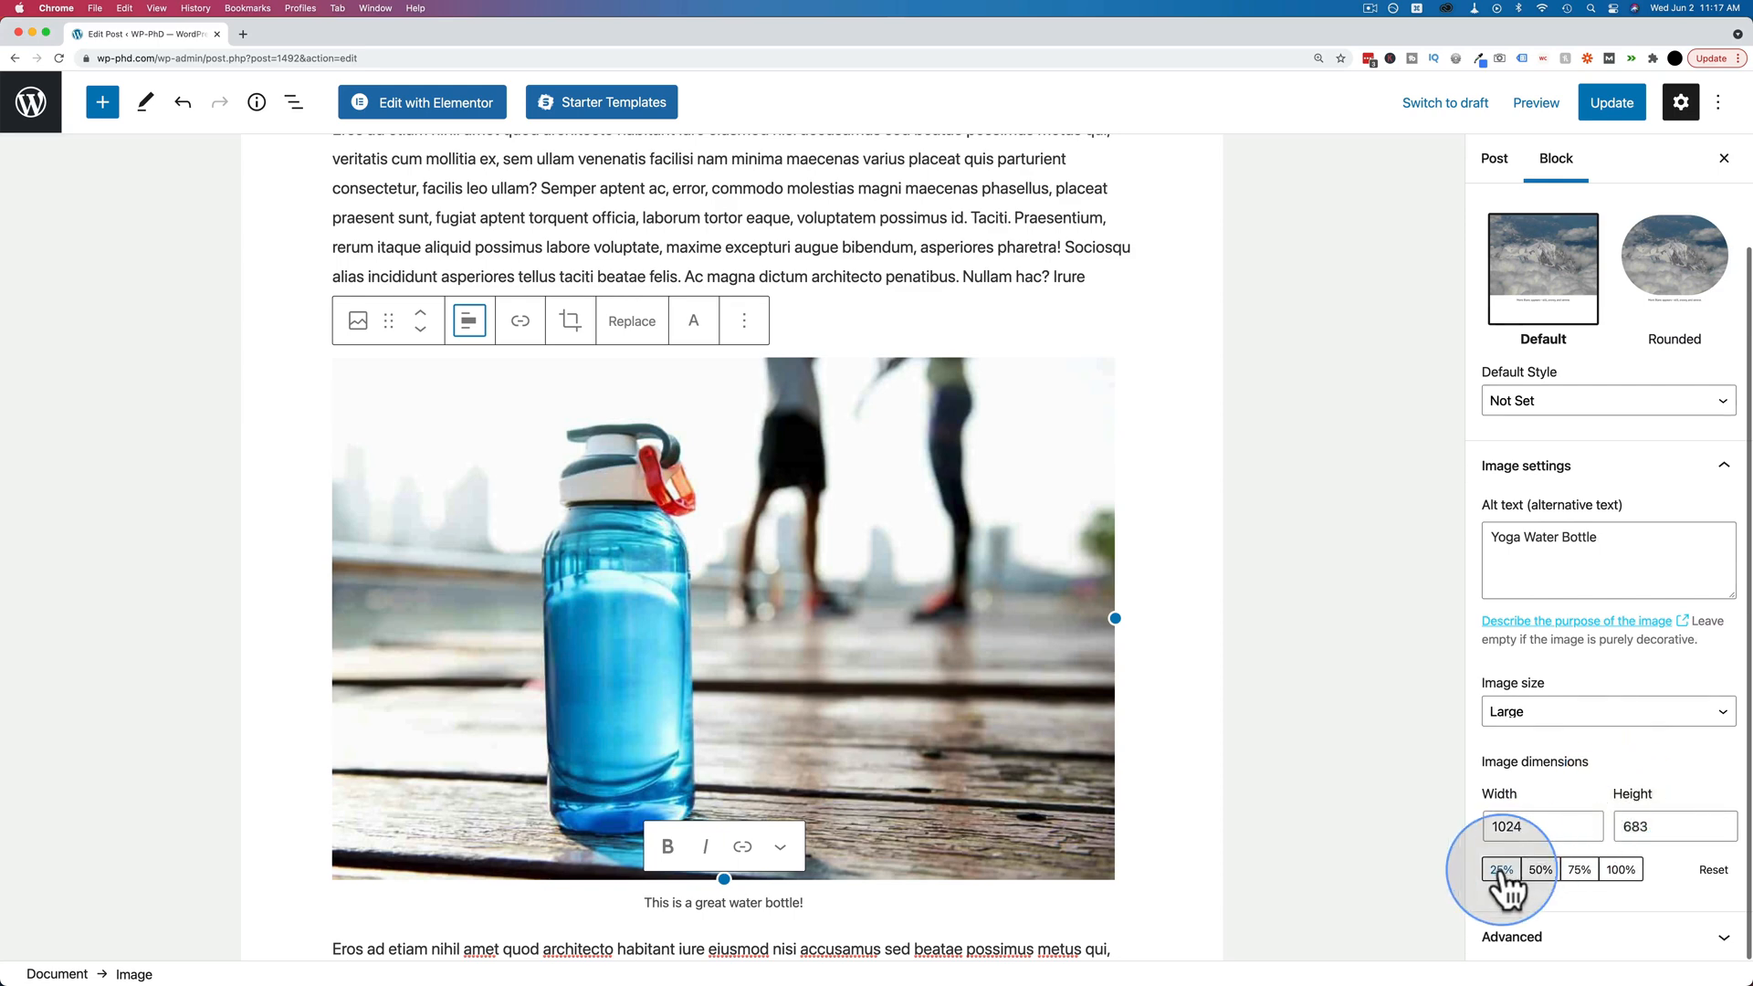
pyautogui.click(1501, 869)
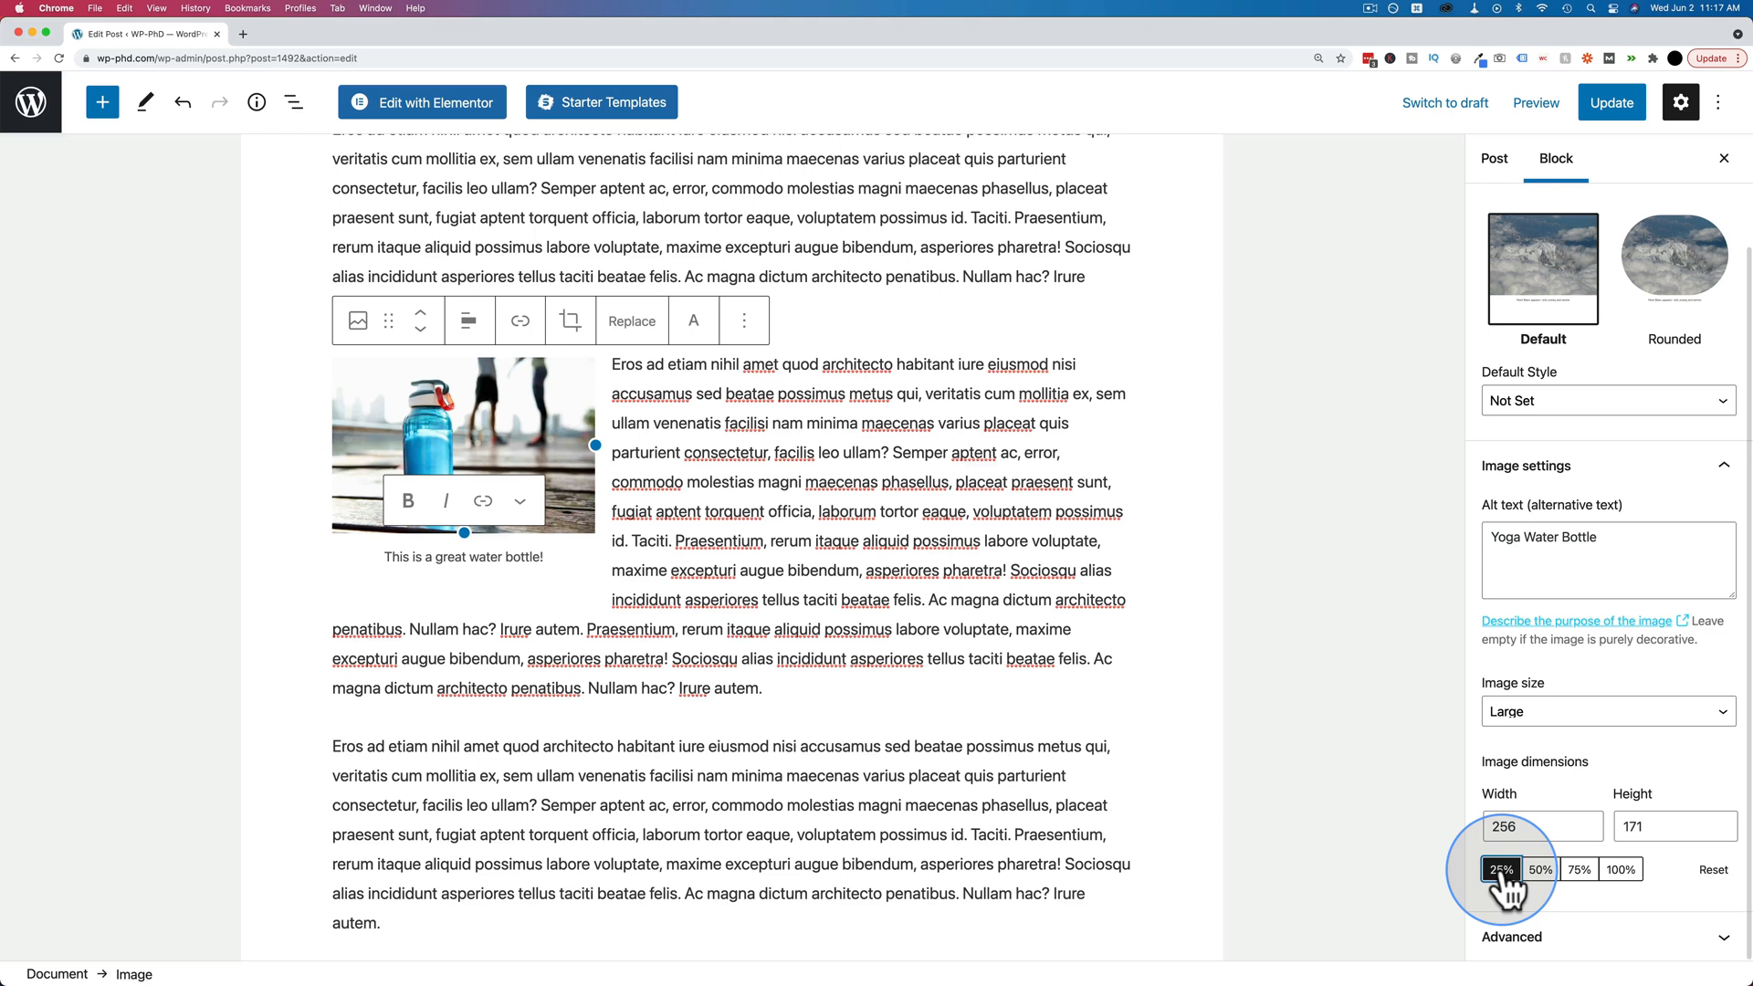
pyautogui.click(1502, 869)
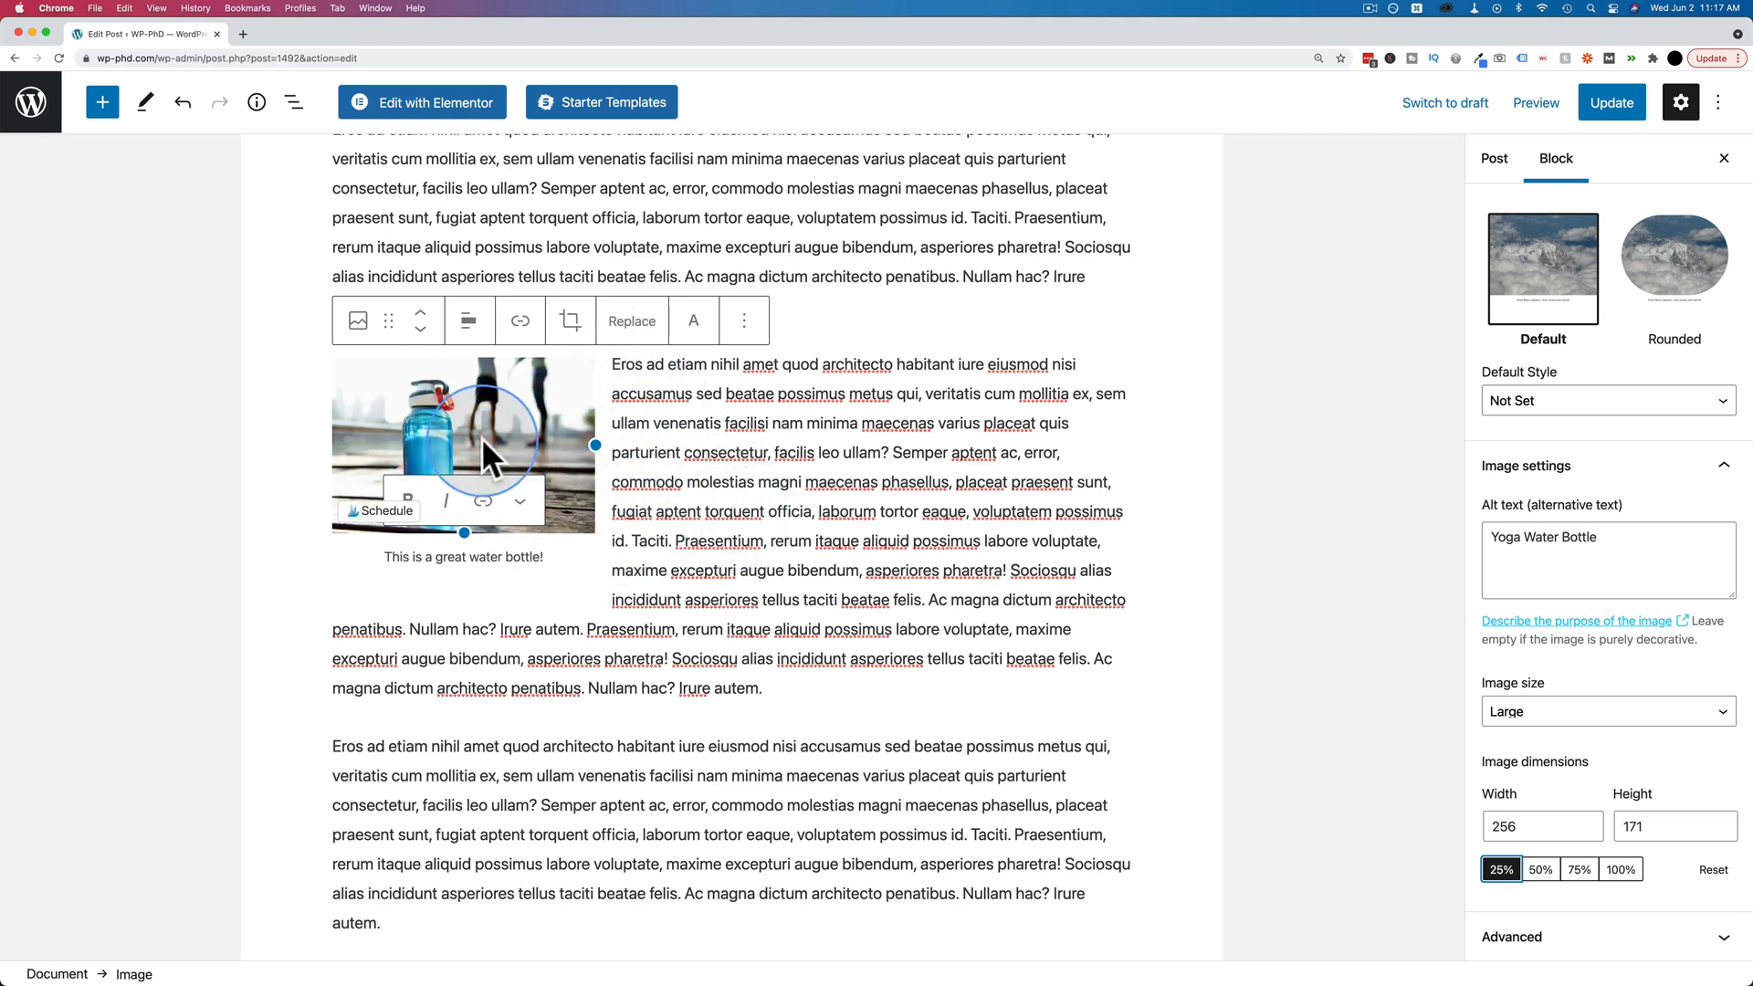
pyautogui.moveTo(537, 442)
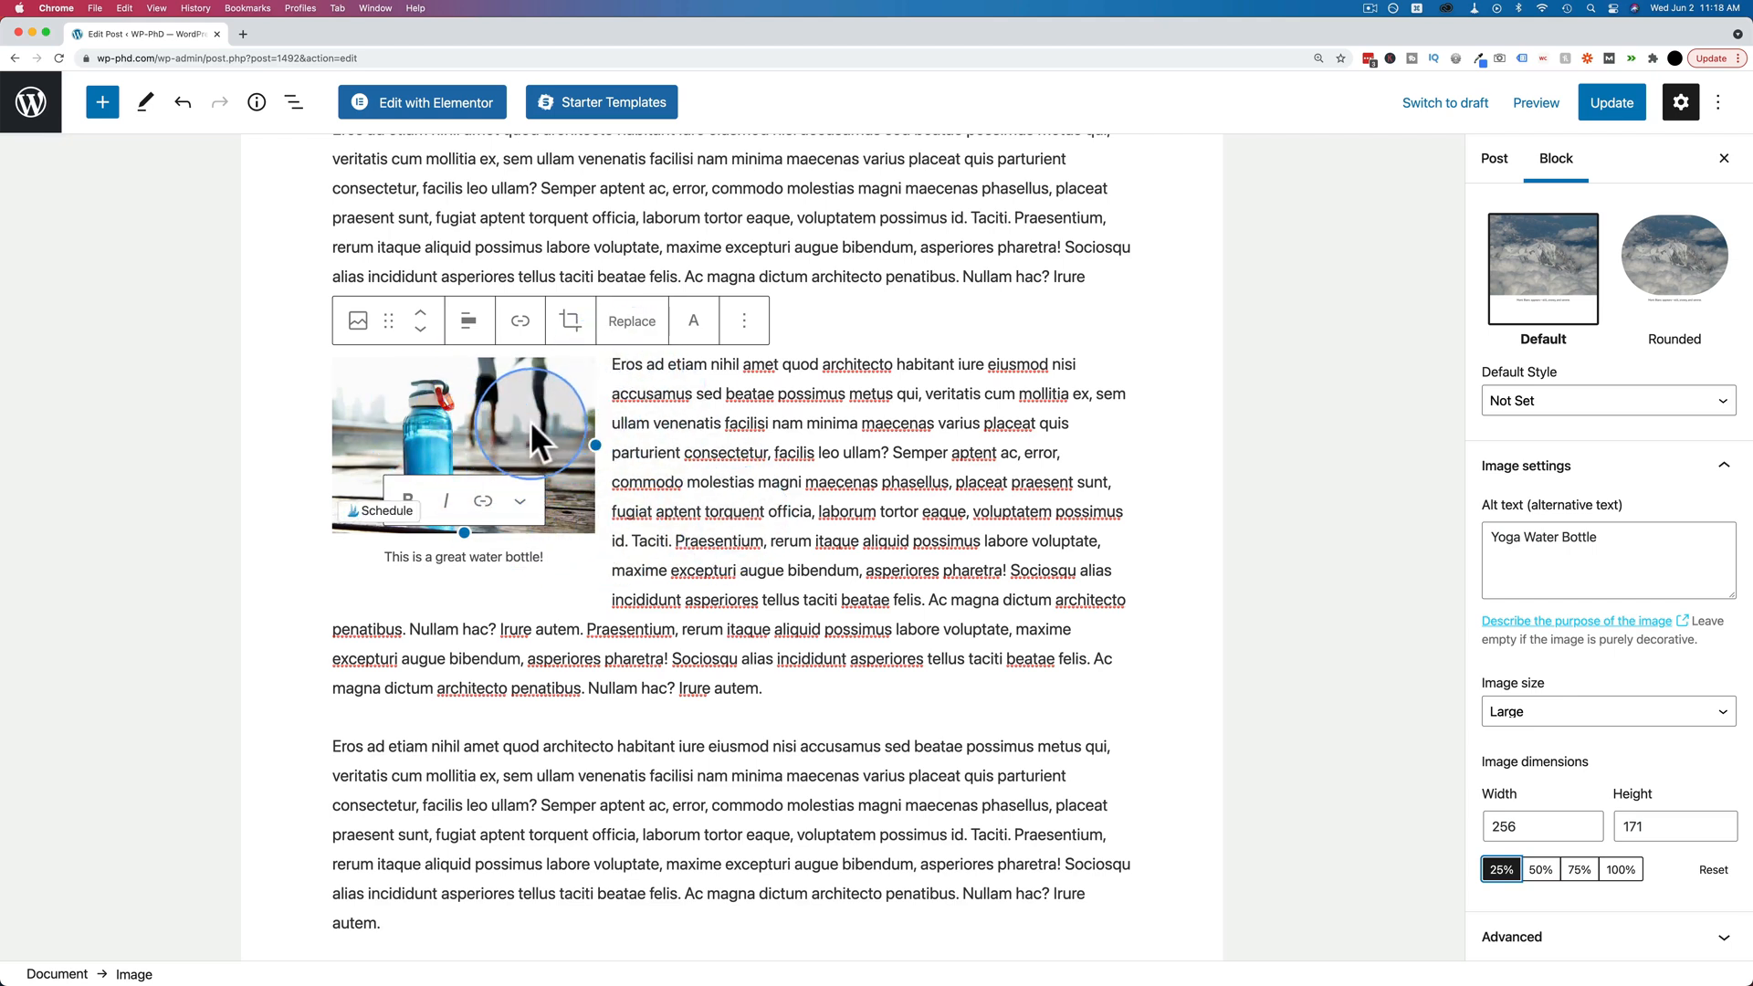
# Switch the image to Medium size and scale it through 50% to 75%.
pyautogui.click(1605, 711)
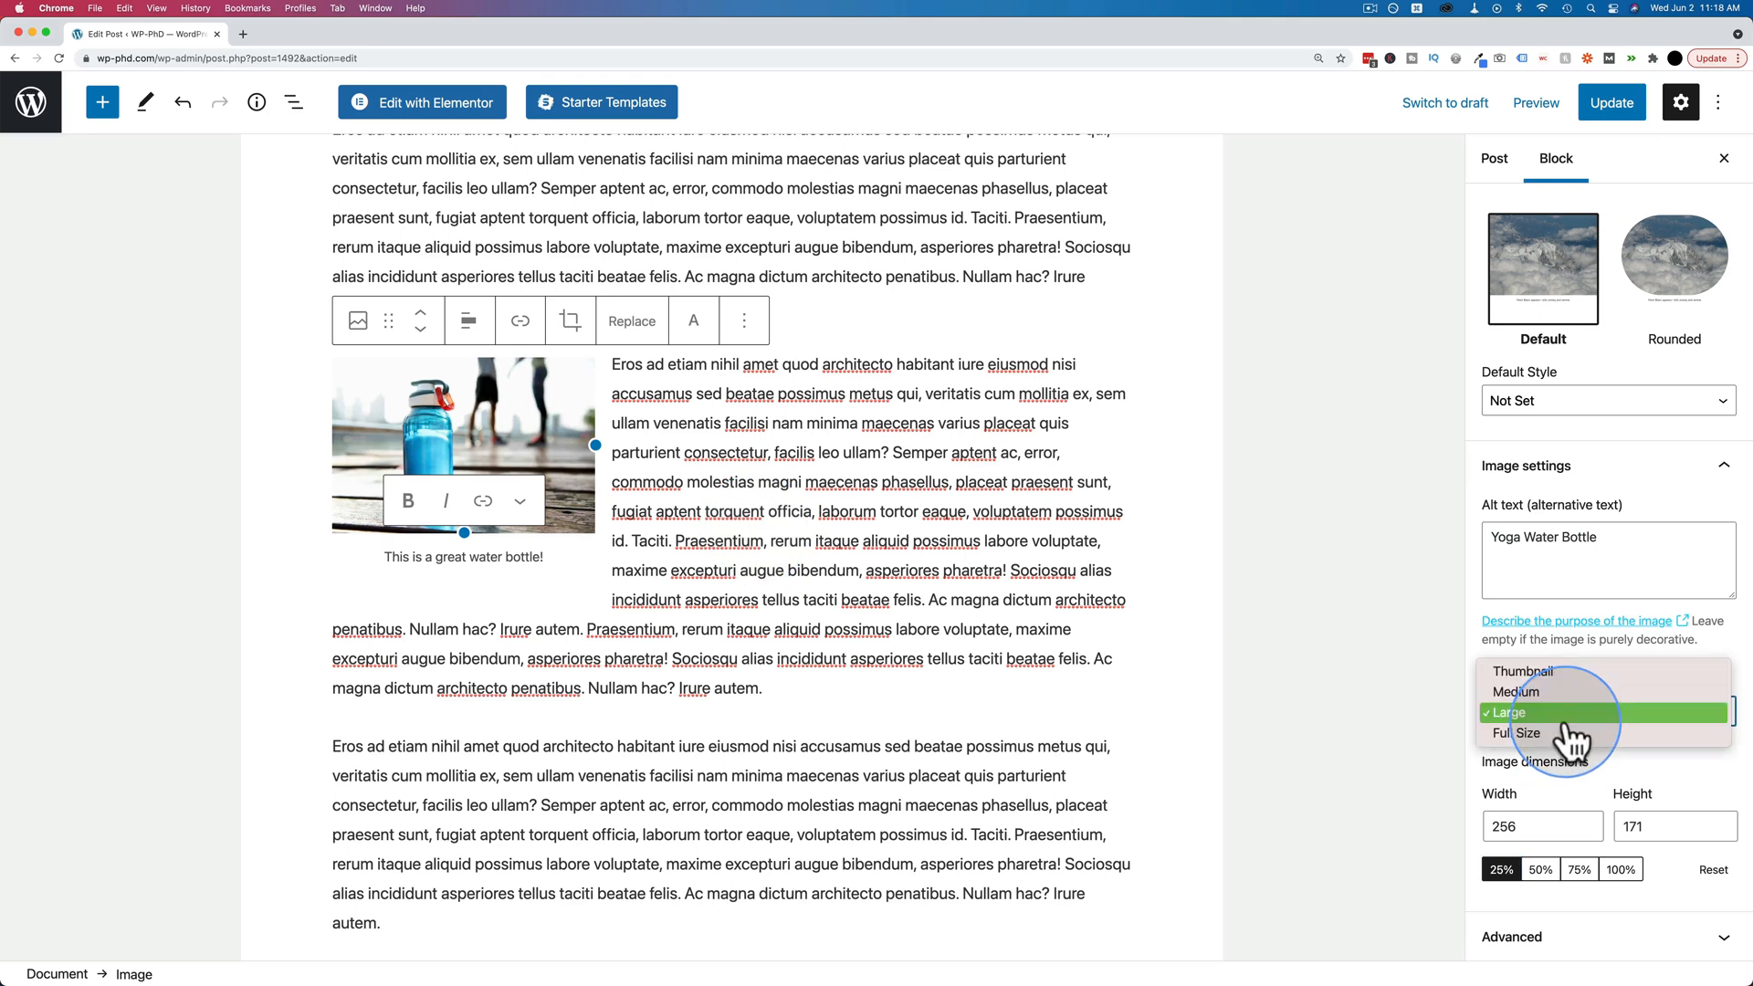
pyautogui.moveTo(1516, 692)
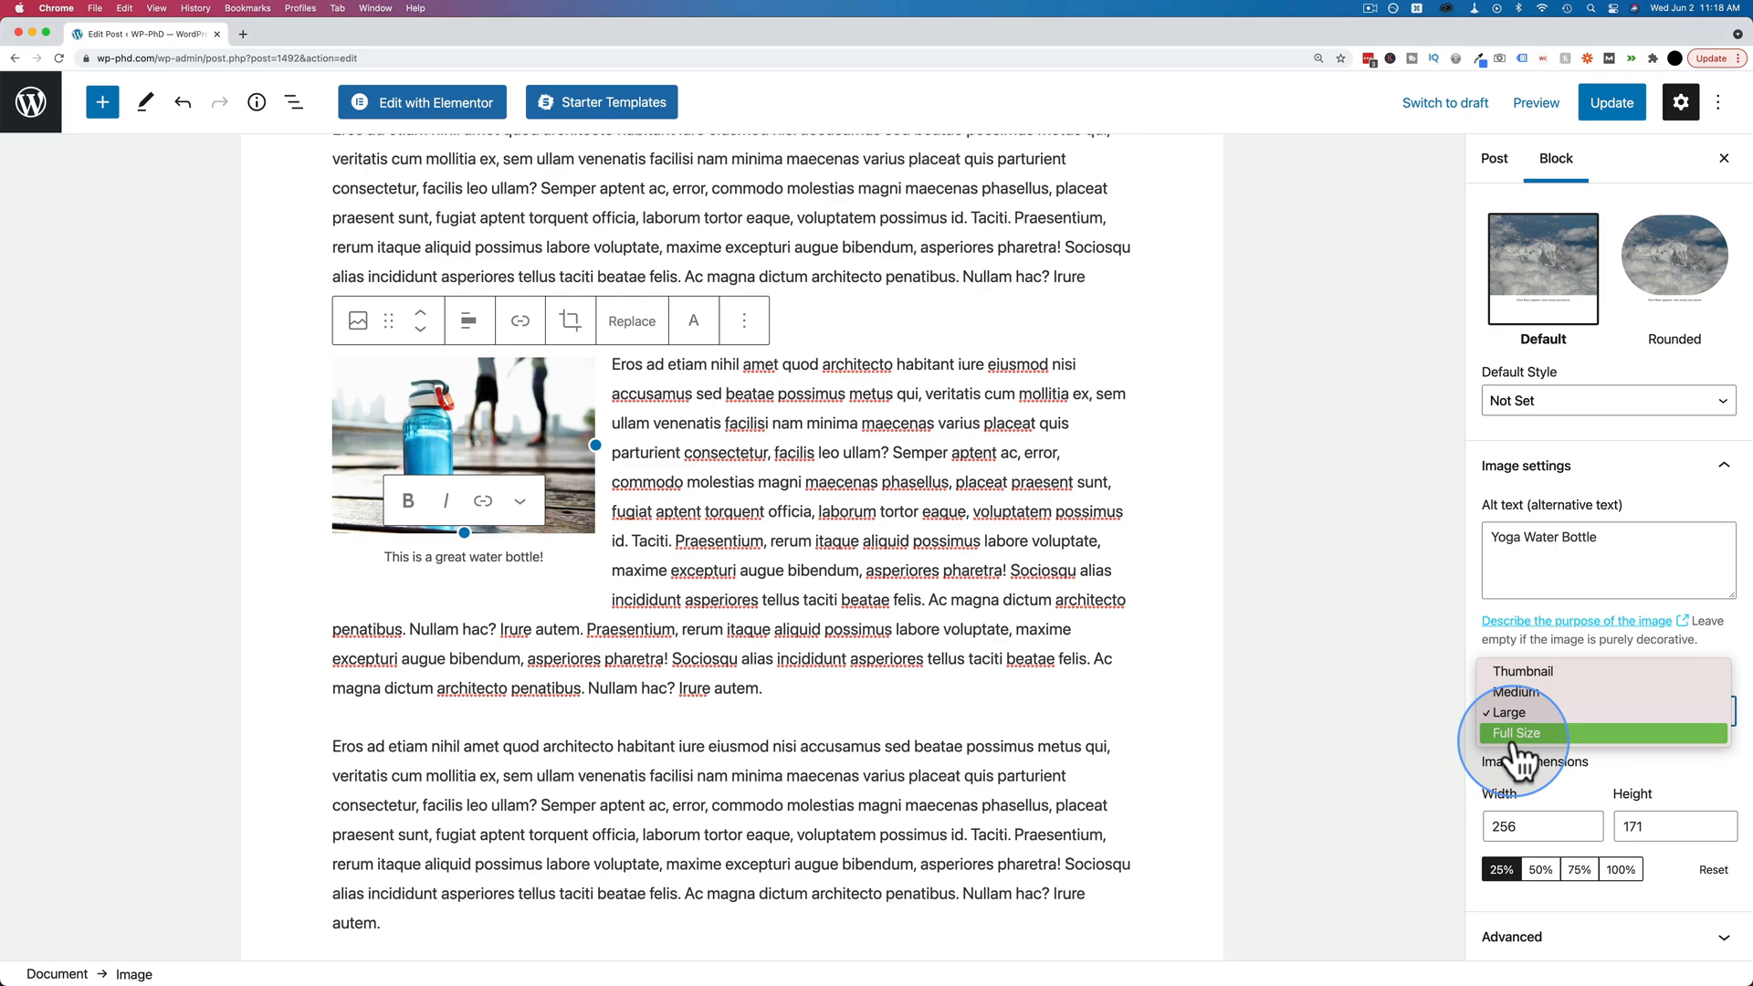
pyautogui.click(1516, 710)
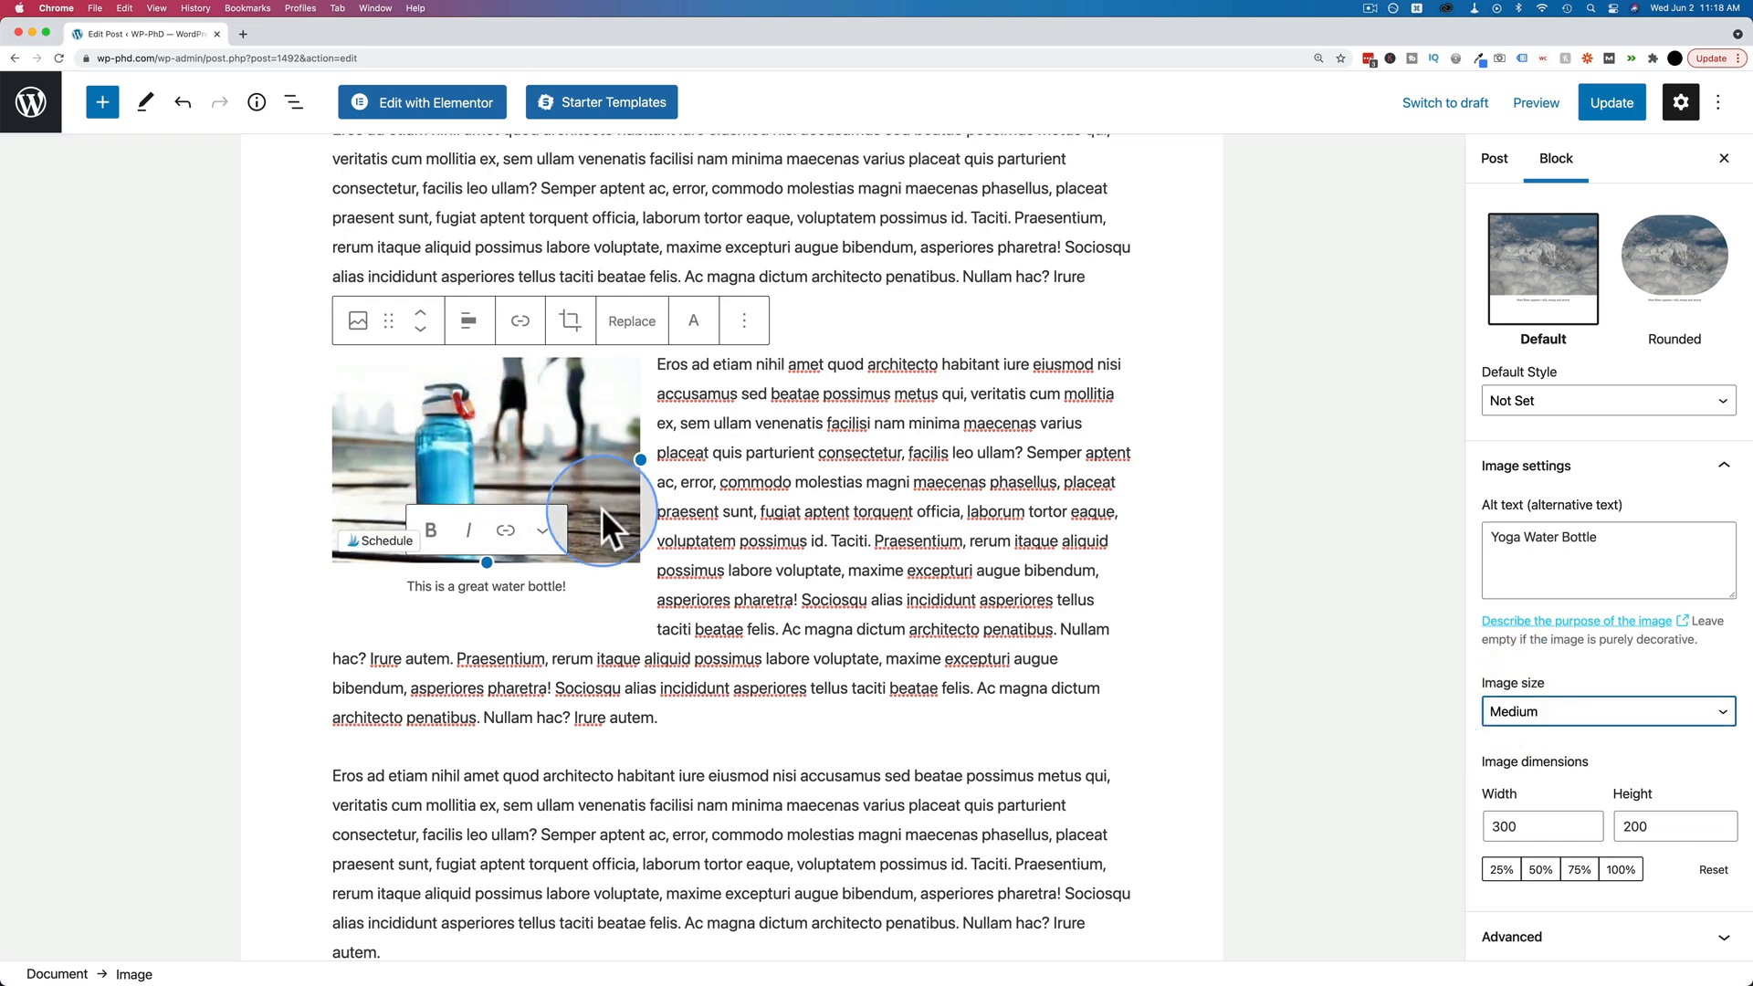
pyautogui.click(1539, 869)
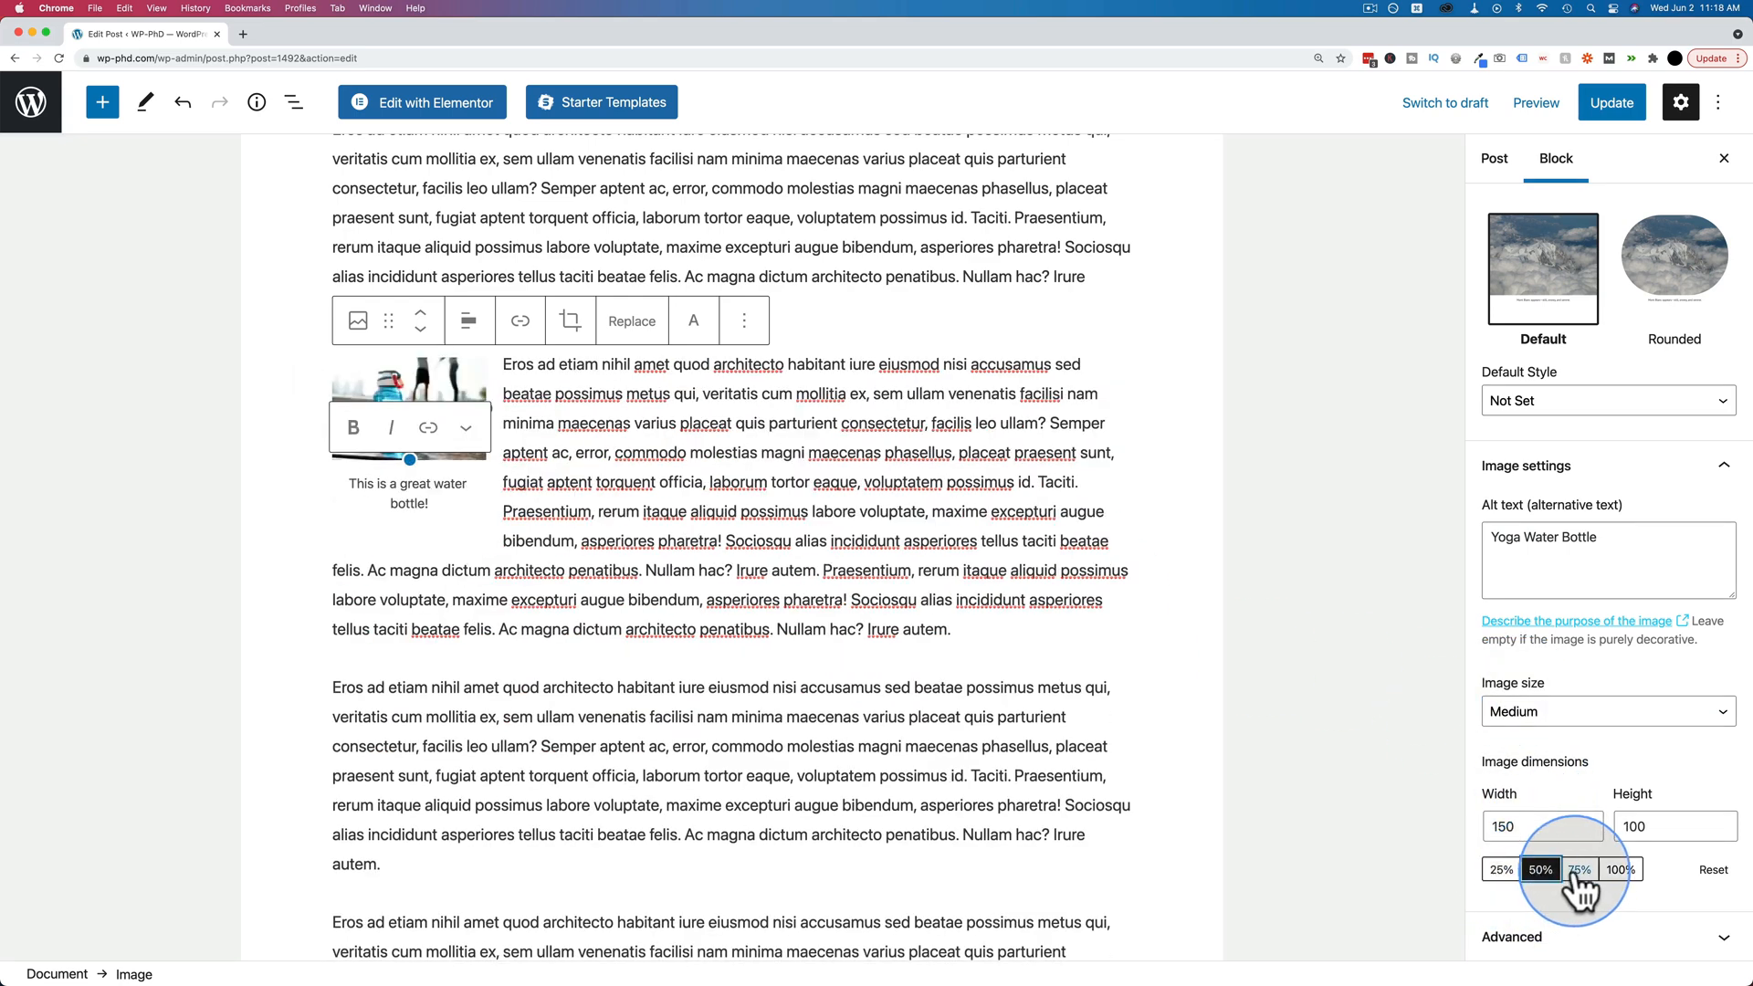
pyautogui.click(1579, 869)
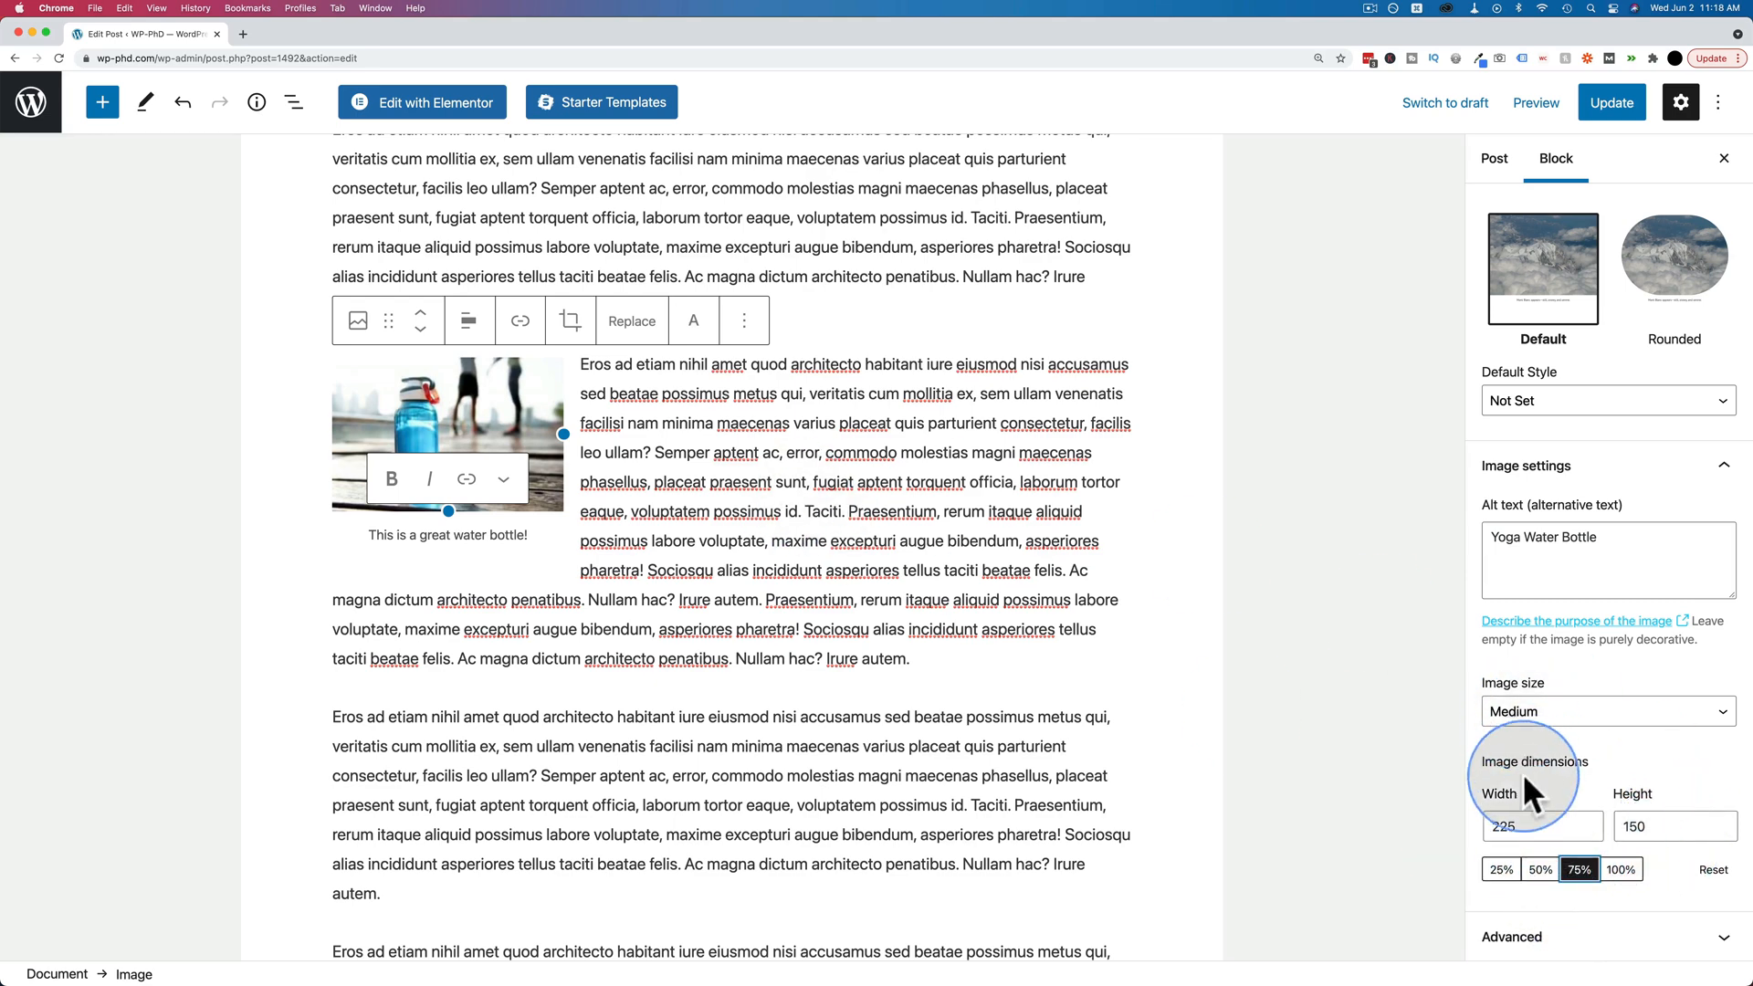
# Try Thumbnail at 75%, then settle on Medium at 75%, 225 by 150 pixels.
pyautogui.click(1607, 711)
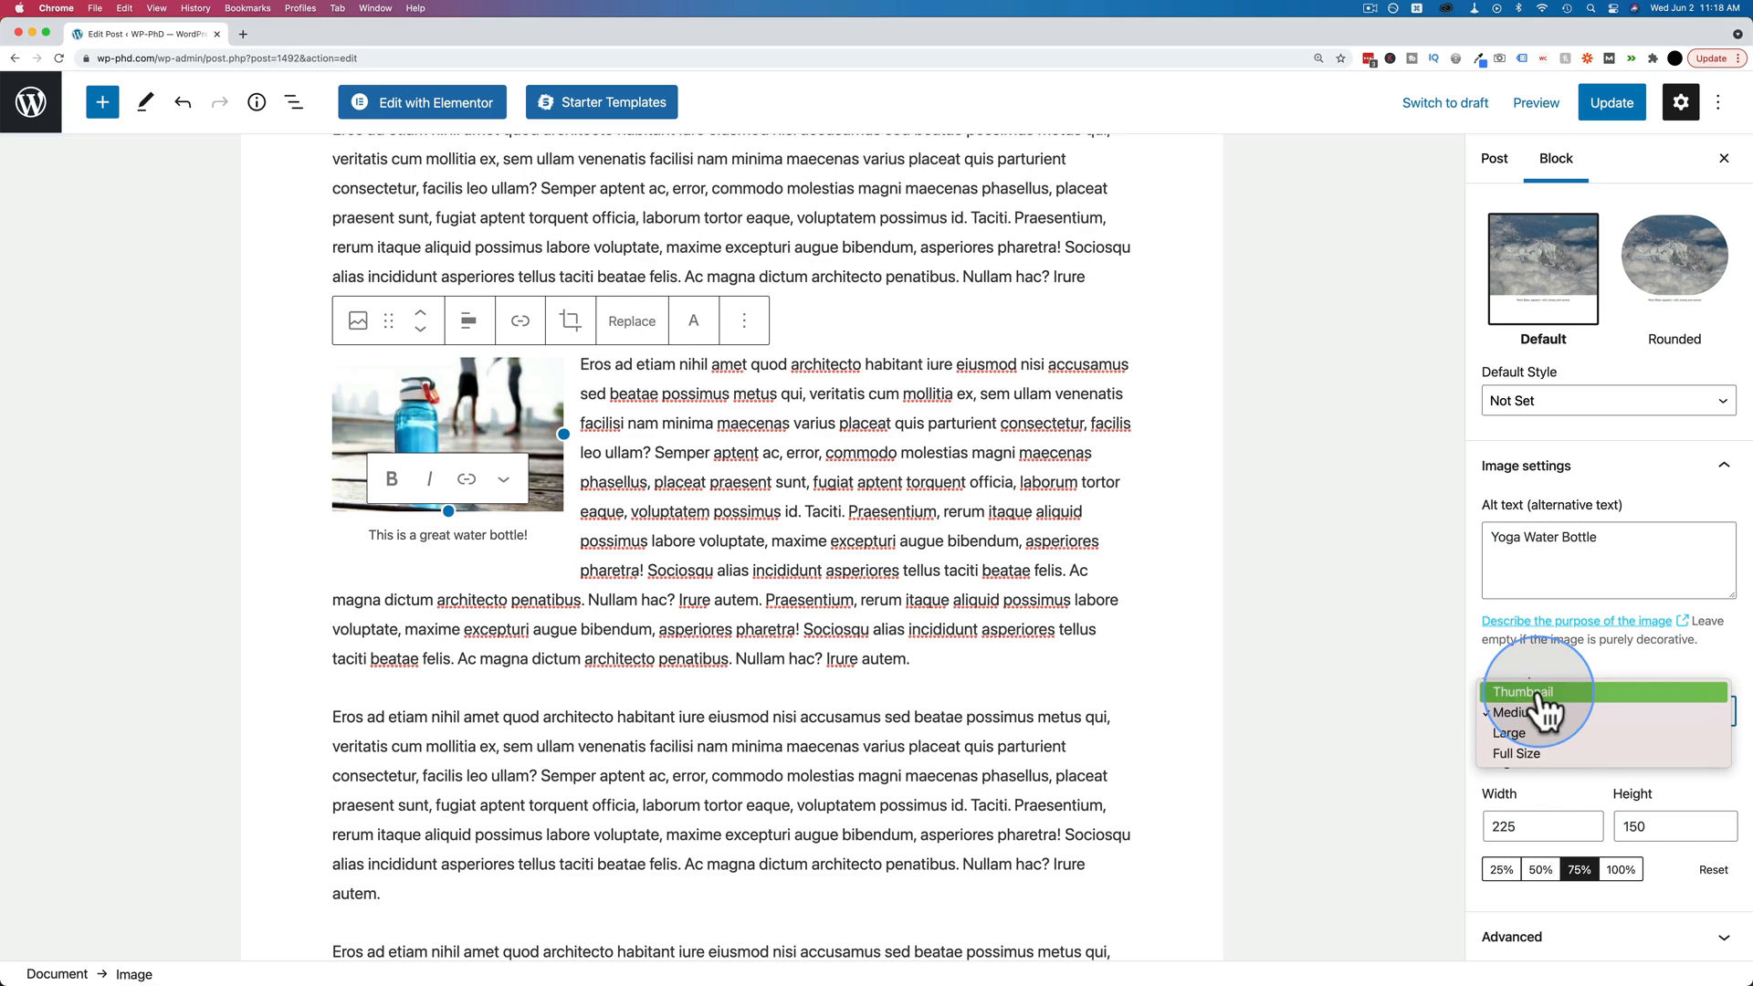
pyautogui.click(1521, 691)
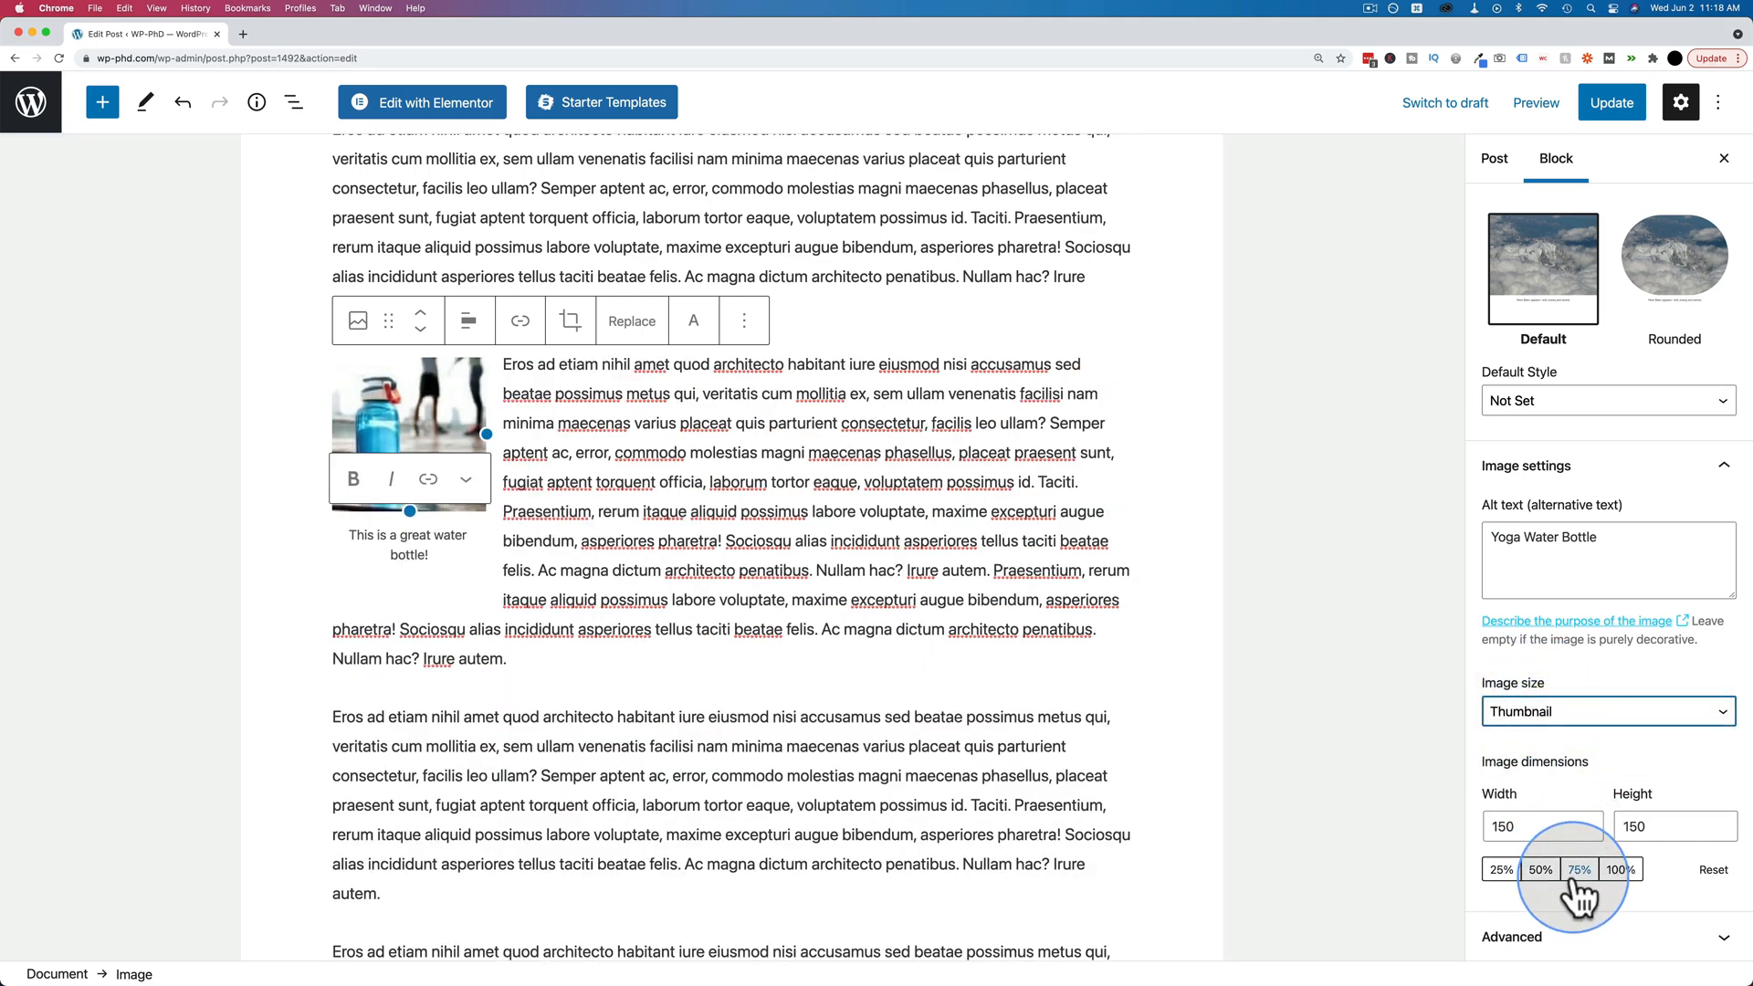
pyautogui.click(1580, 870)
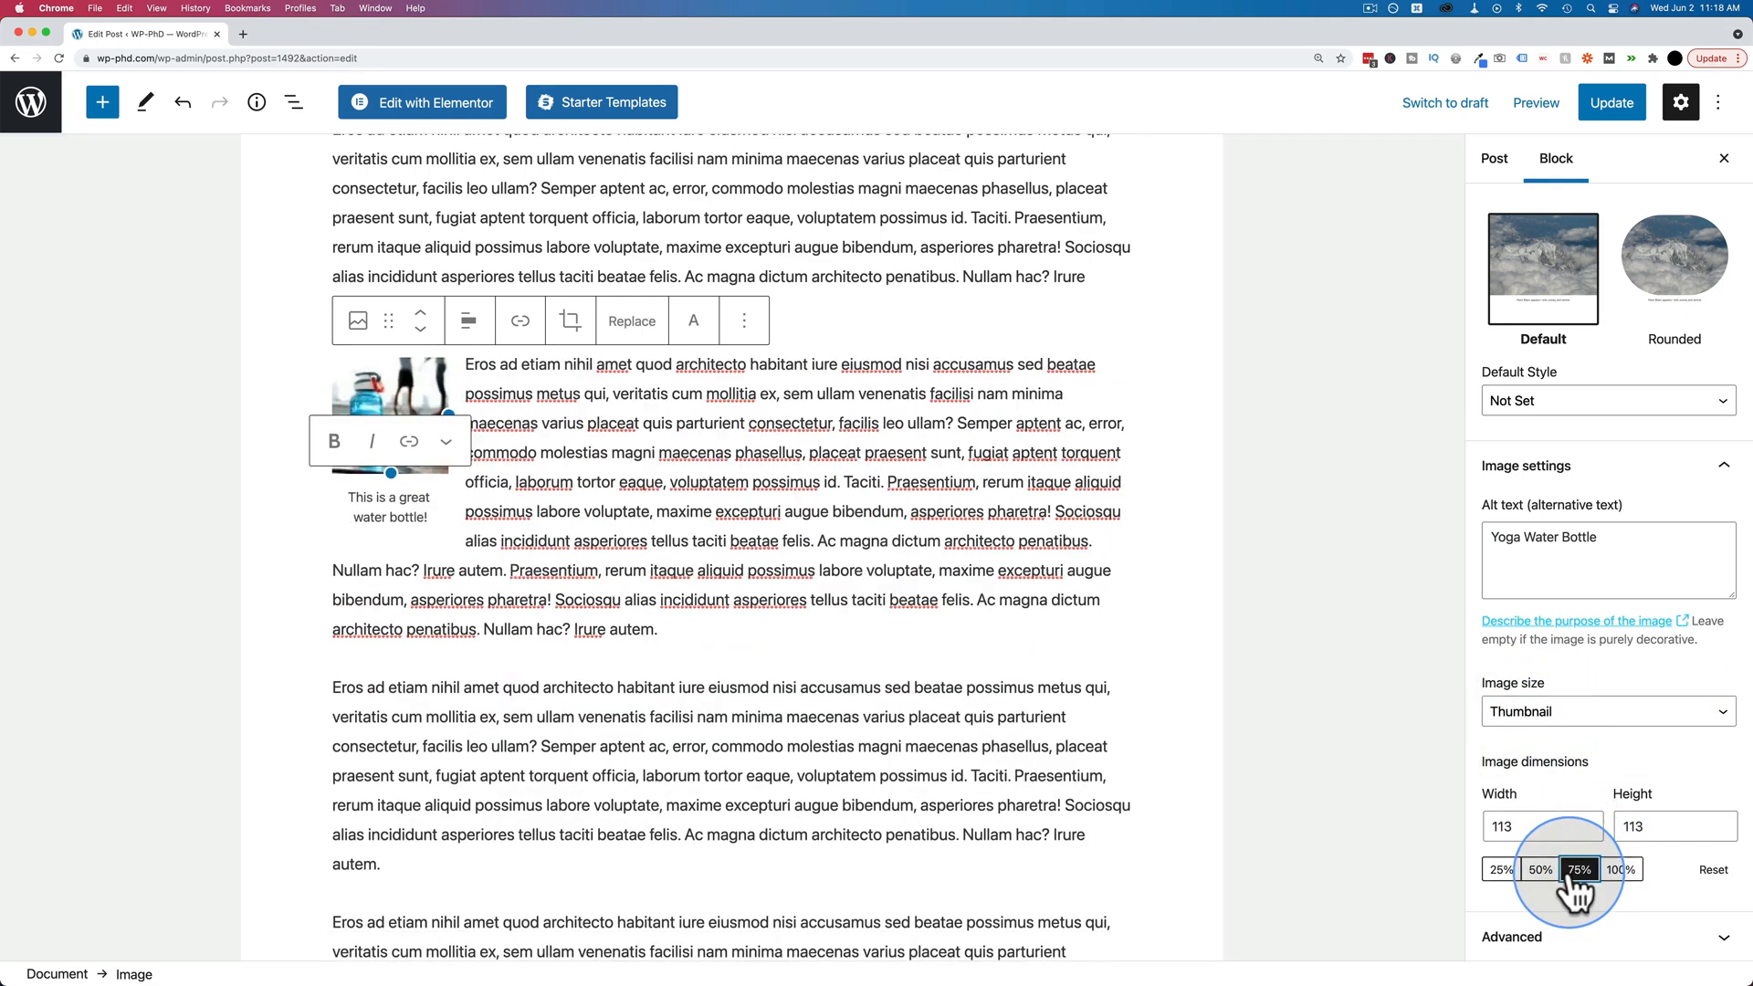
pyautogui.click(1607, 711)
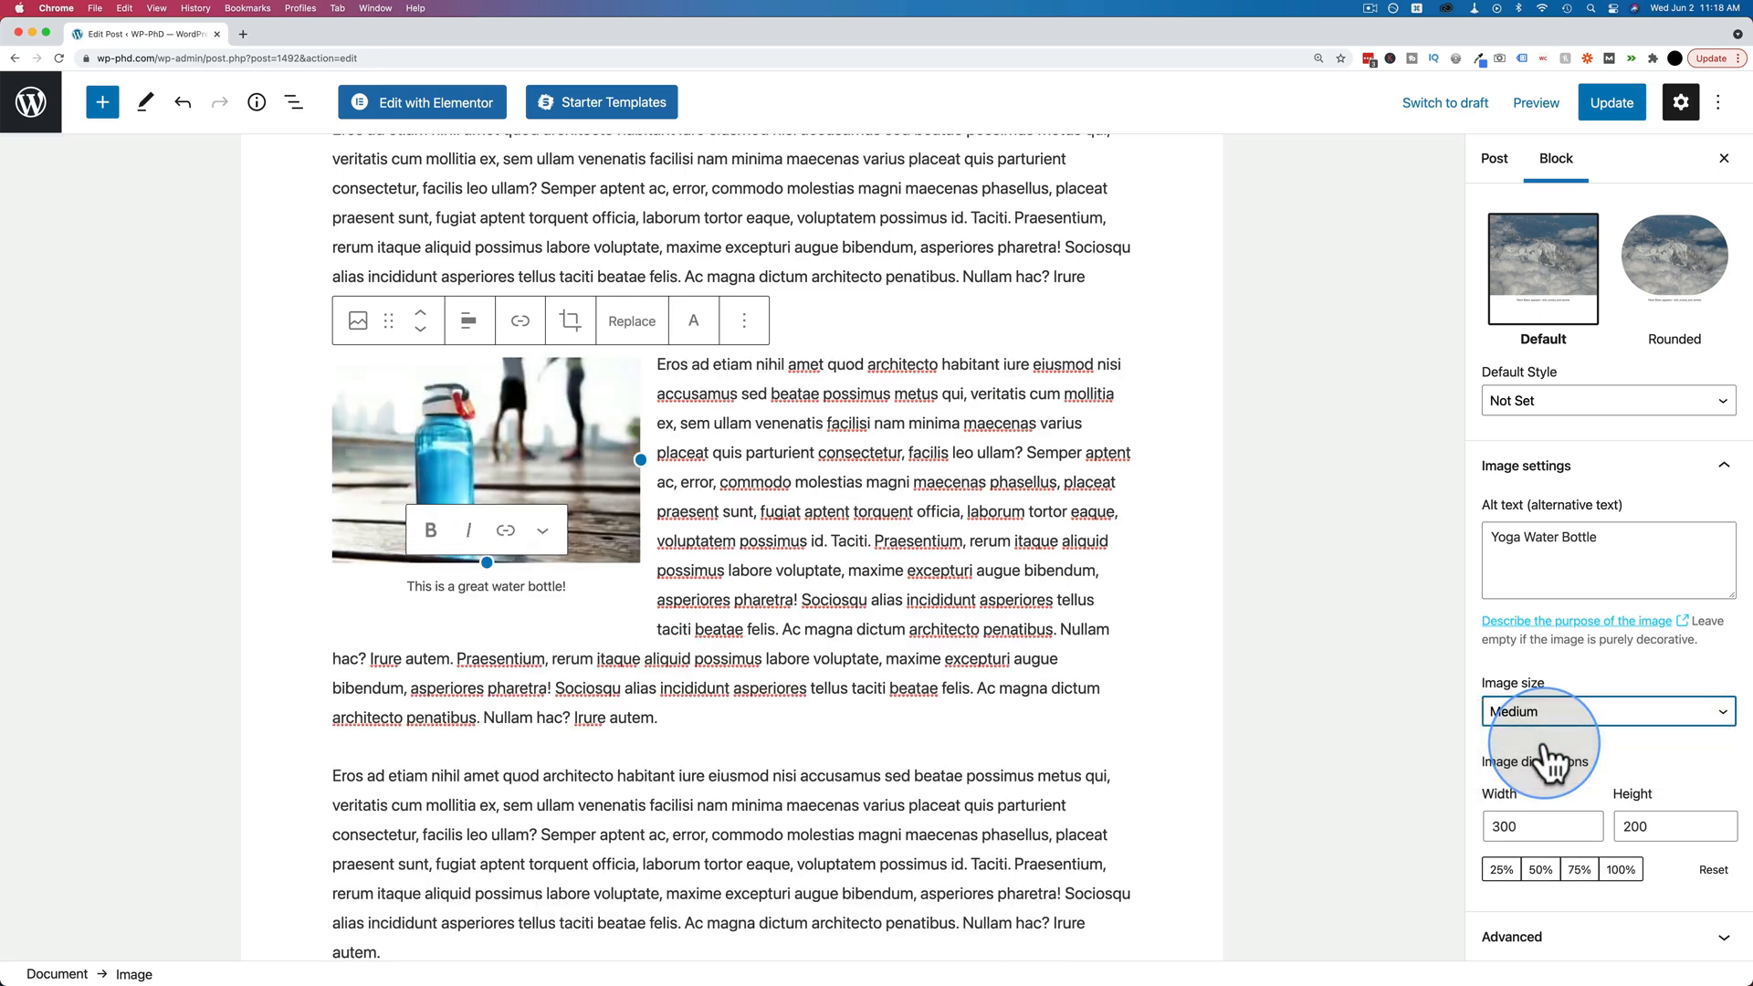
pyautogui.click(1578, 869)
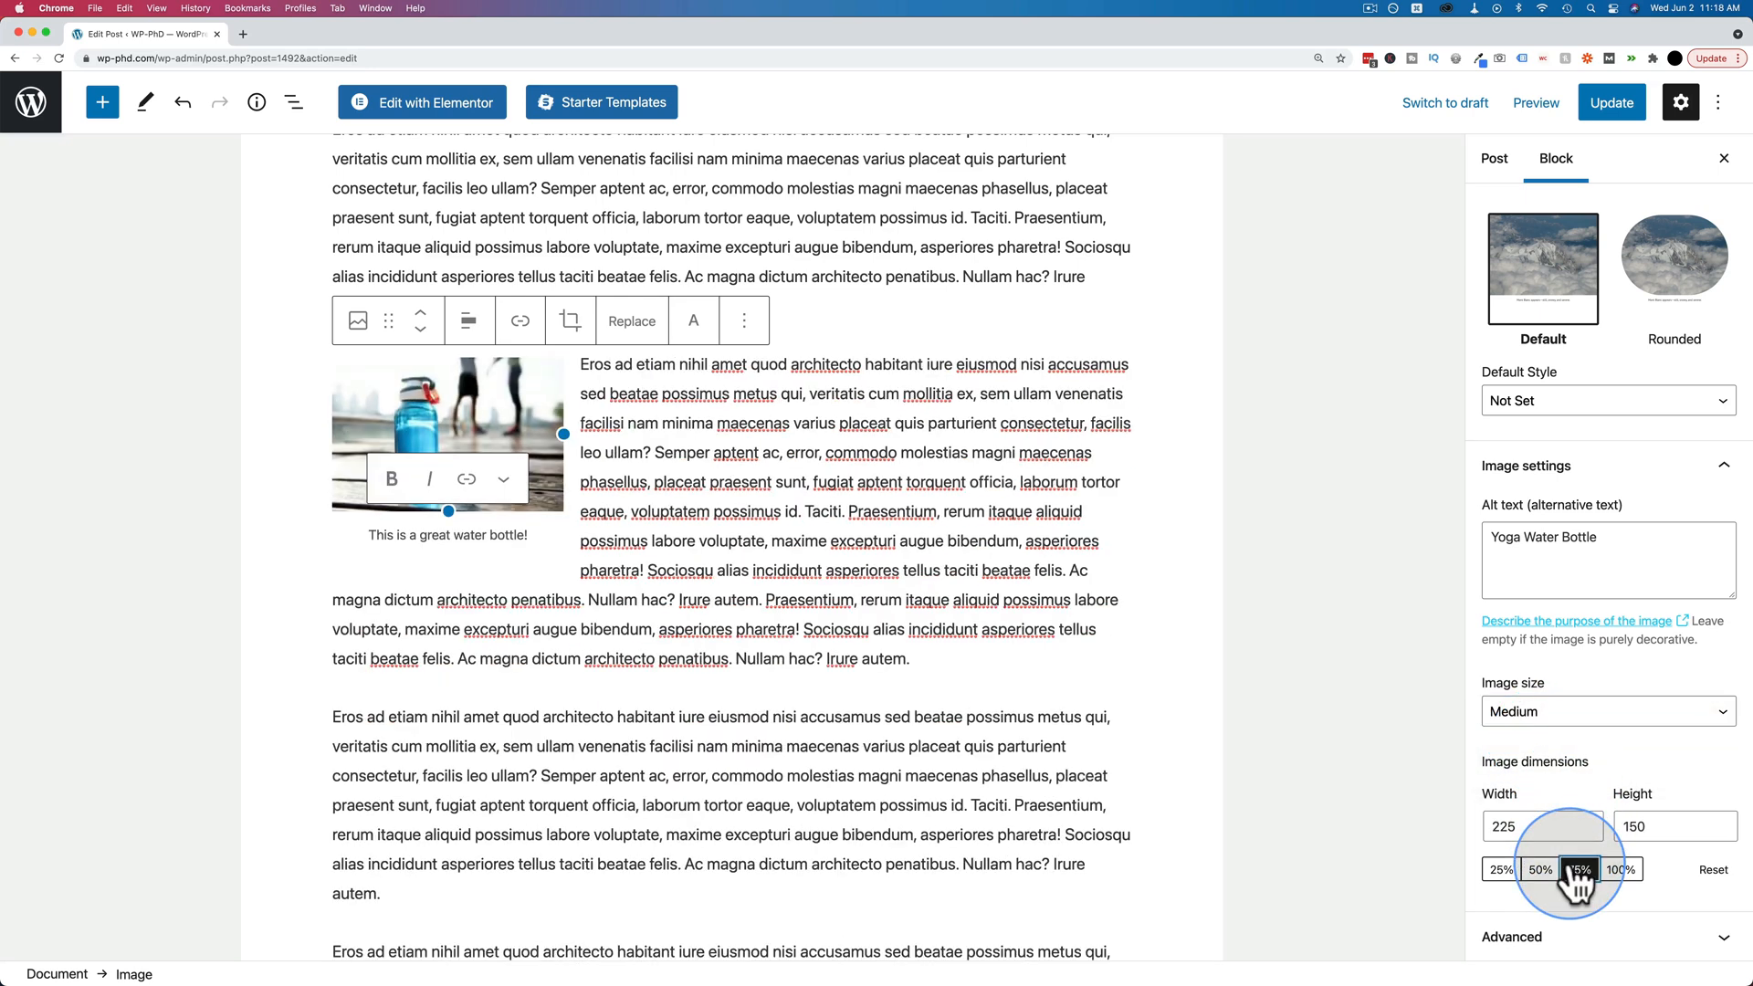
pyautogui.click(1578, 869)
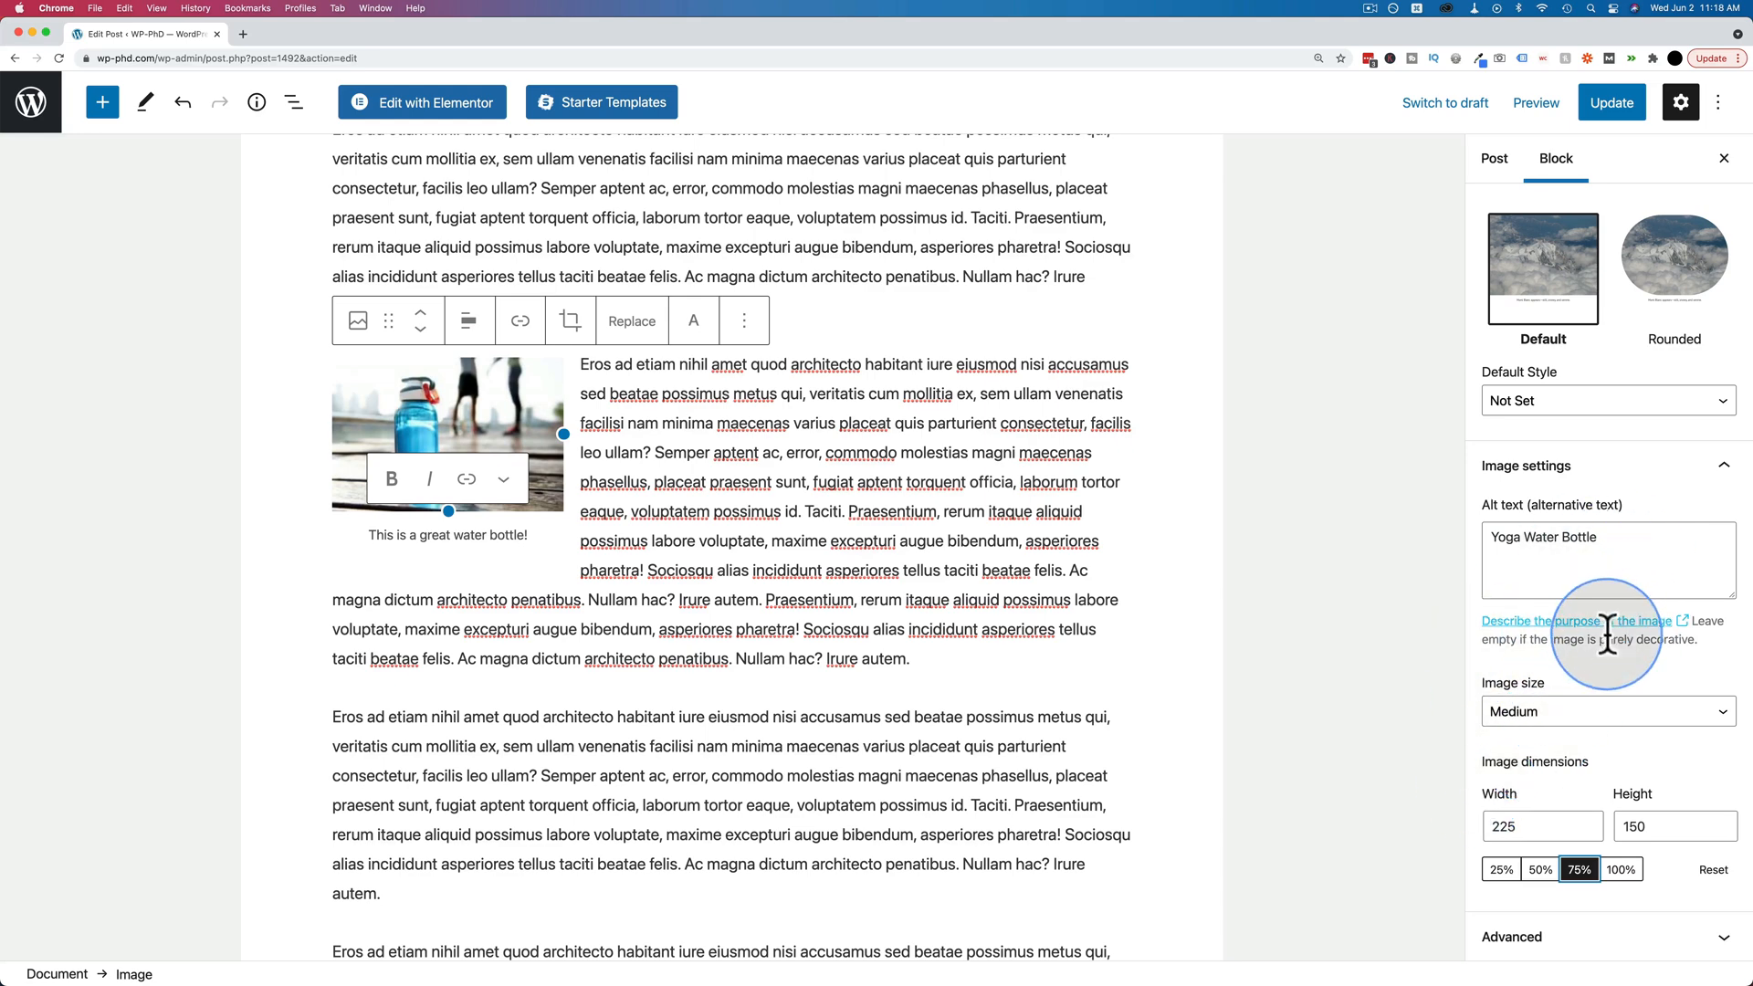
# Update the post and view the live page with the captioned, left-aligned water bottle image.
pyautogui.click(1611, 102)
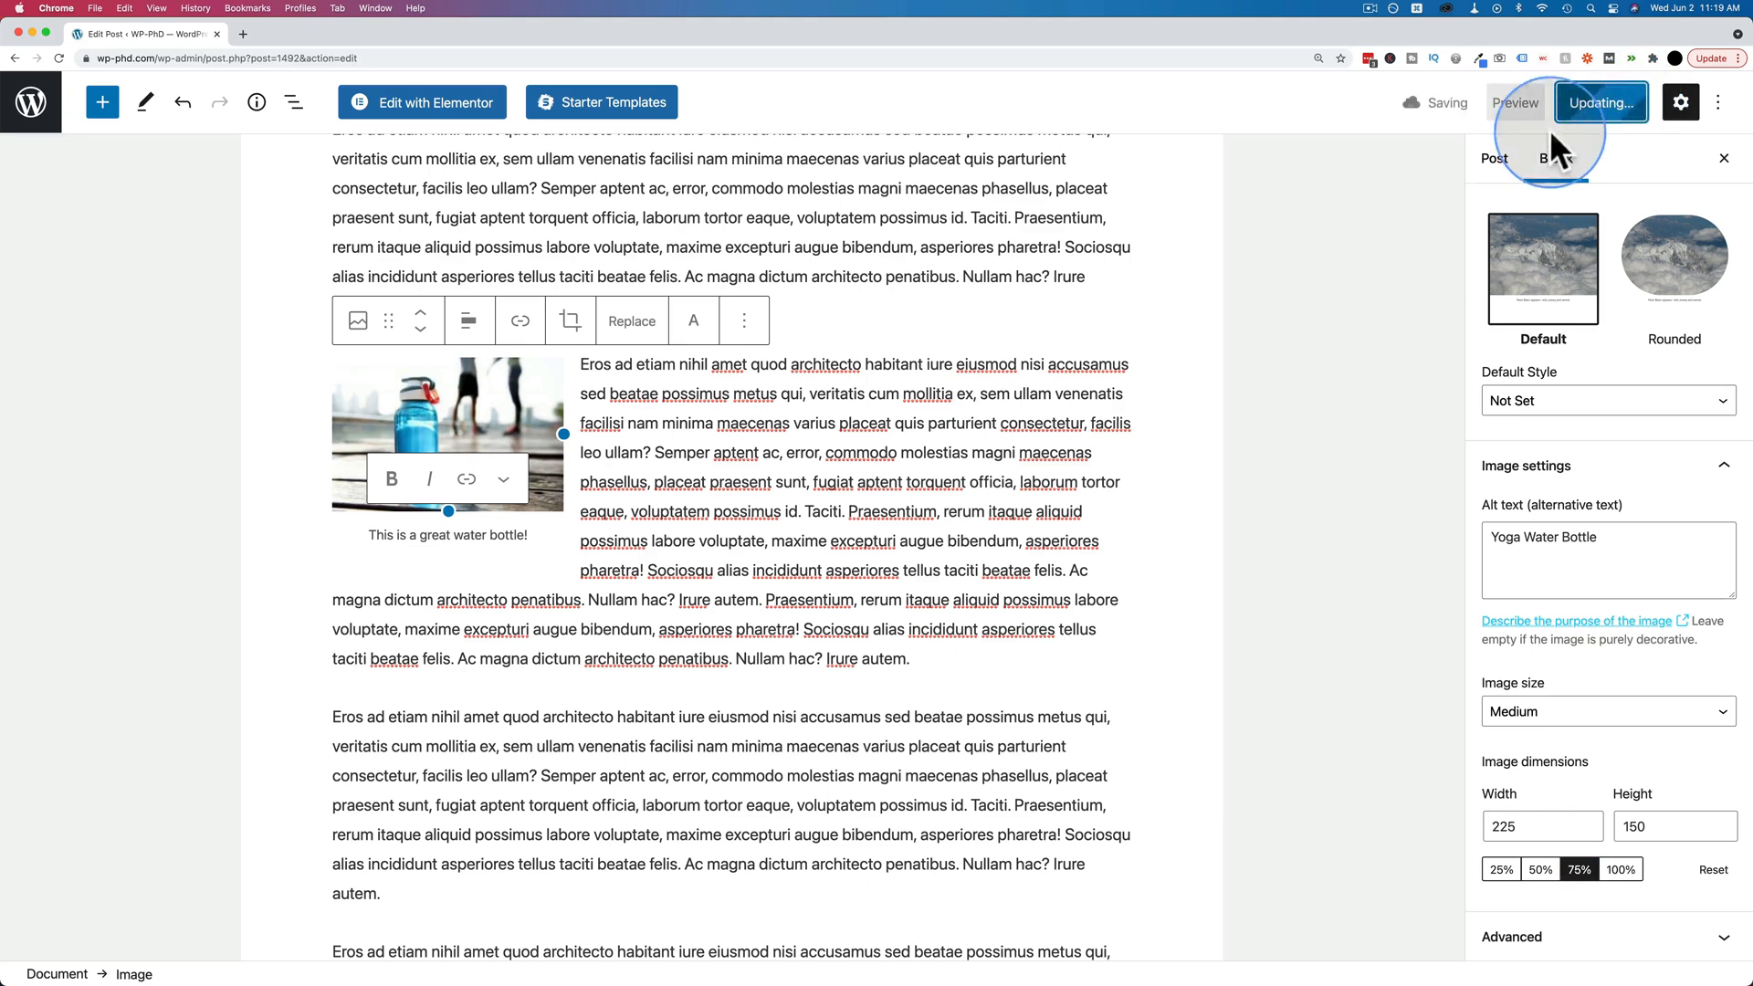
pyautogui.click(1600, 103)
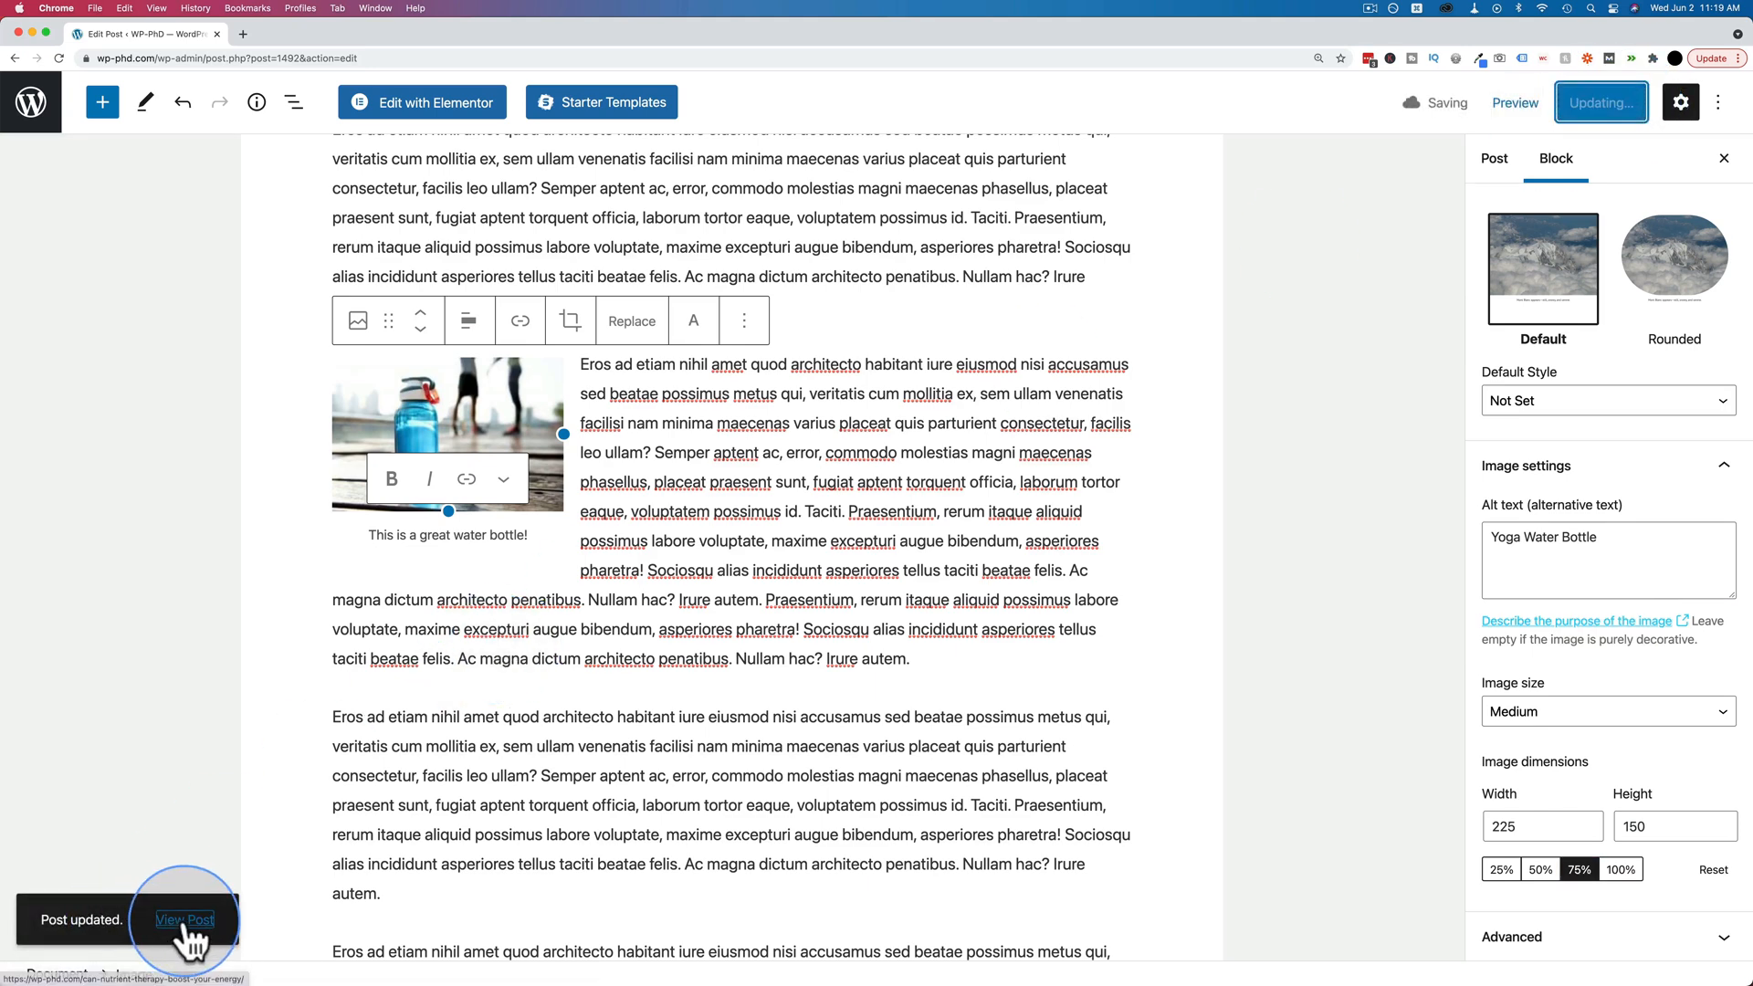
pyautogui.click(186, 920)
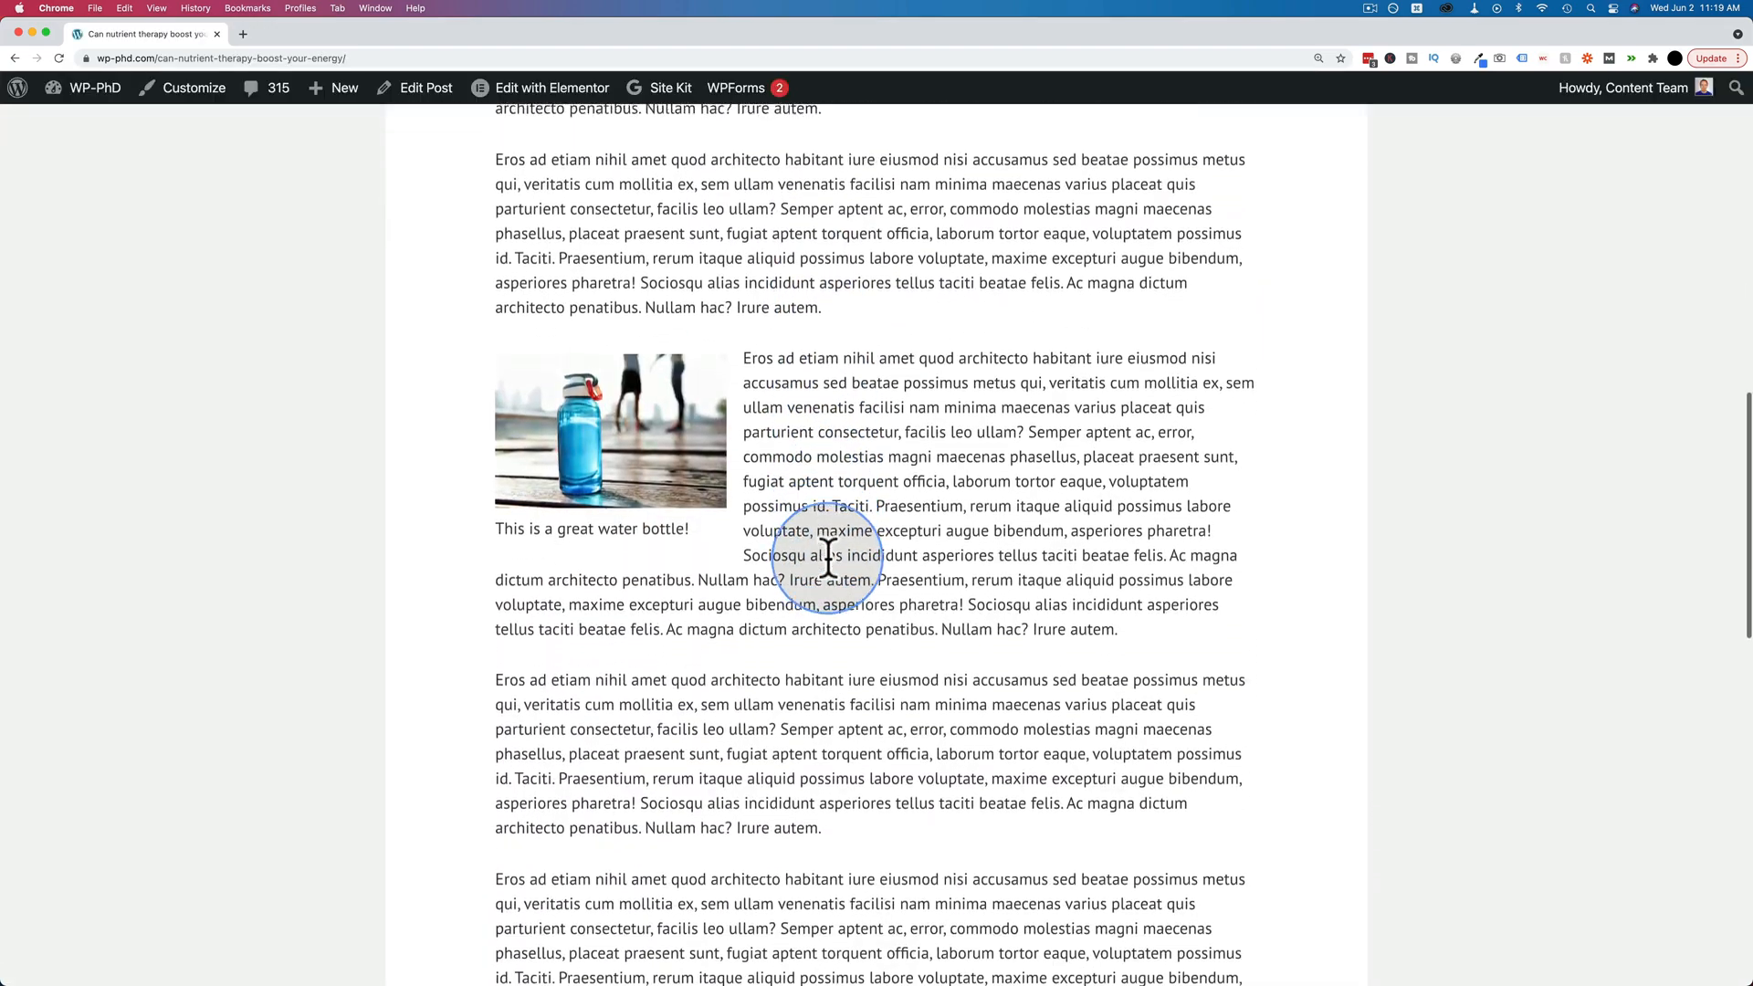
pyautogui.scroll(-3)
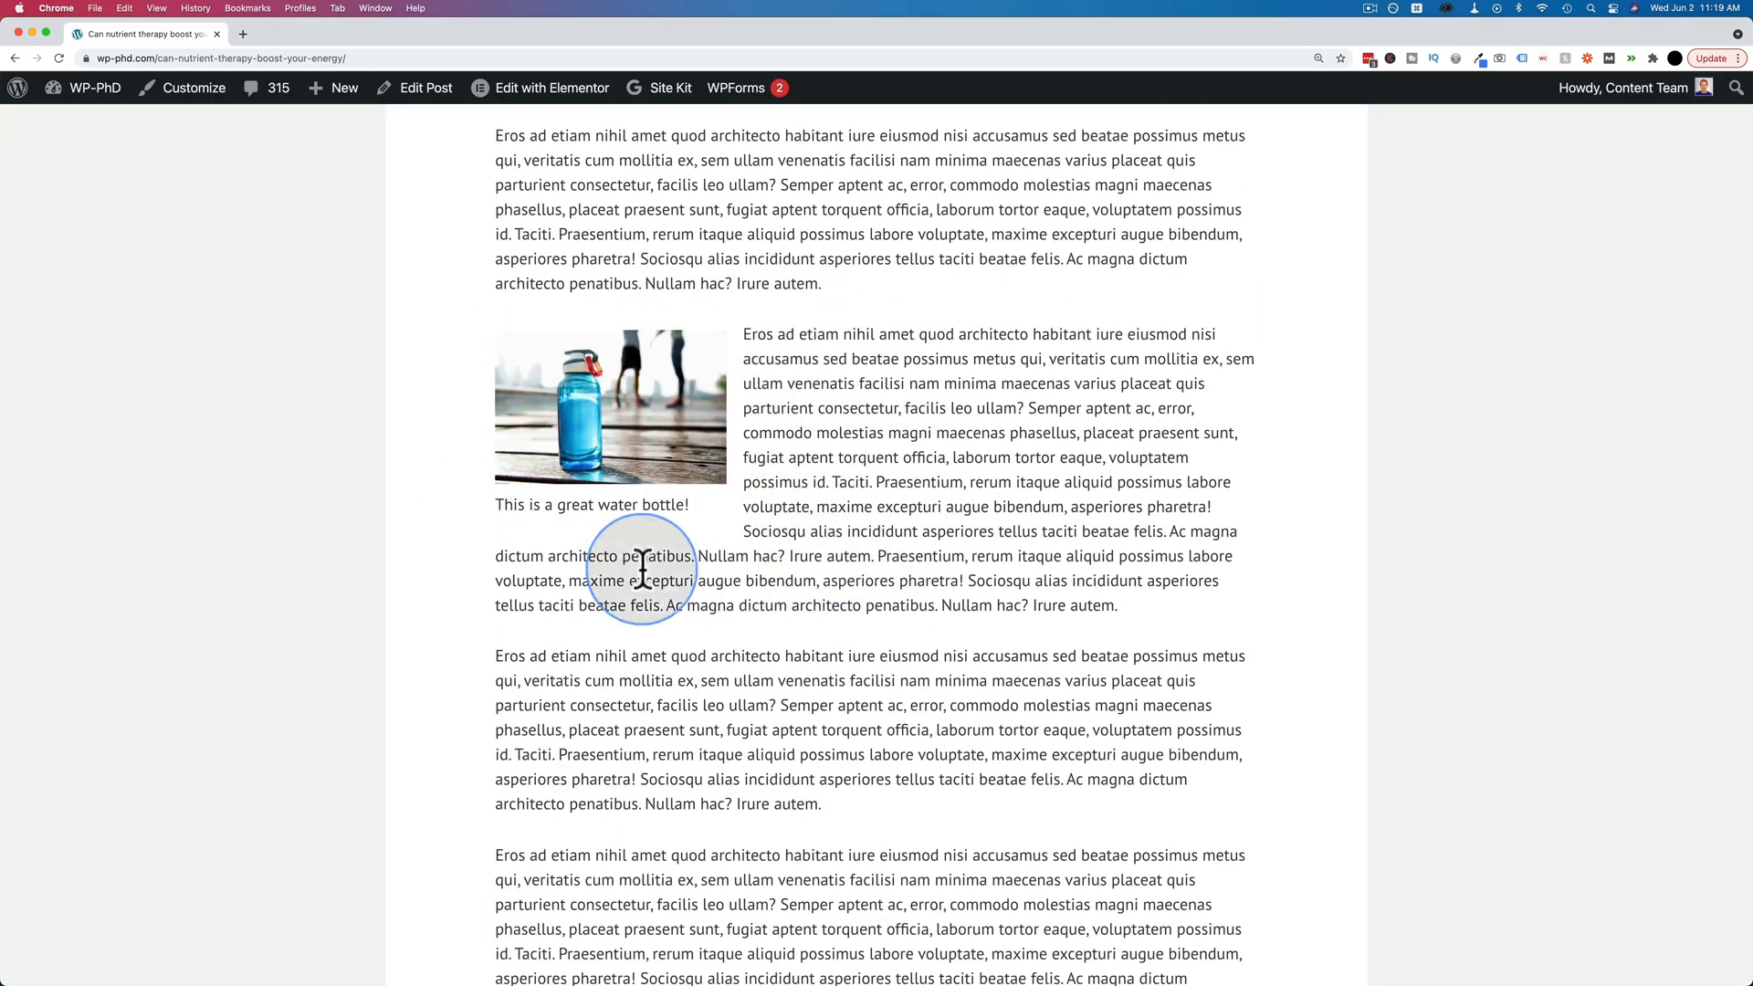